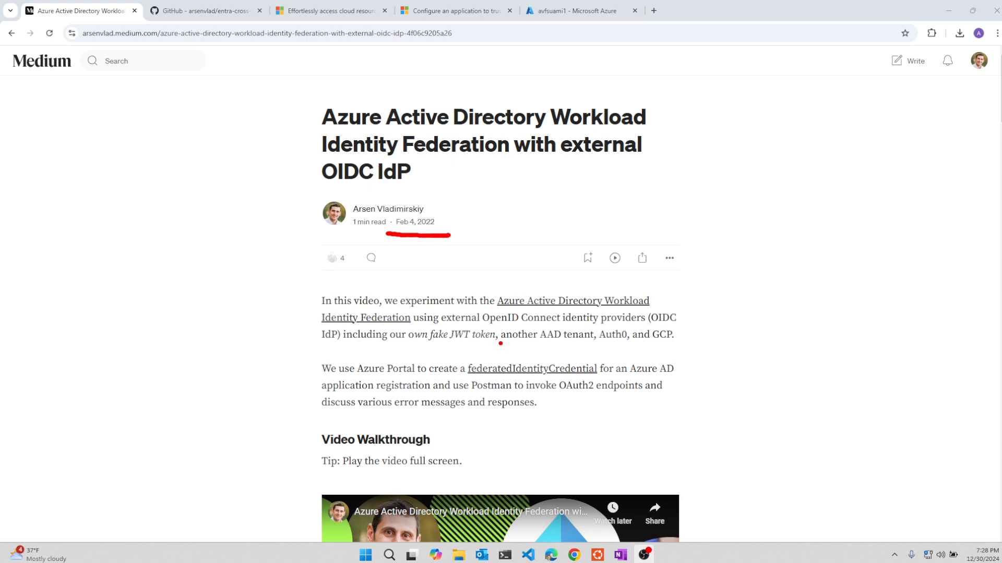
Step: Read the Dev Blogs announcement down to its Multi-tenant usage section
drag(500, 344, 601, 346)
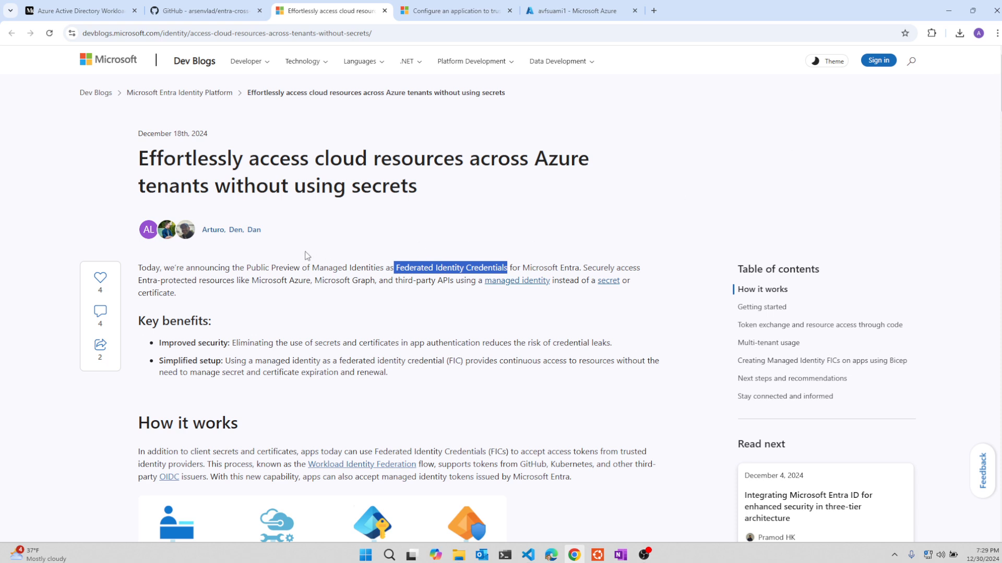
mouse_move(151, 146)
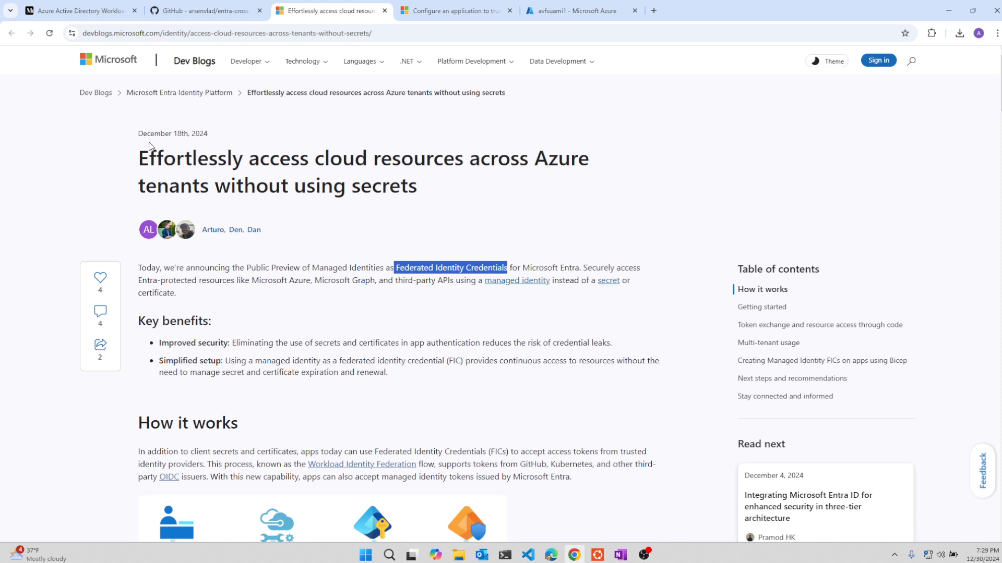
drag(127, 124, 230, 141)
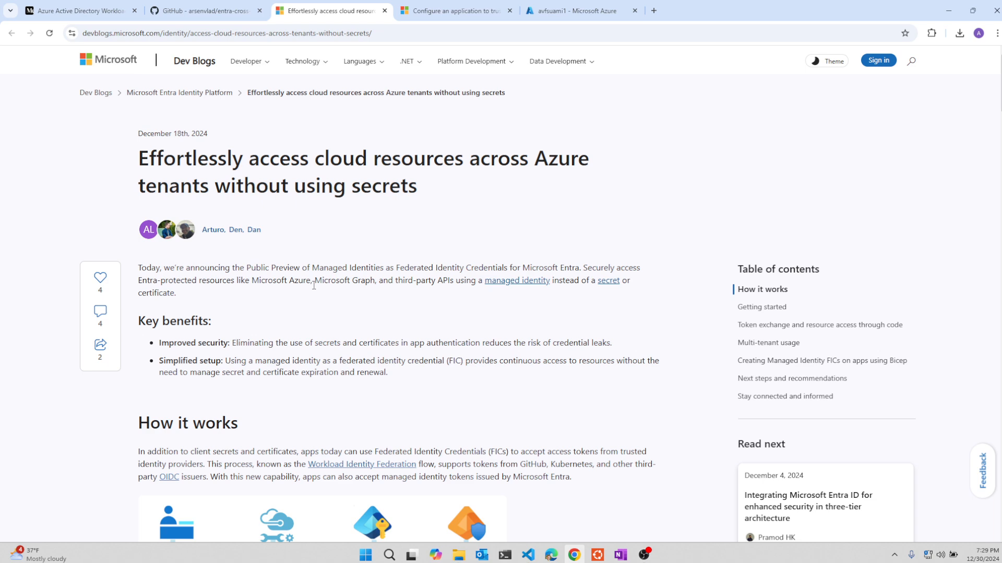
mouse_move(959, 205)
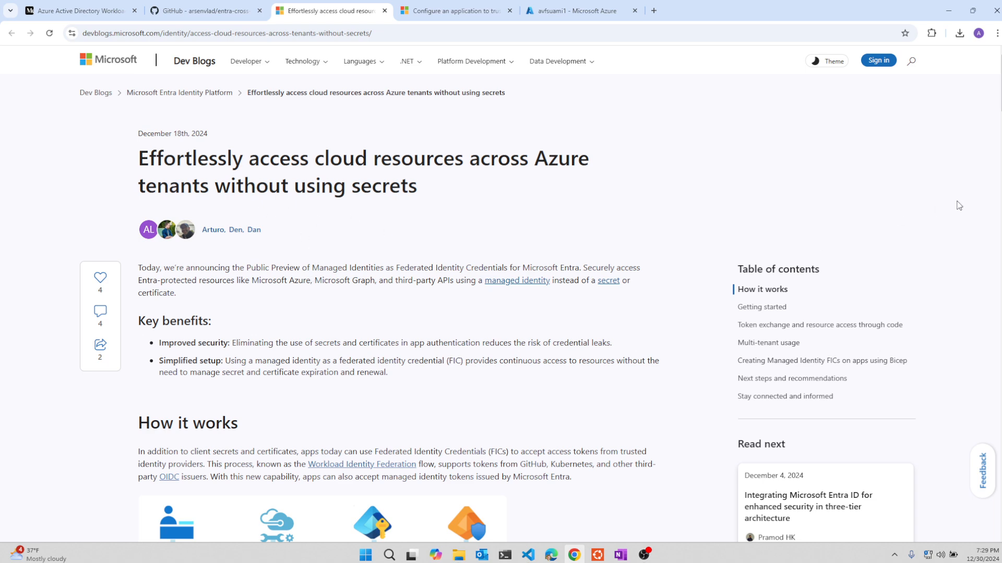
scroll(down, 3)
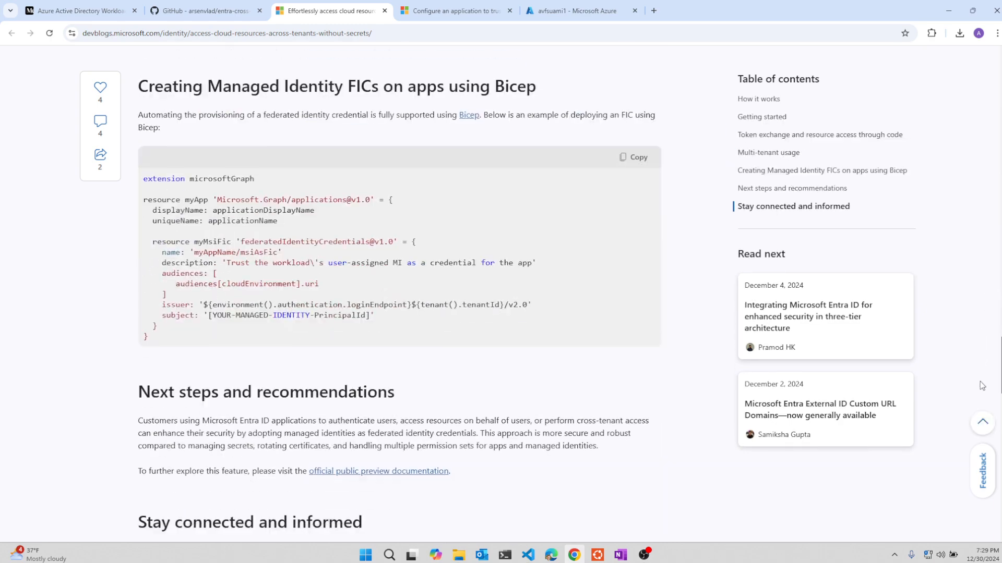
scroll(up, 3)
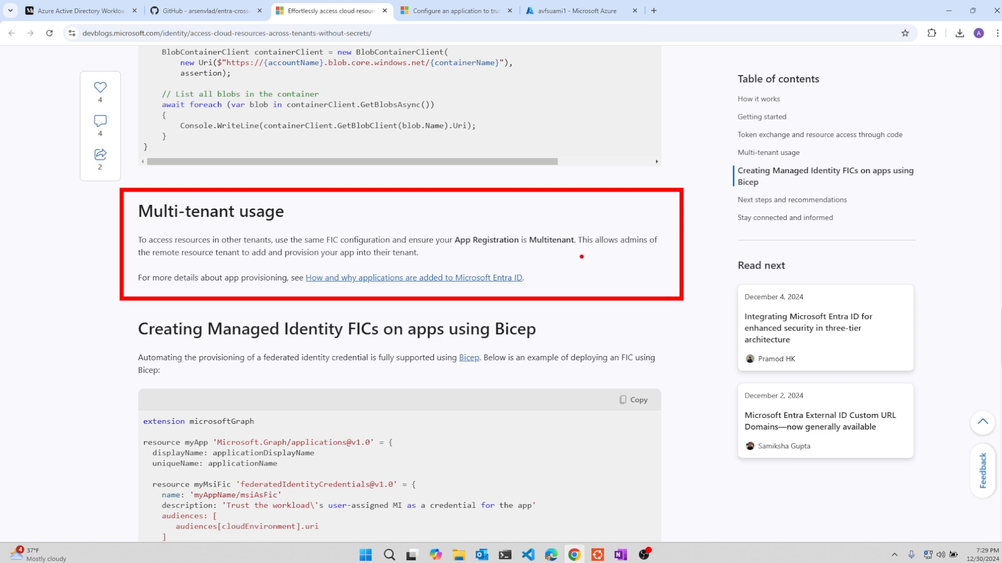
Step: Review the Learn article on trusting a managed identity, then go to the GitHub repository
click(455, 10)
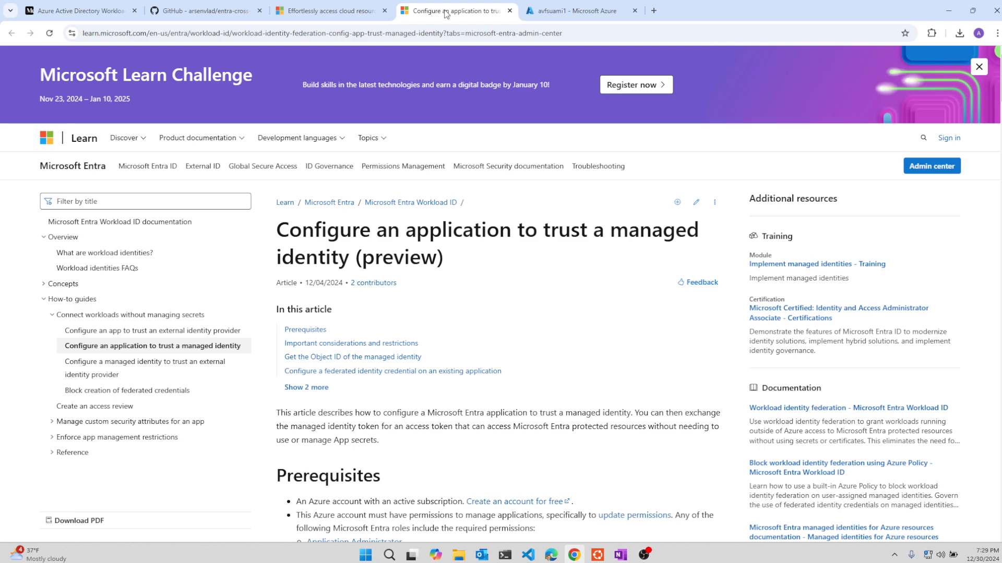
scroll(down, 3)
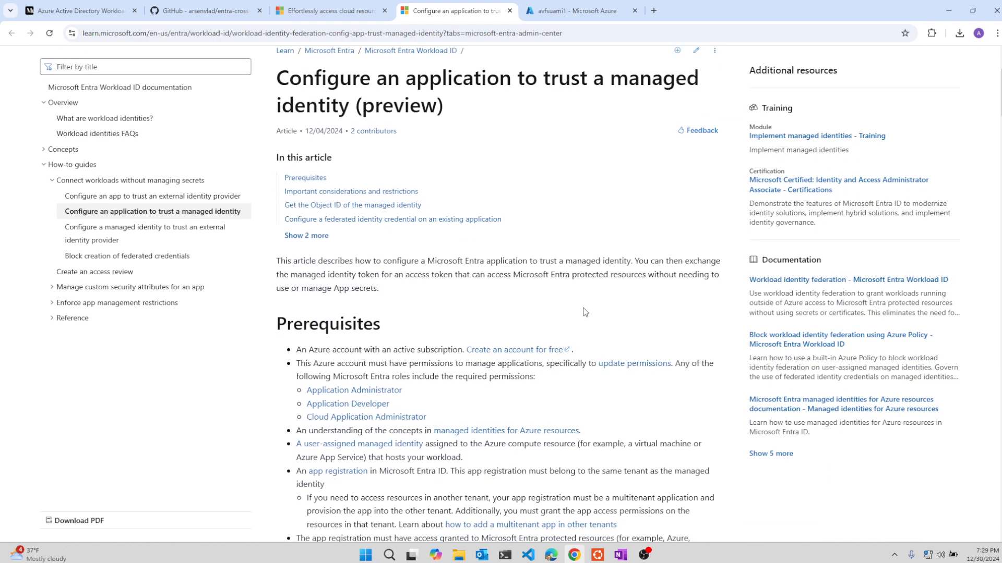
scroll(down, 3)
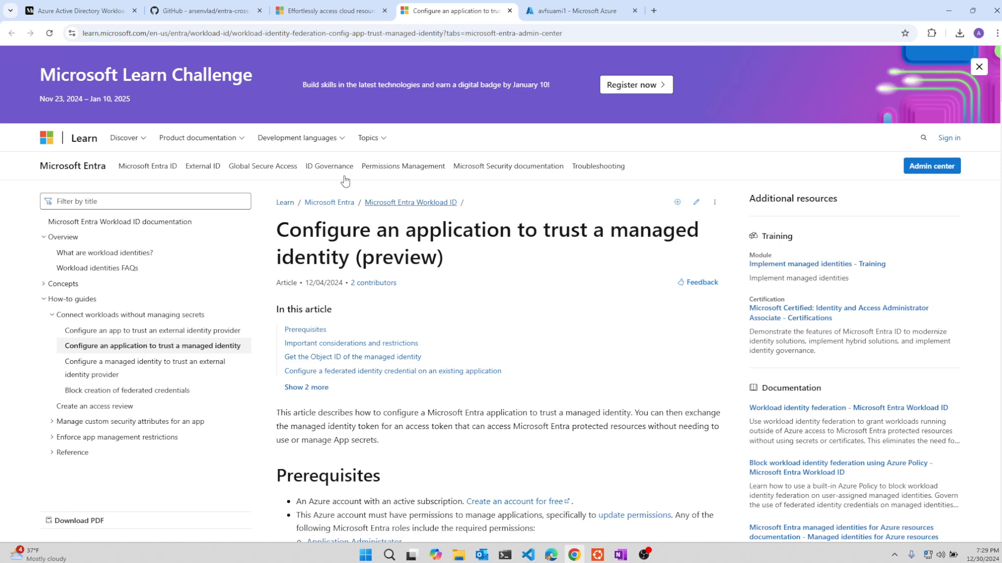
click(204, 10)
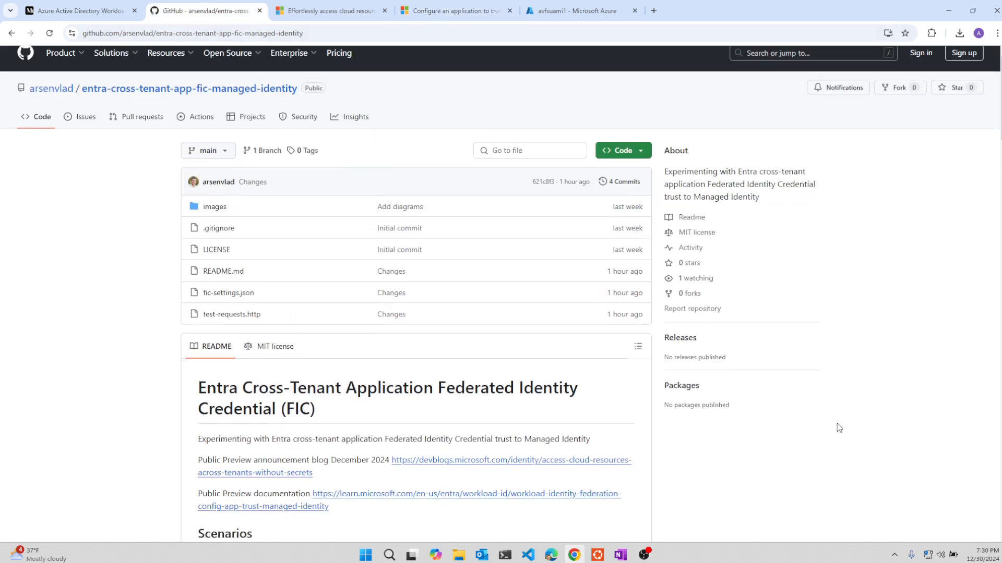
scroll(down, 3)
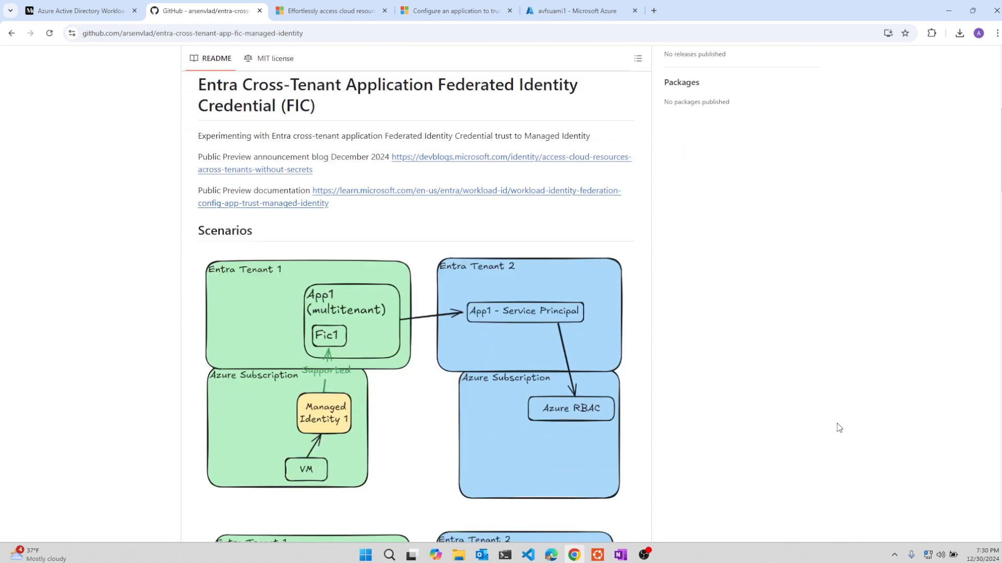
mouse_move(327, 423)
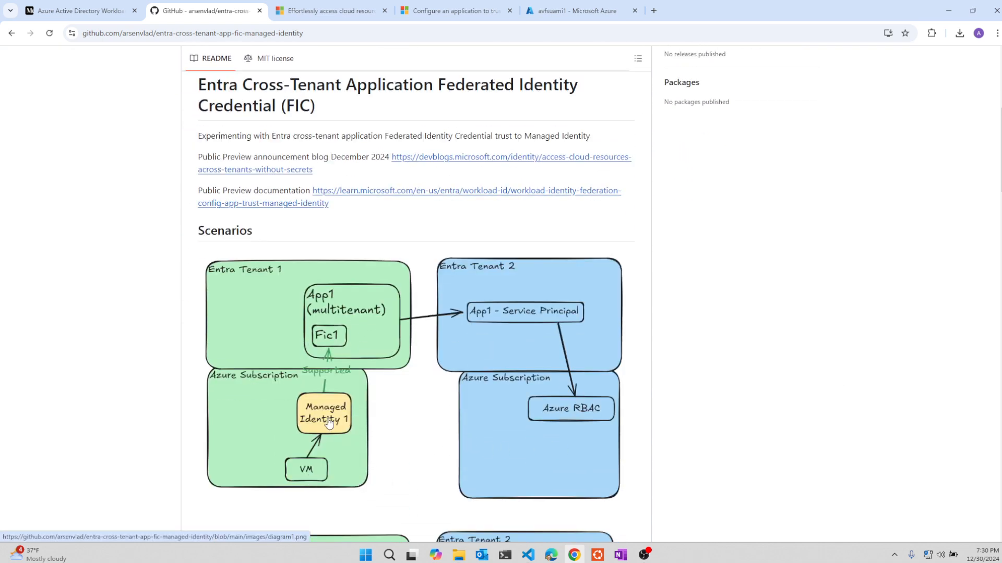
mouse_move(331, 303)
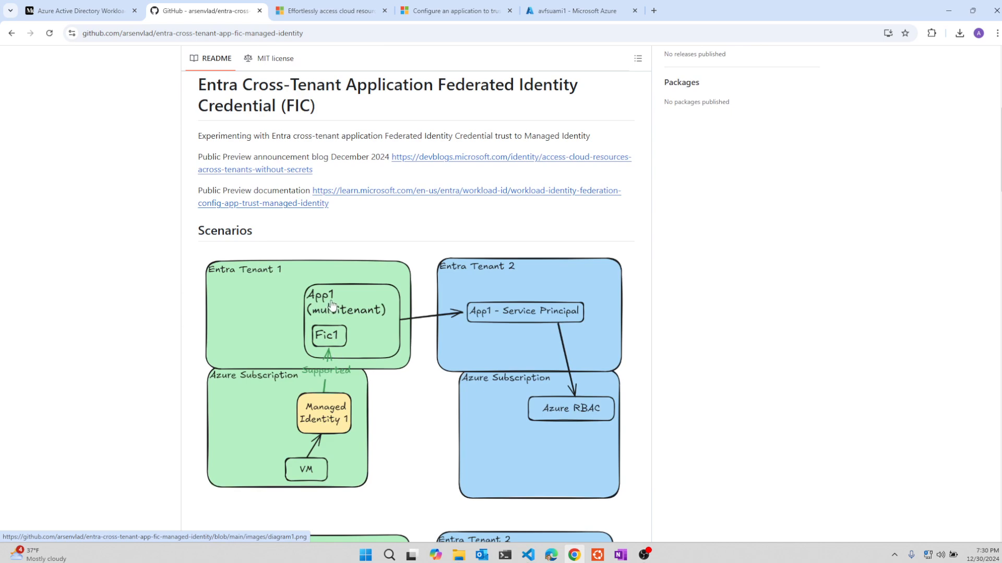
mouse_move(568, 412)
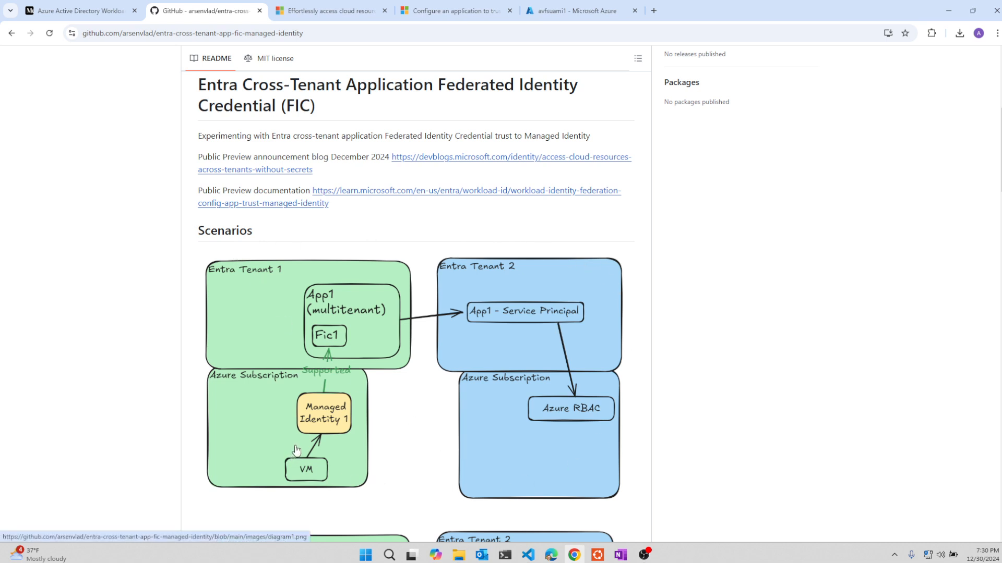
scroll(down, 3)
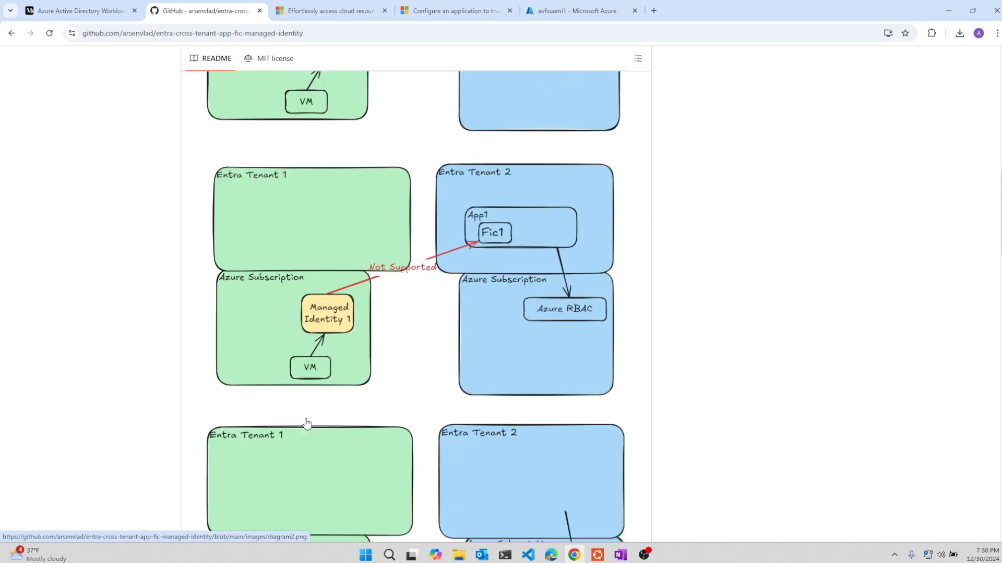
scroll(down, 3)
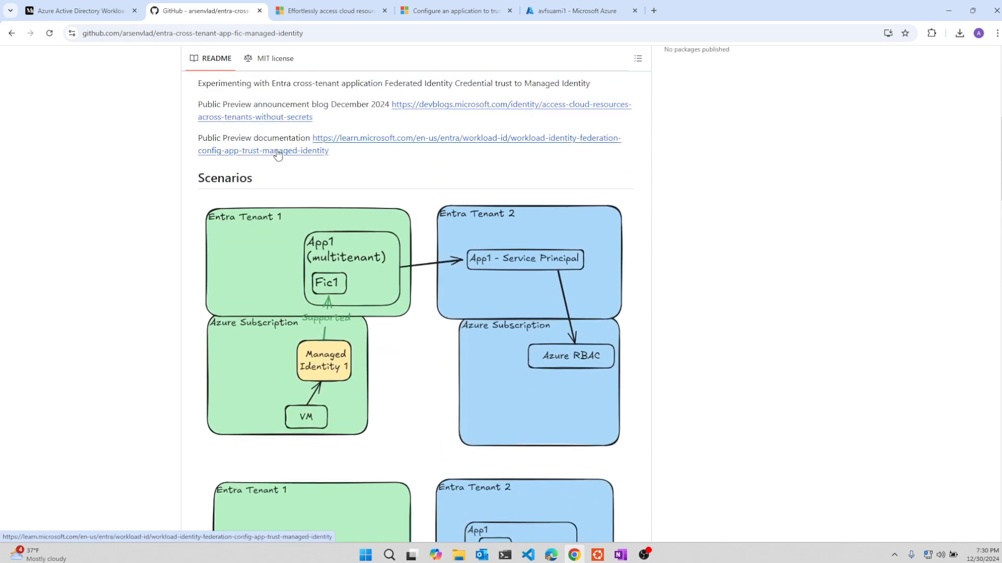
click(578, 10)
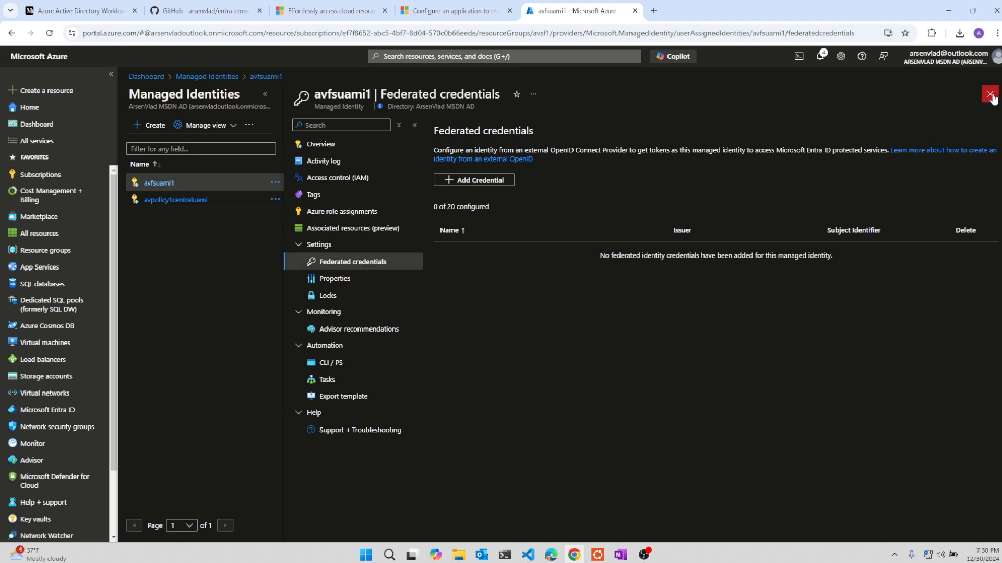
Step: Close the Federated credentials blade and switch to the other tenant's portal window
click(990, 94)
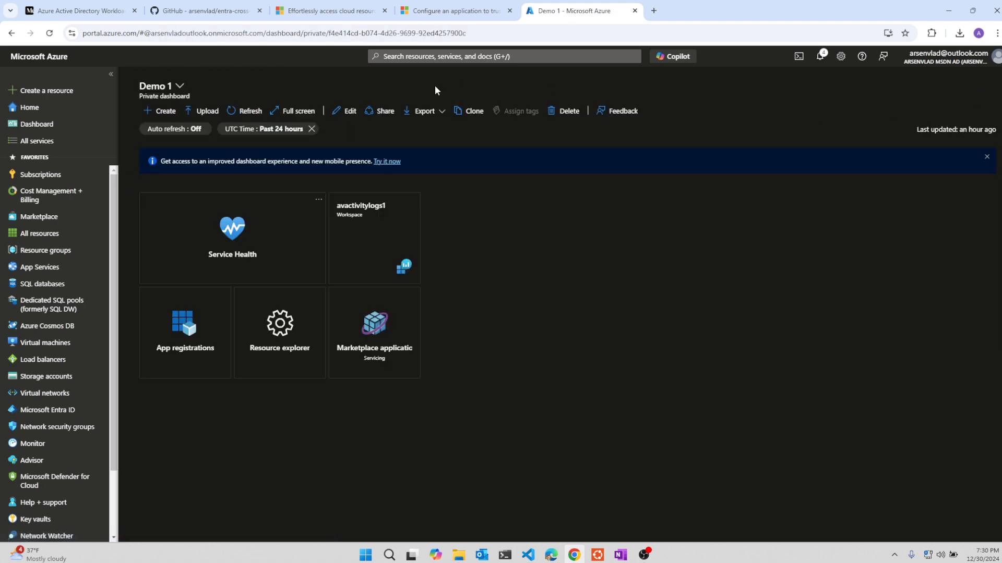
click(205, 10)
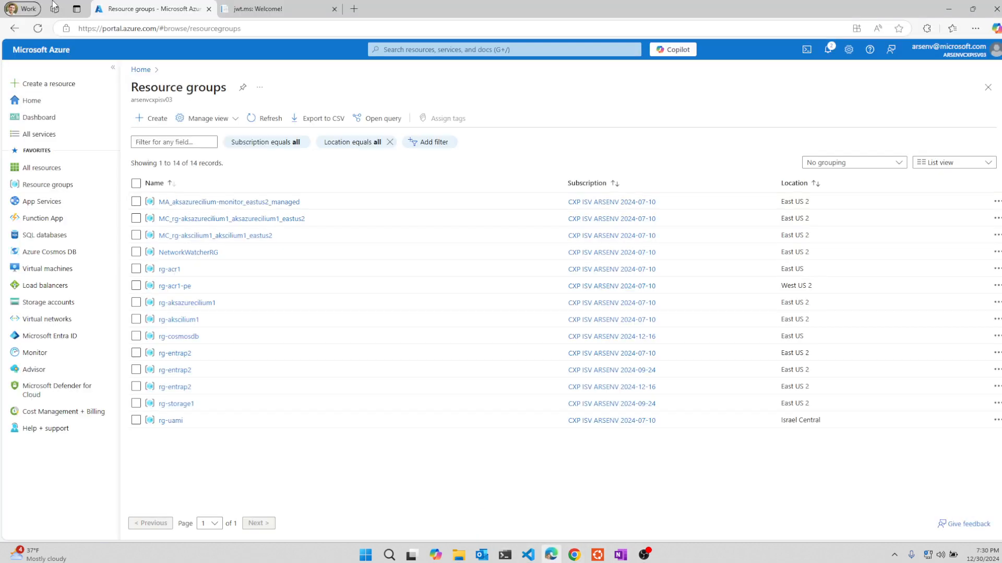
mouse_move(360, 319)
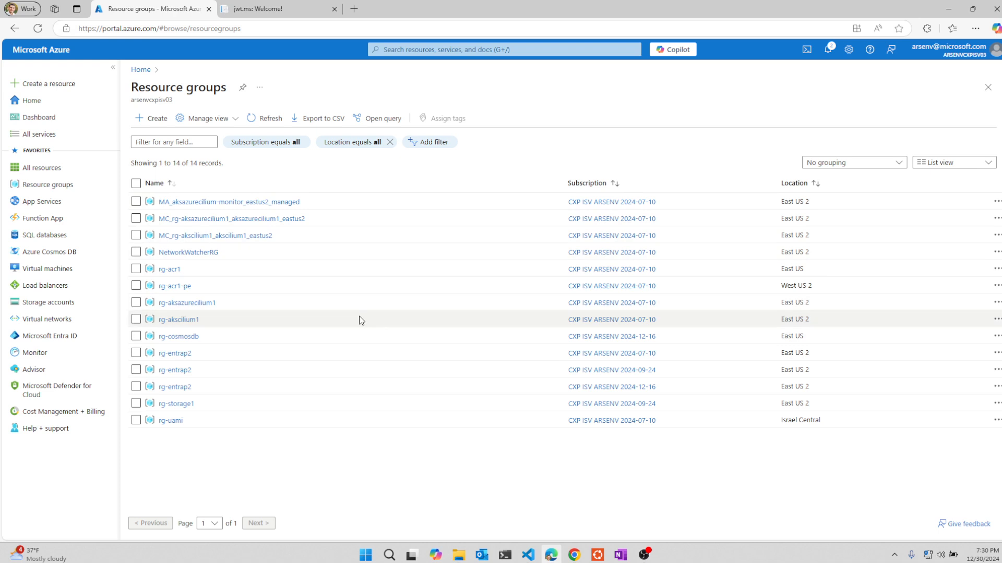
mouse_move(300, 423)
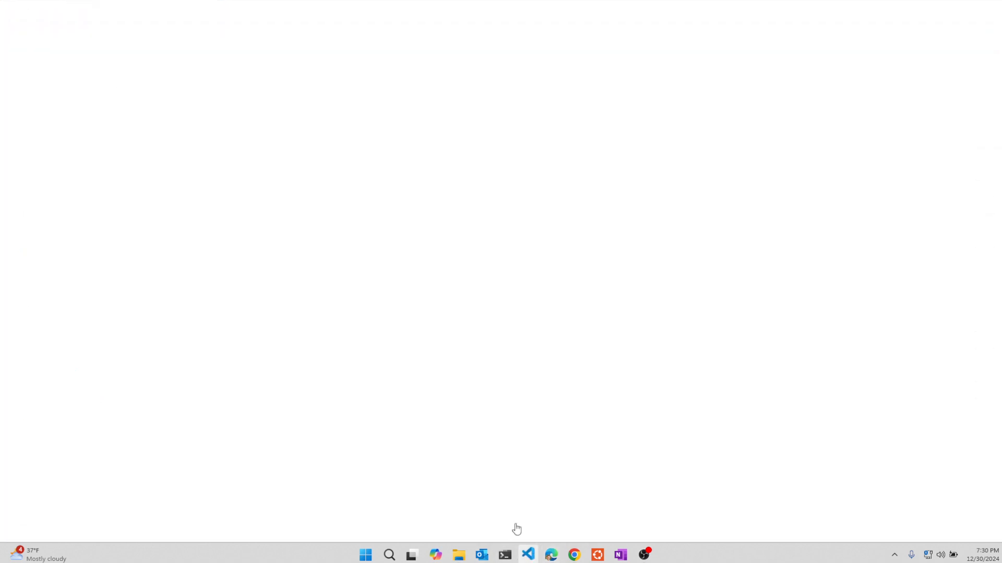
Step: Run the README's az group create and az vm create commands for rg-entra-fic and vm-entra-fic
click(526, 559)
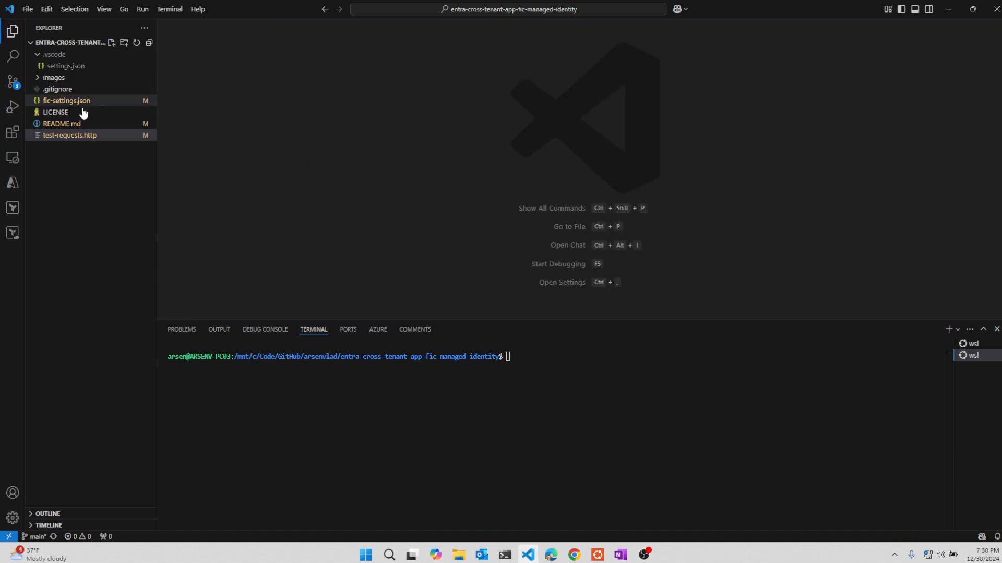
double_click(62, 124)
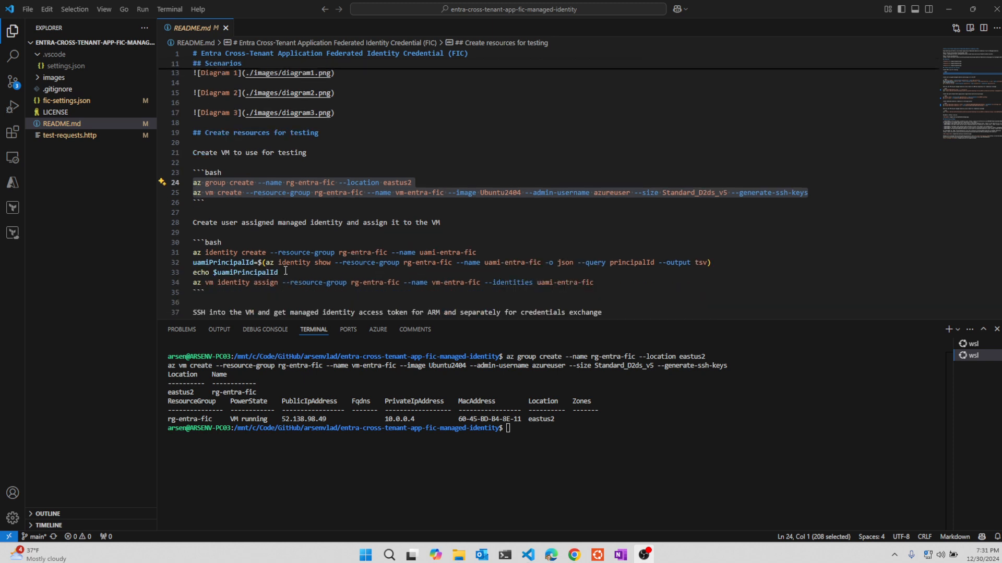
click(550, 554)
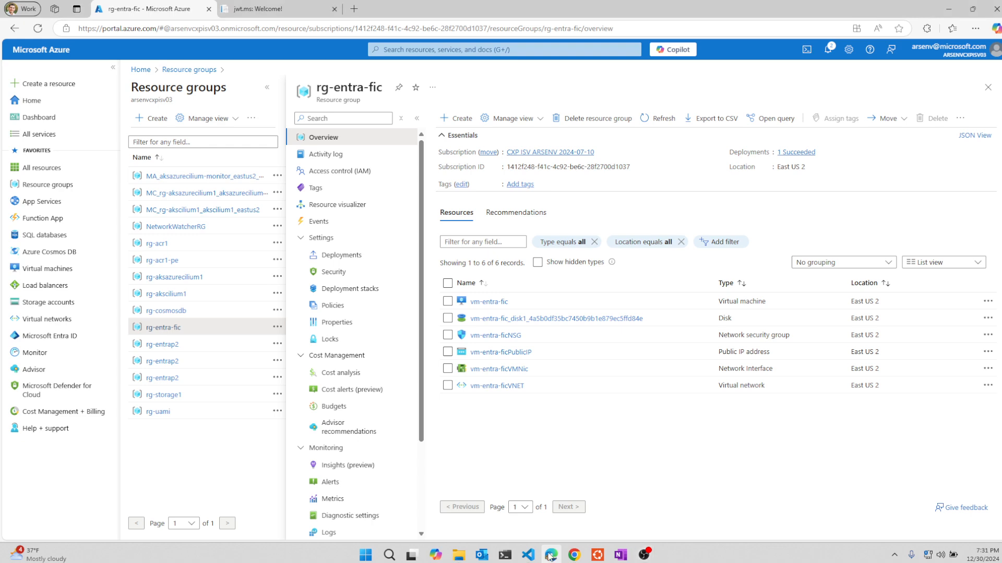
click(662, 118)
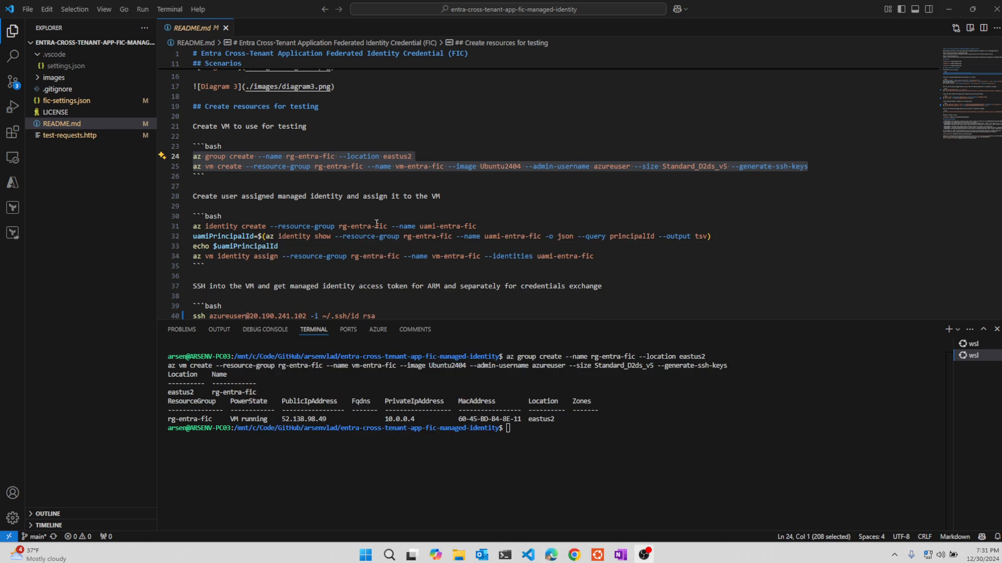
Step: Run the az identity create, show and assign commands for uami-entra-fic
click(504, 226)
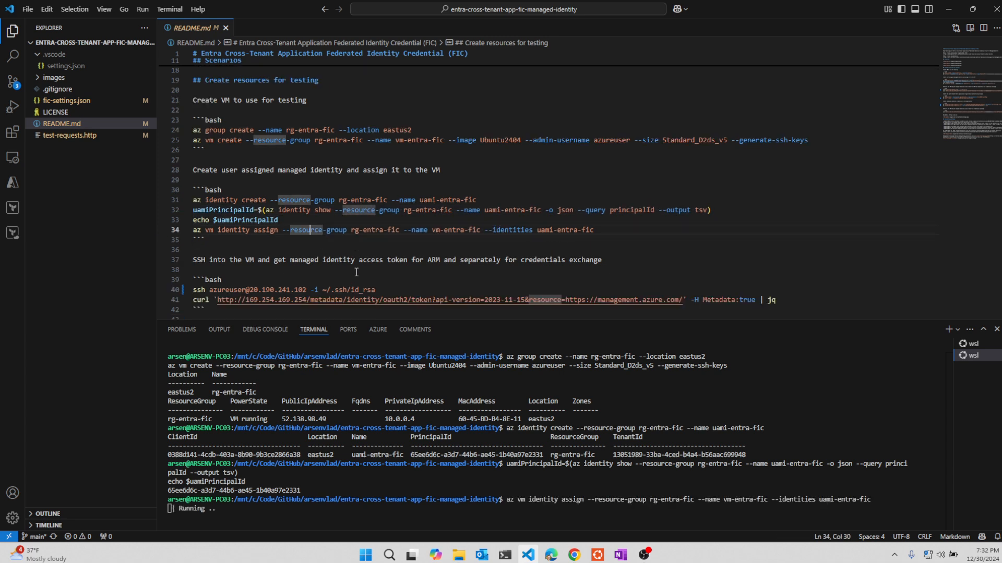
scroll(down, 3)
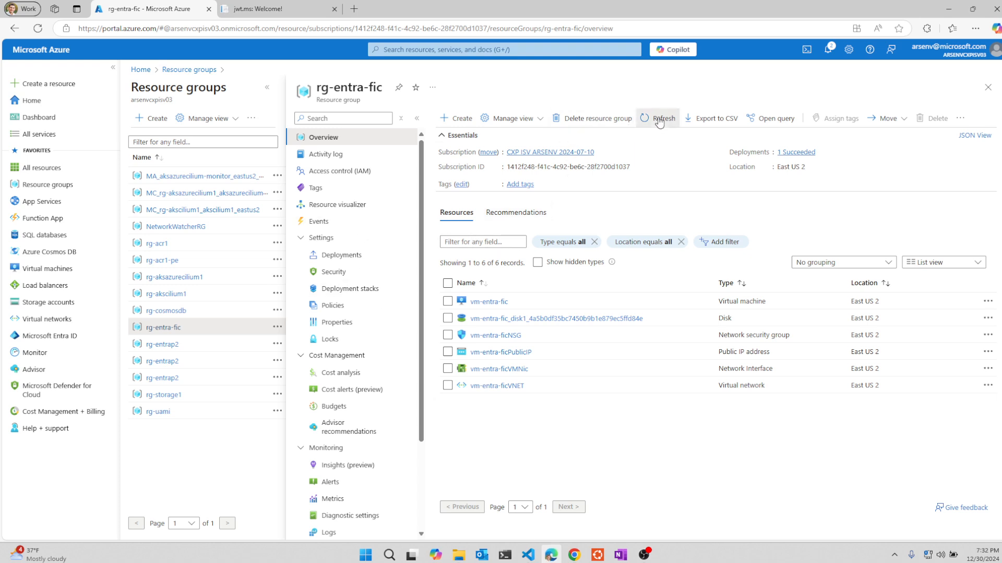
Step: Confirm uami-entra-fic exists and appears as vm-entra-fic's user-assigned identity
click(658, 118)
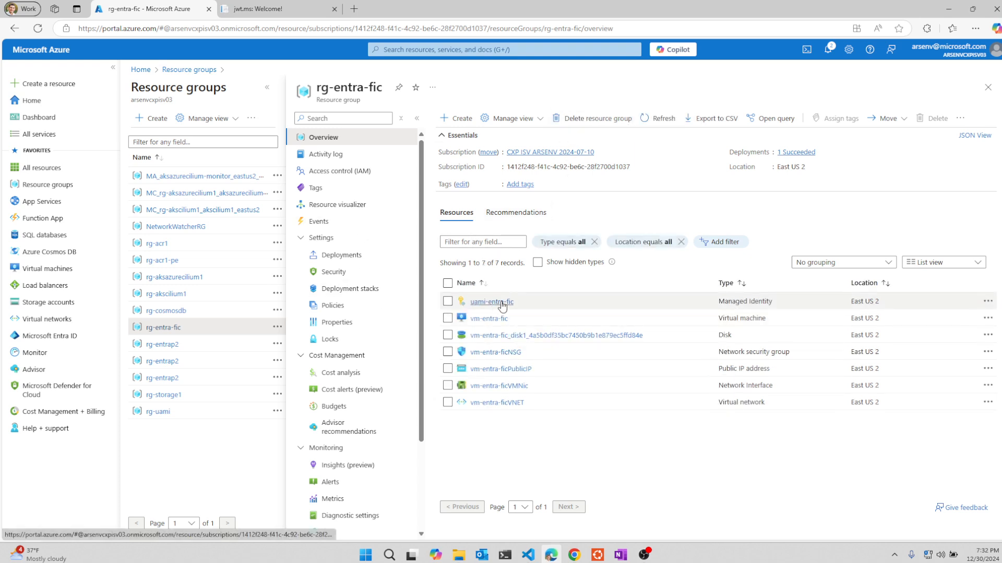
click(488, 318)
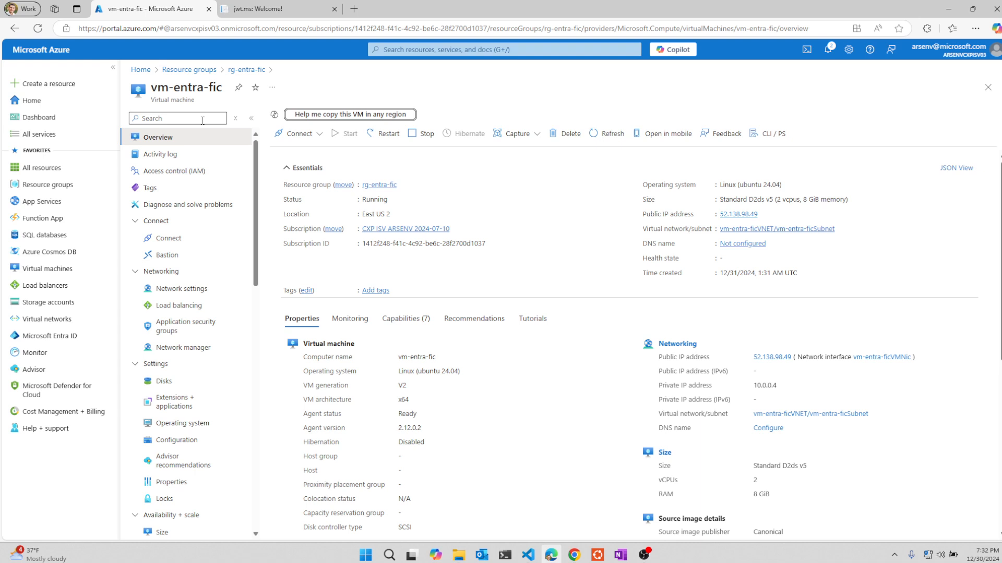
click(177, 118)
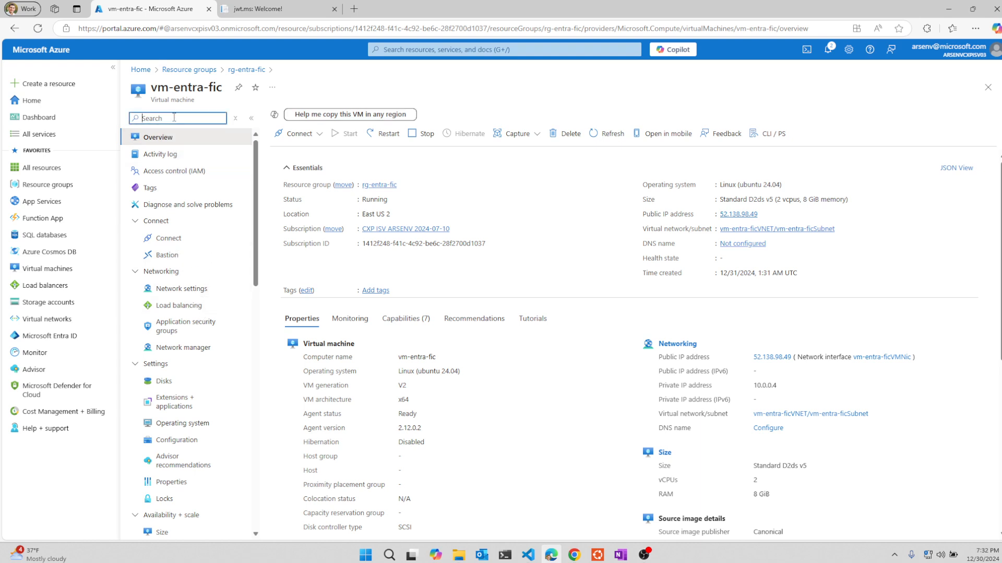
text(identity)
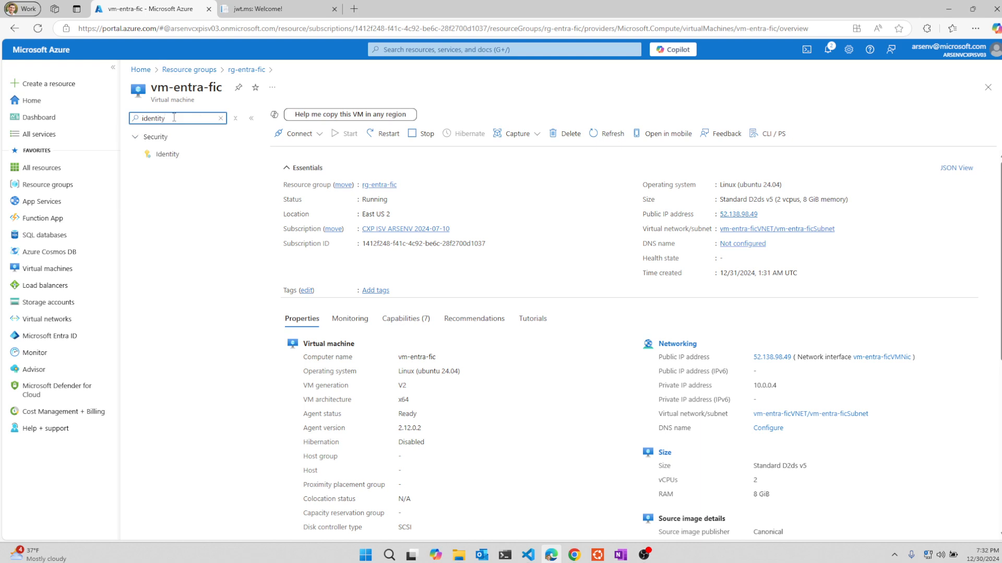
click(167, 155)
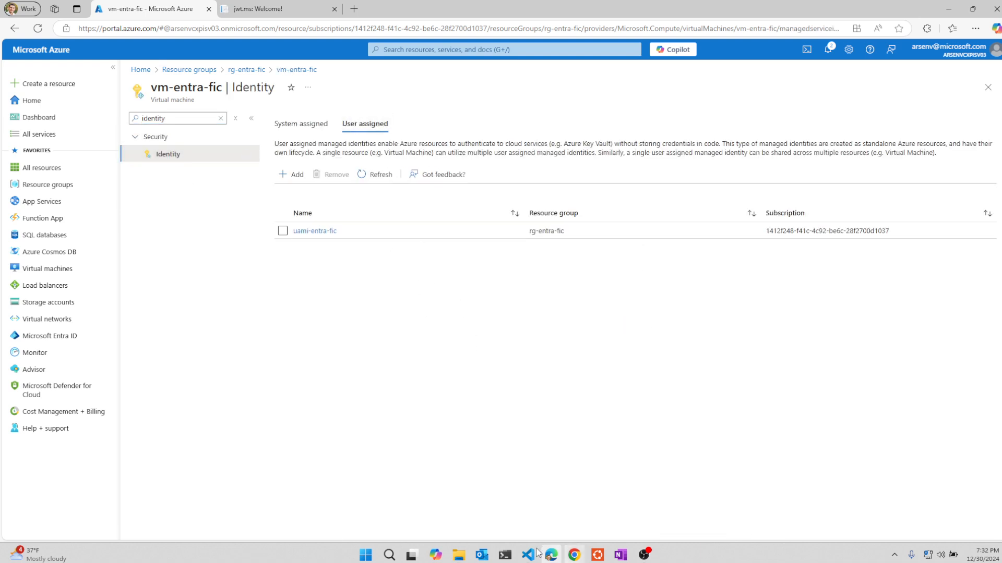
click(526, 554)
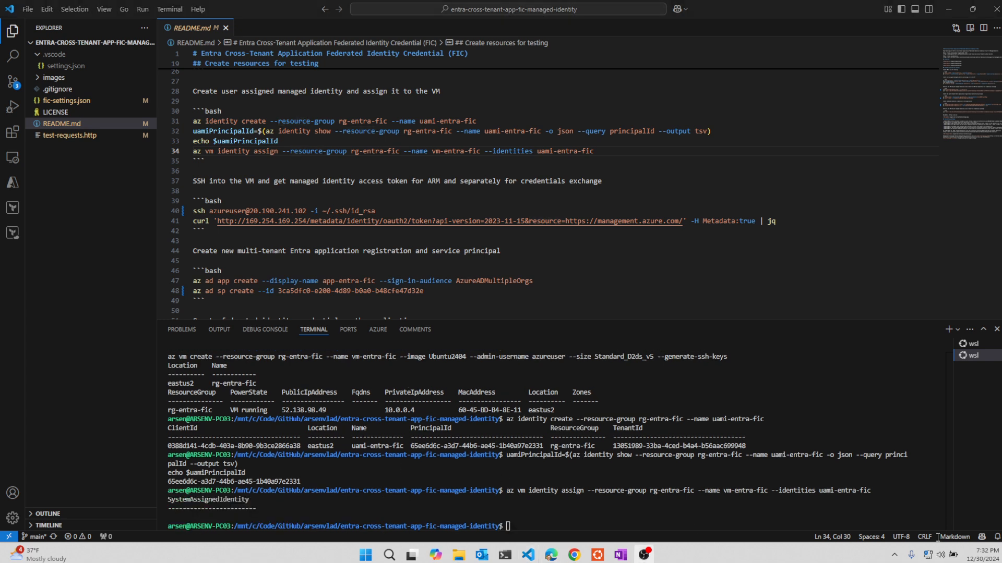
Step: Create app-entra-fic with az ad app create and paste appId 615ec85d-787d-4107-b4e6-d0a10bdbb28b into the sp create command
scroll(down, 3)
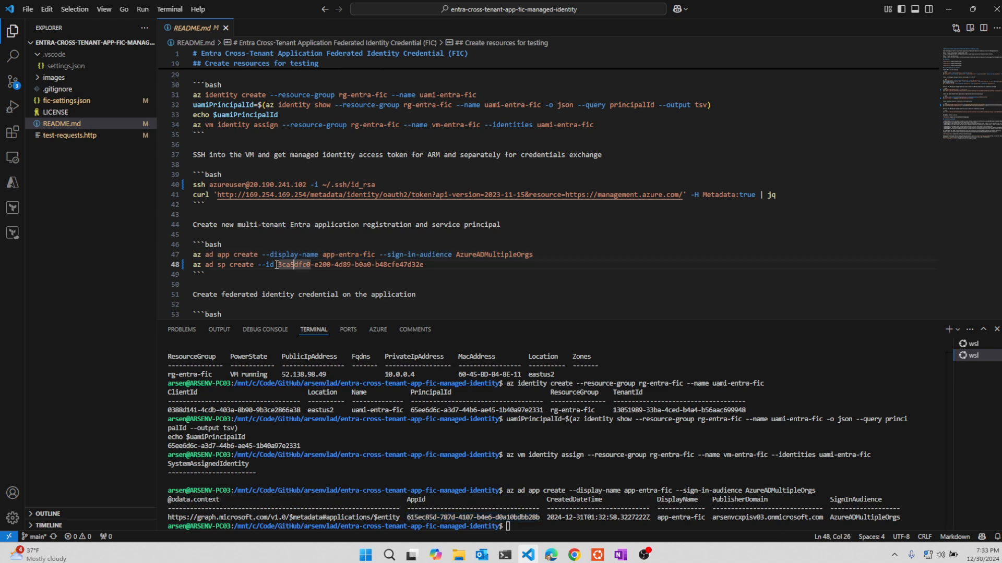
text(615ec85d-787d-4107-b4e6-d0a10bdbb28b)
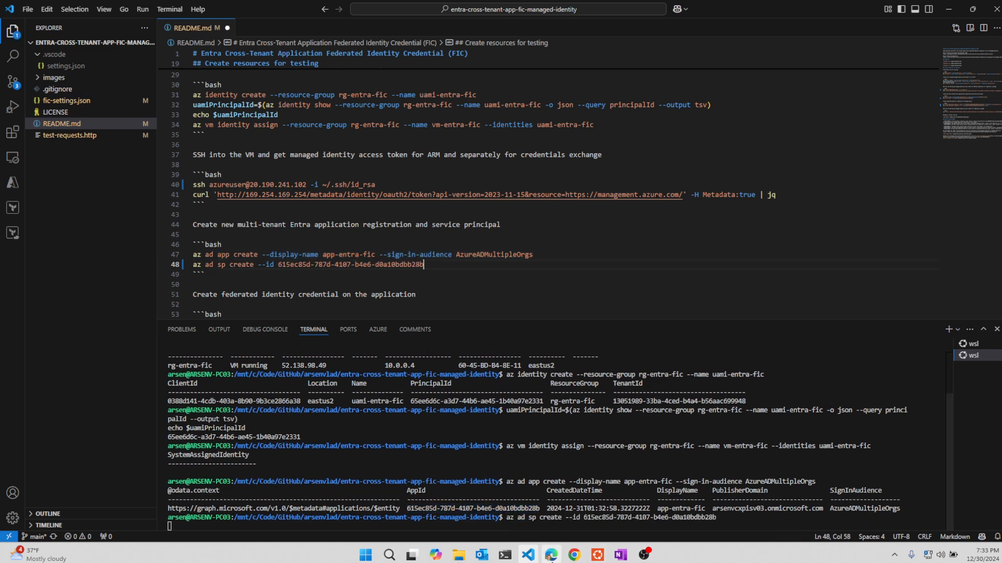
Step: Search the Entra tenant for 'app' to confirm app-entra-fic's app registration and enterprise application
click(549, 554)
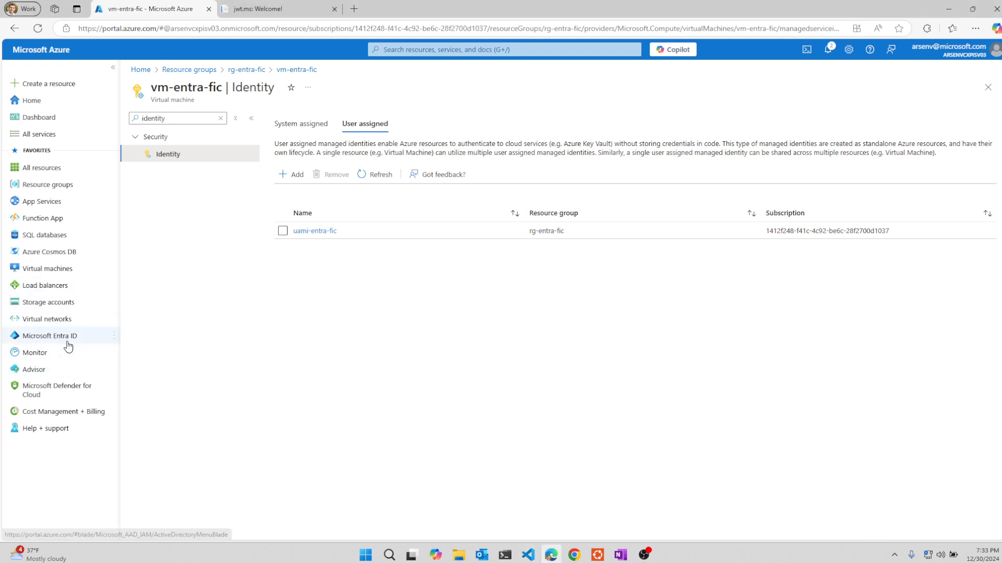
click(50, 335)
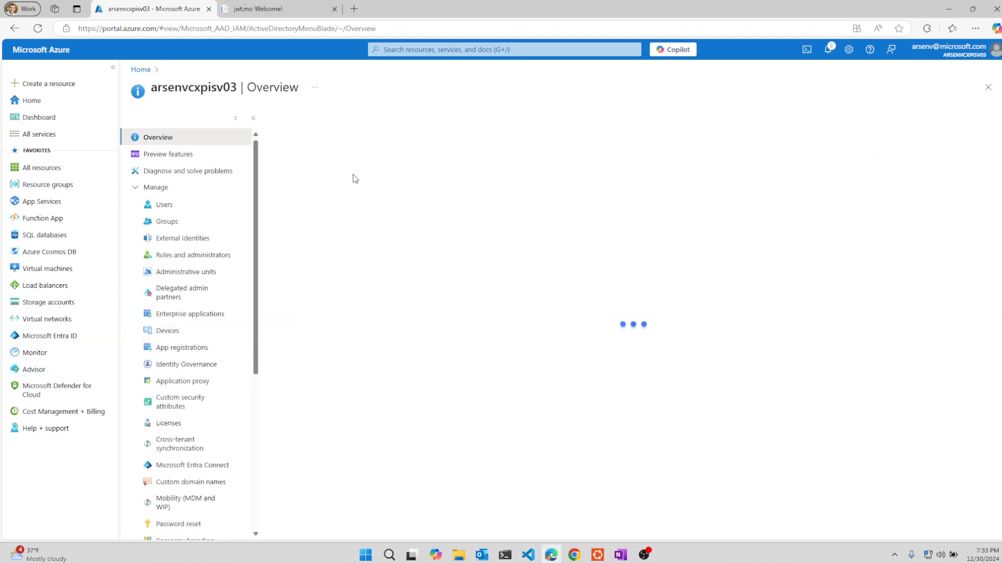
text(app-)
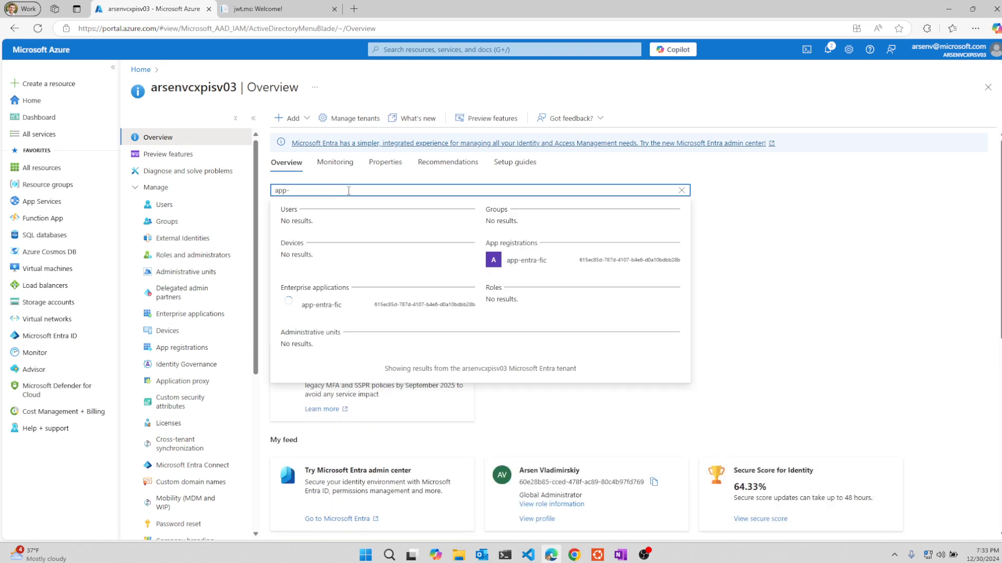
click(322, 305)
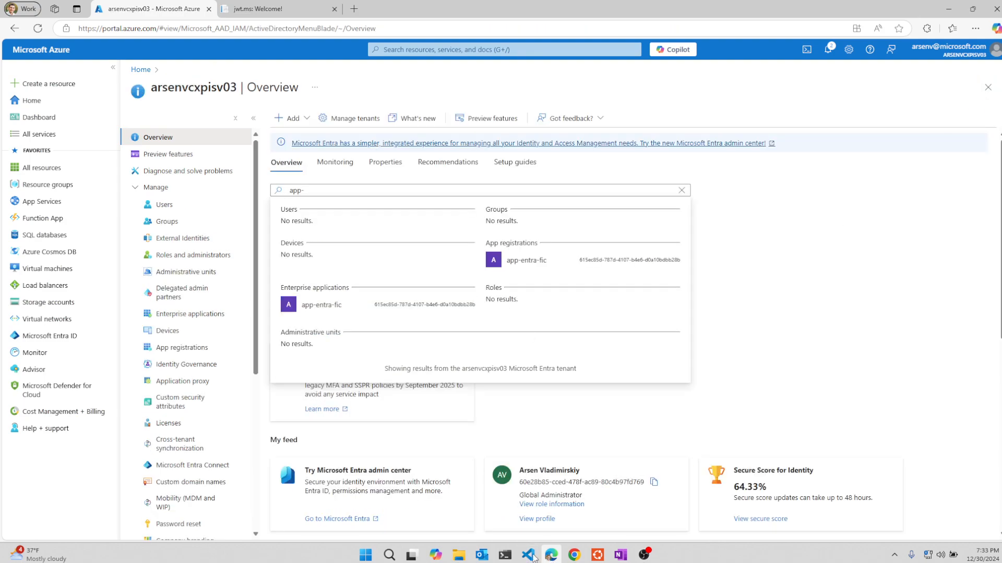
click(527, 554)
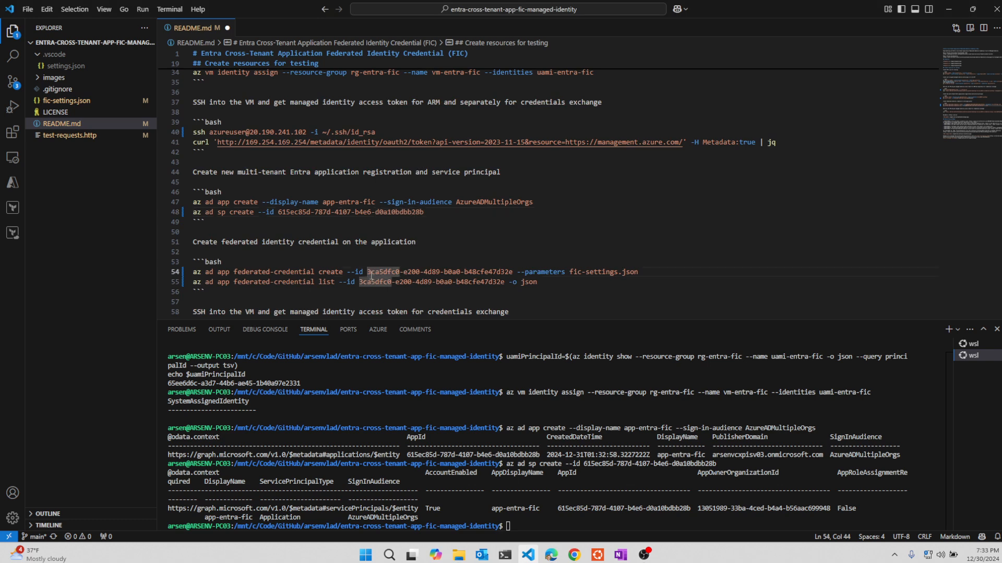
Step: Replace the old app ID in the federated-credential commands and view fic-settings.json
drag(368, 271, 511, 272)
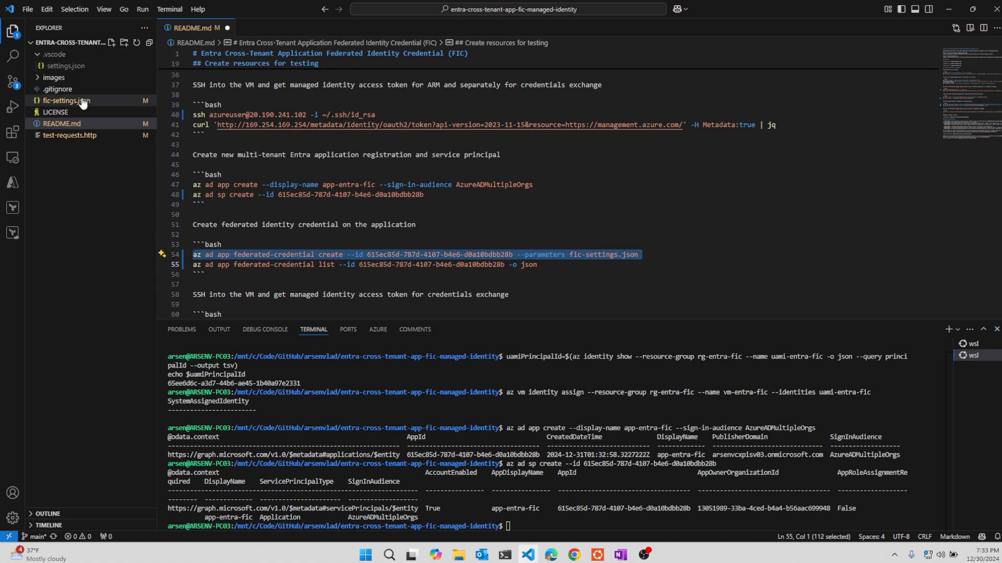
click(66, 100)
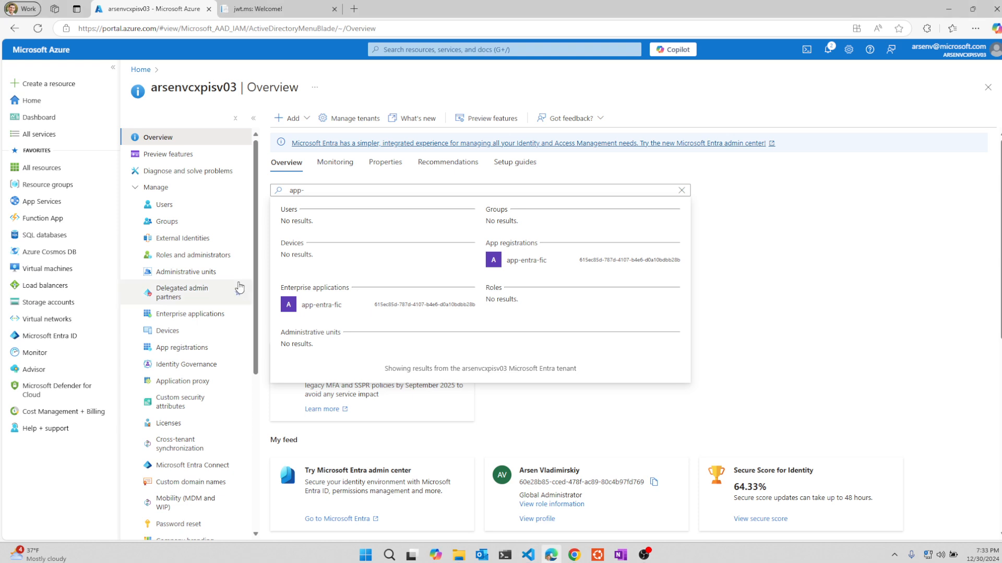
Step: Check the rg-entra-fic resource group in the portal and select part of the subject identifier
click(47, 185)
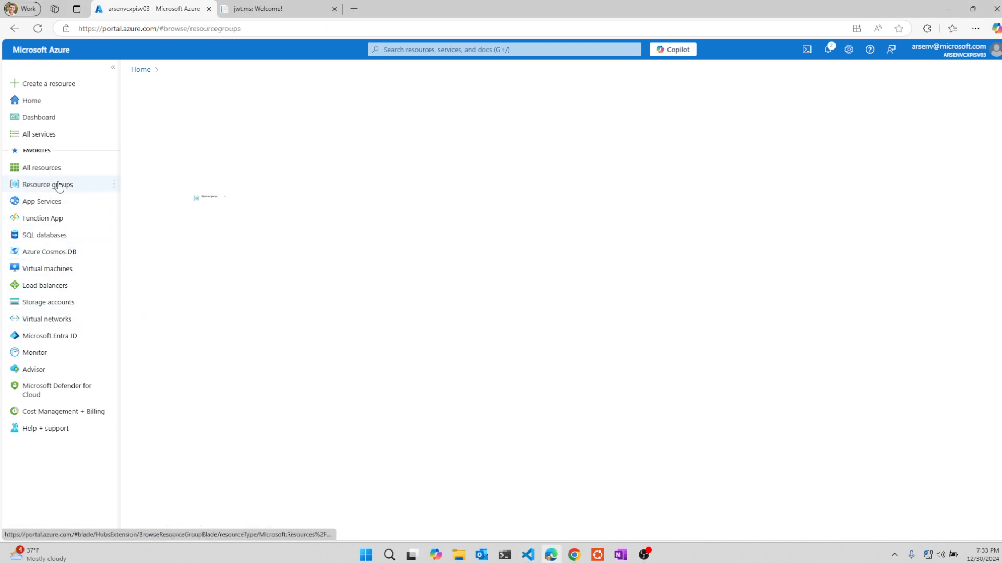
click(47, 184)
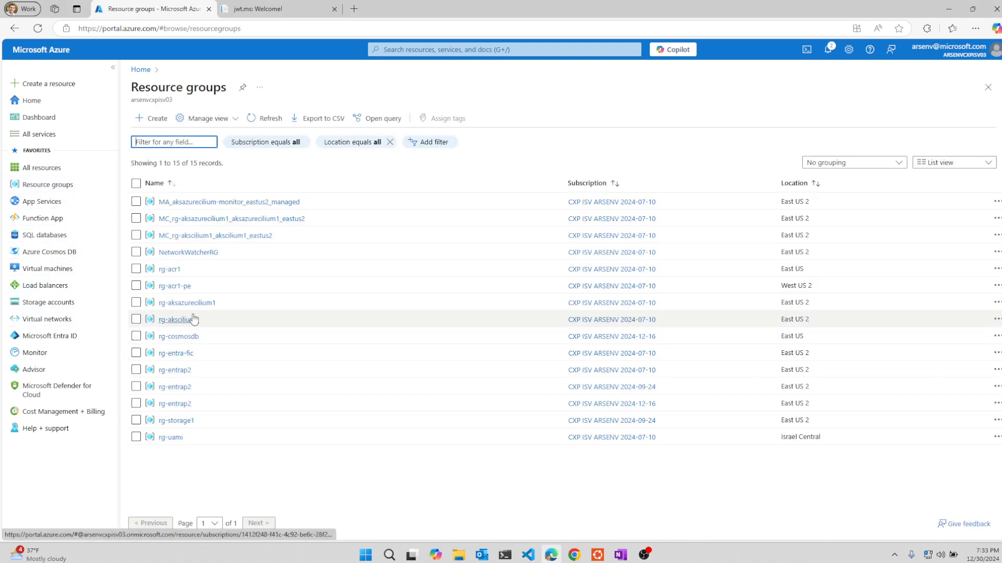
click(175, 353)
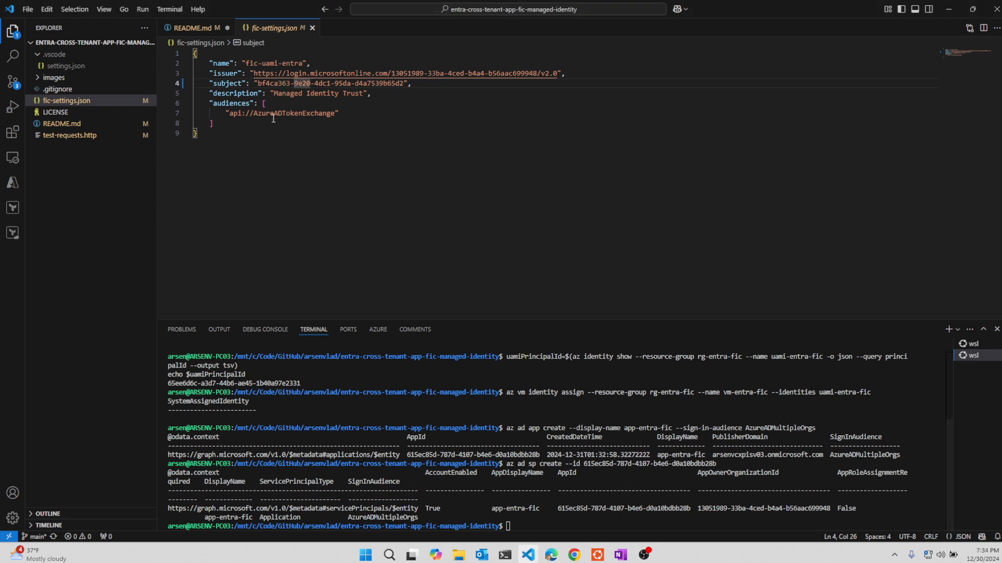
double_click(319, 84)
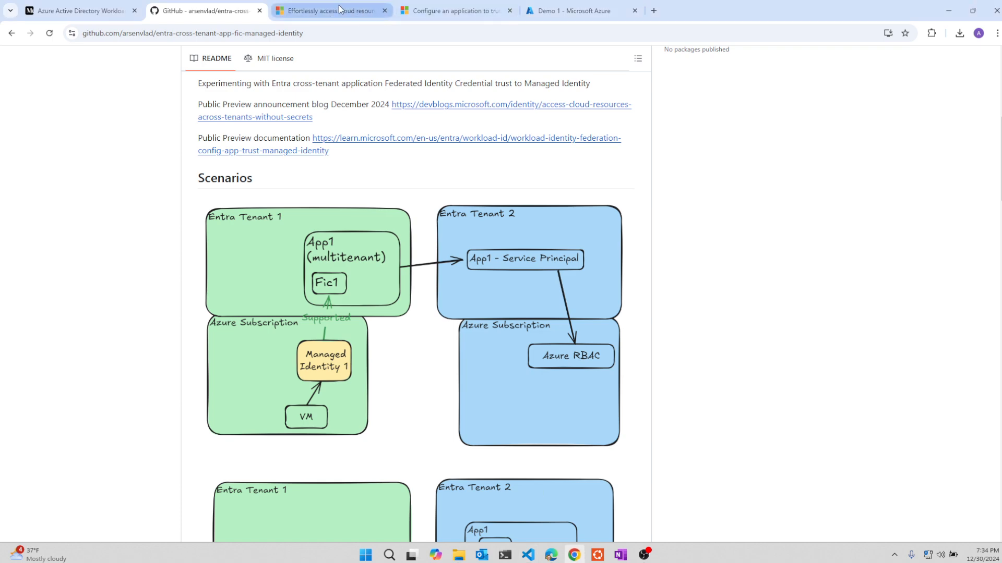
Step: Revisit the Learn article on configuring an application to trust a managed identity
click(454, 10)
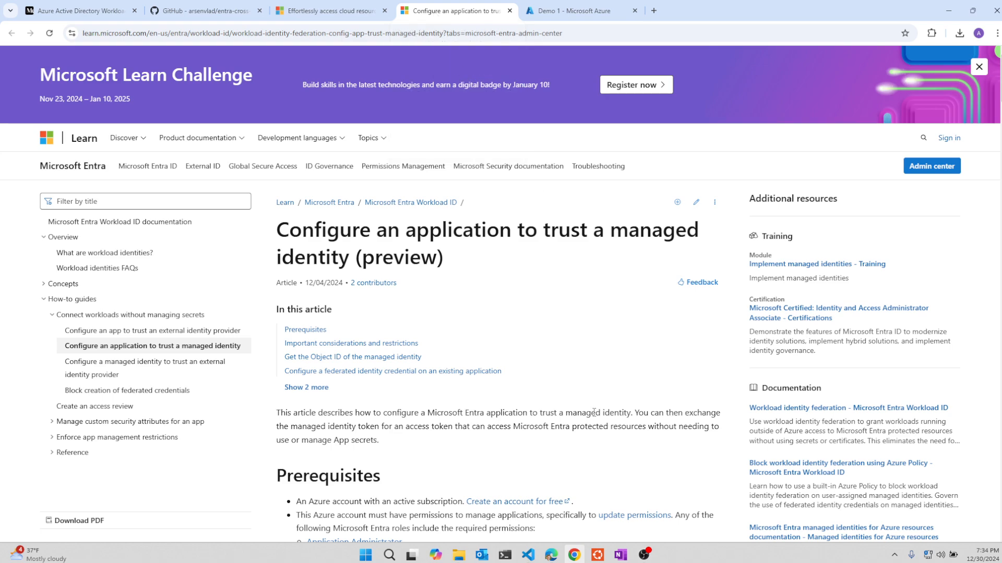
scroll(down, 3)
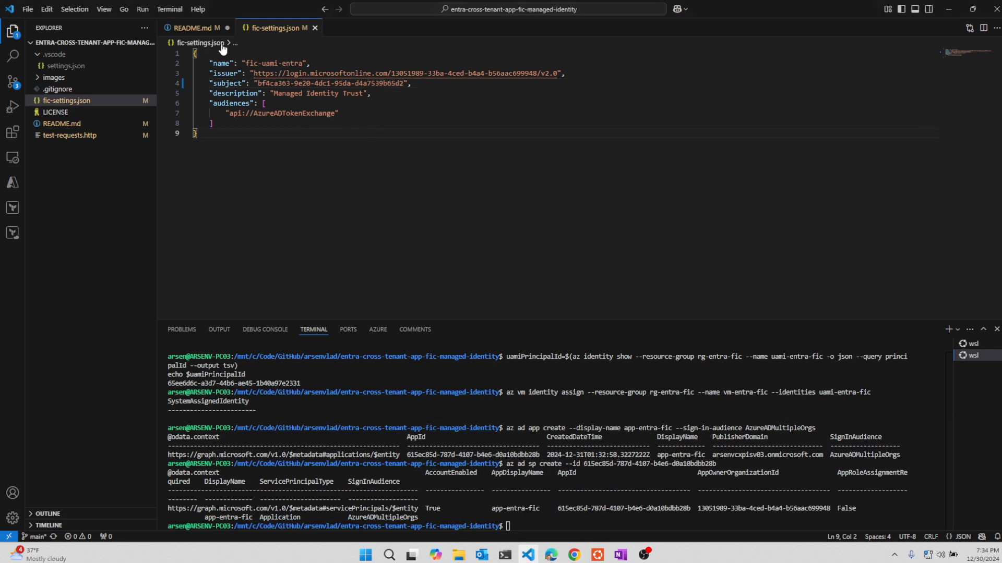
Step: Create federated credential fic-uami-entra from fic-settings.json and list it as JSON
click(196, 27)
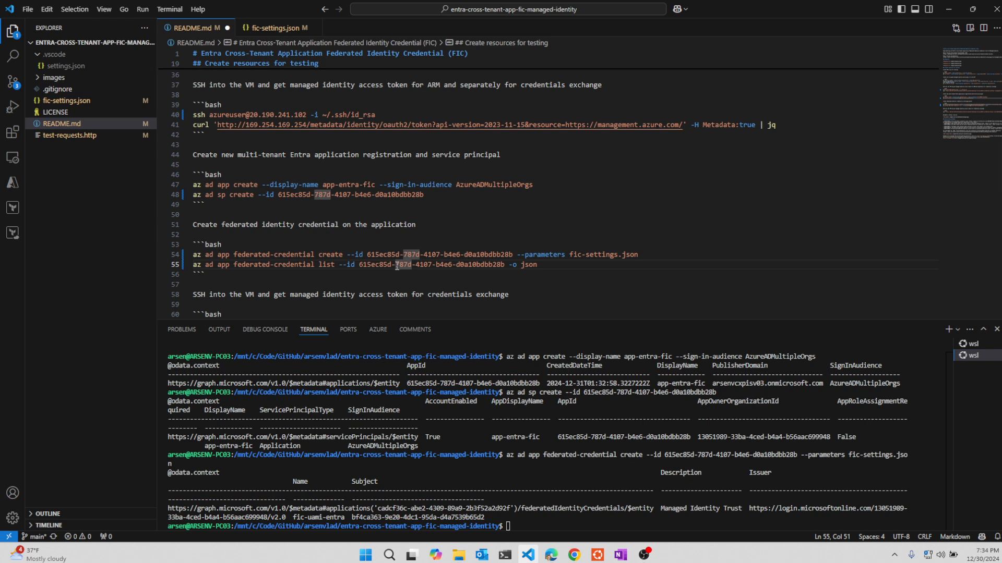
scroll(down, 3)
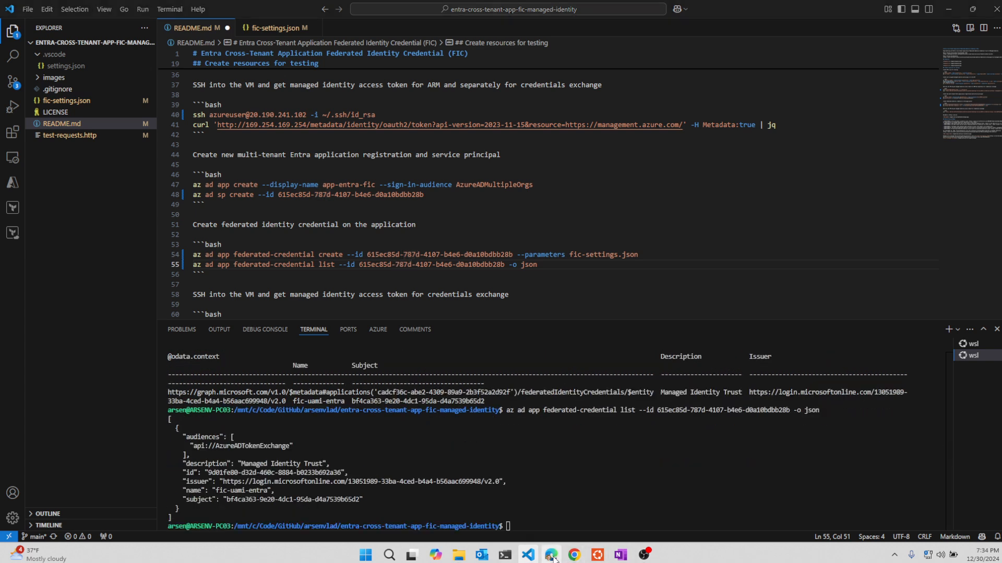
click(549, 554)
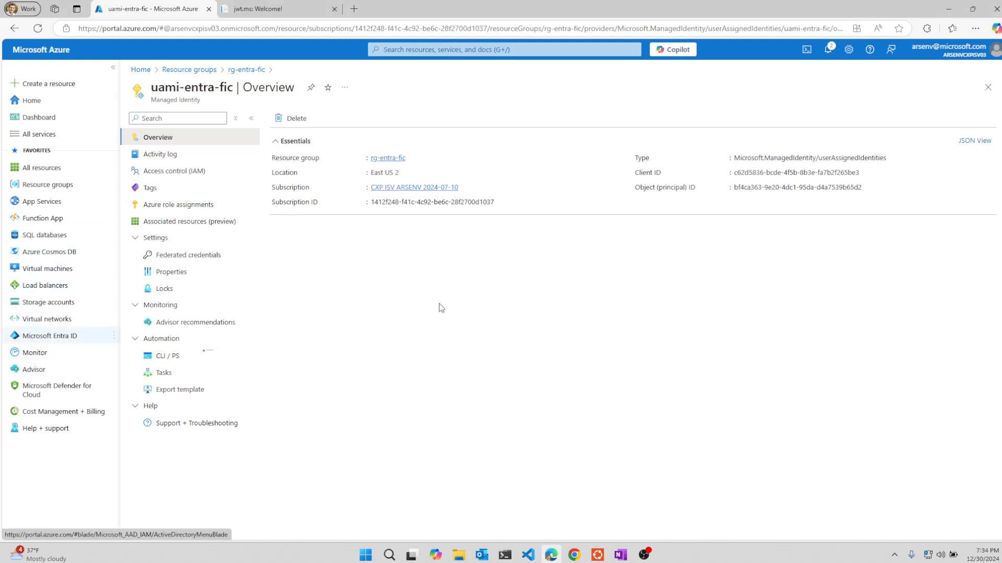
Step: Find app-entra-fic in Entra and review fic-uami-entra's issuer, subject and audience
click(50, 335)
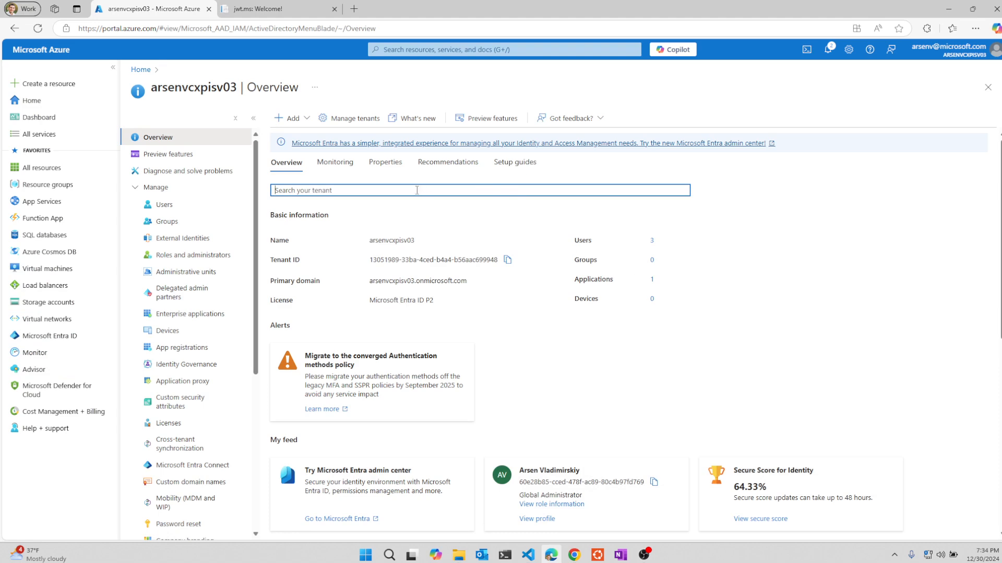
text(app)
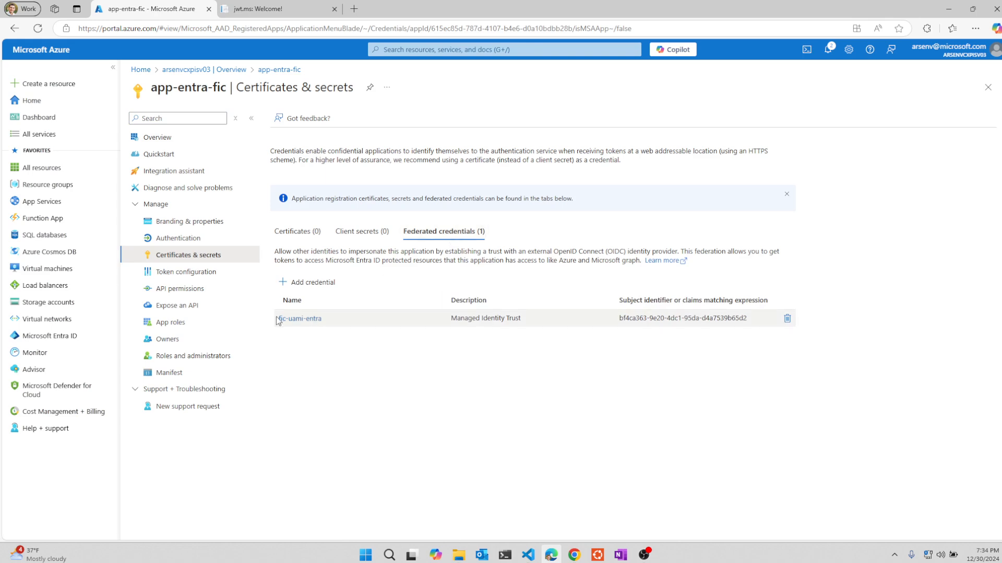
click(298, 318)
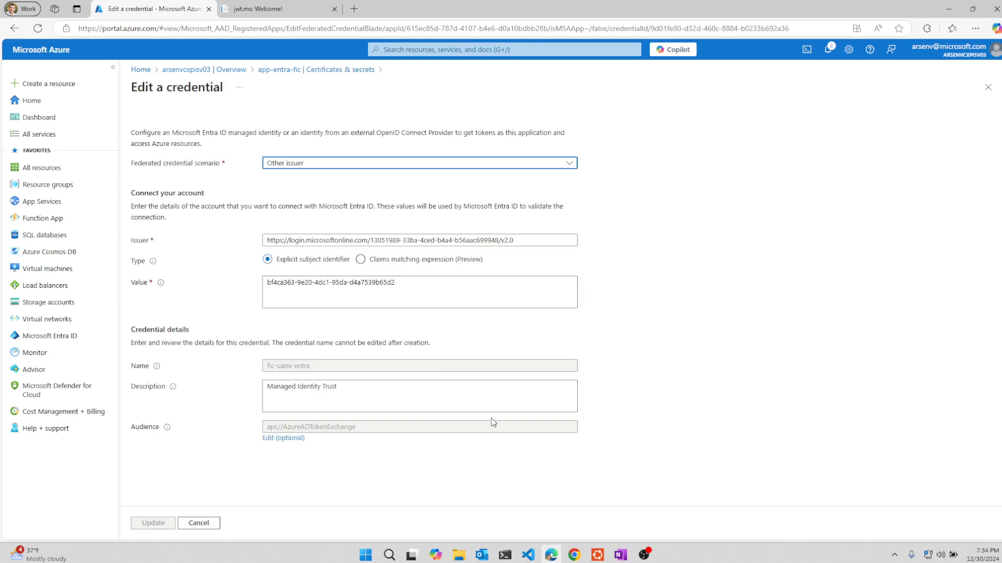
mouse_move(404, 234)
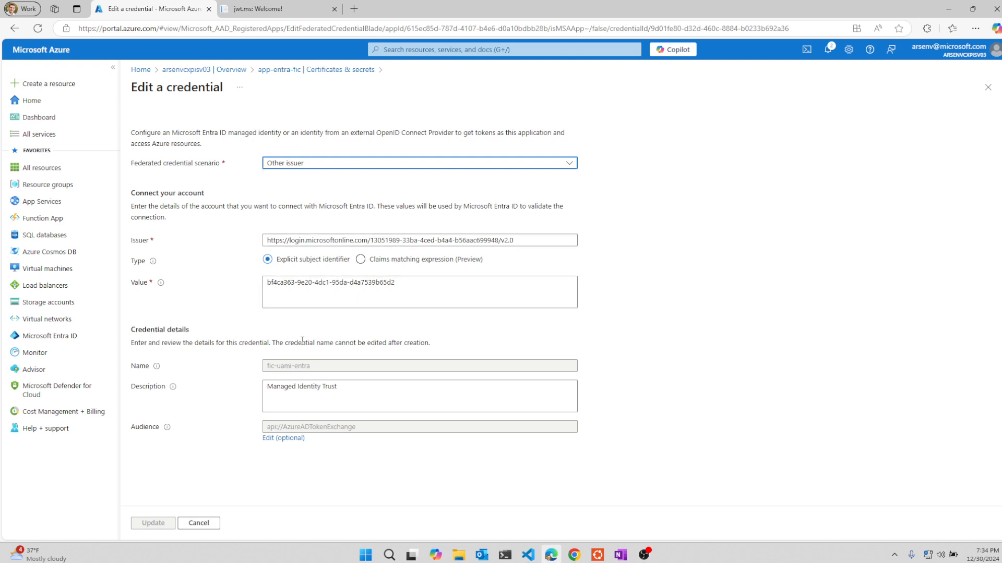
mouse_move(306, 423)
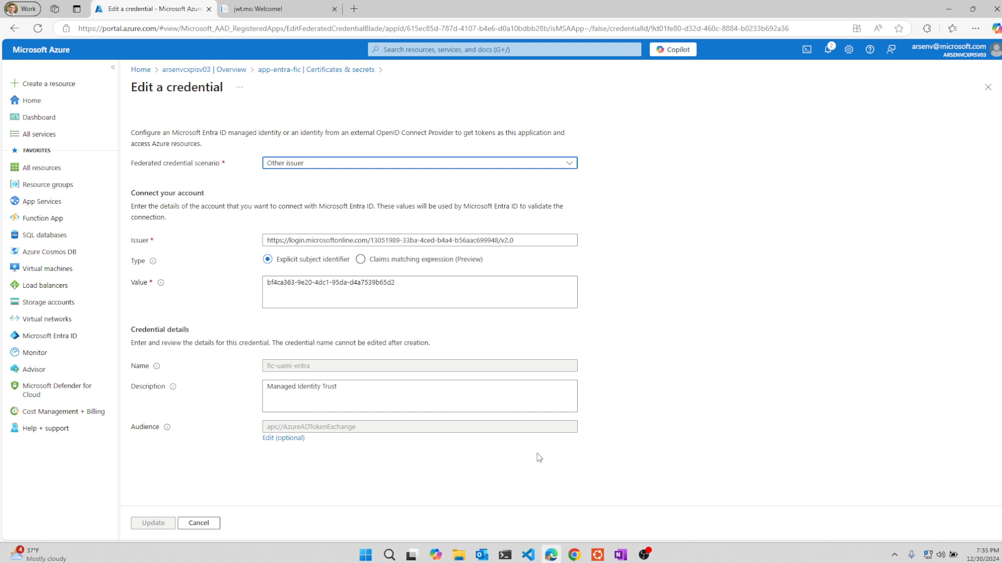
mouse_move(276, 277)
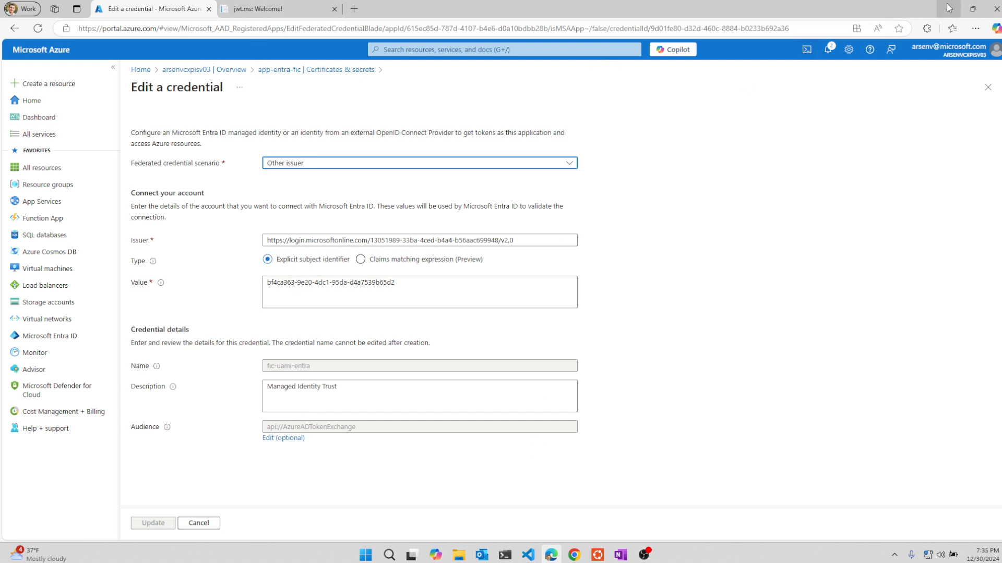
click(526, 554)
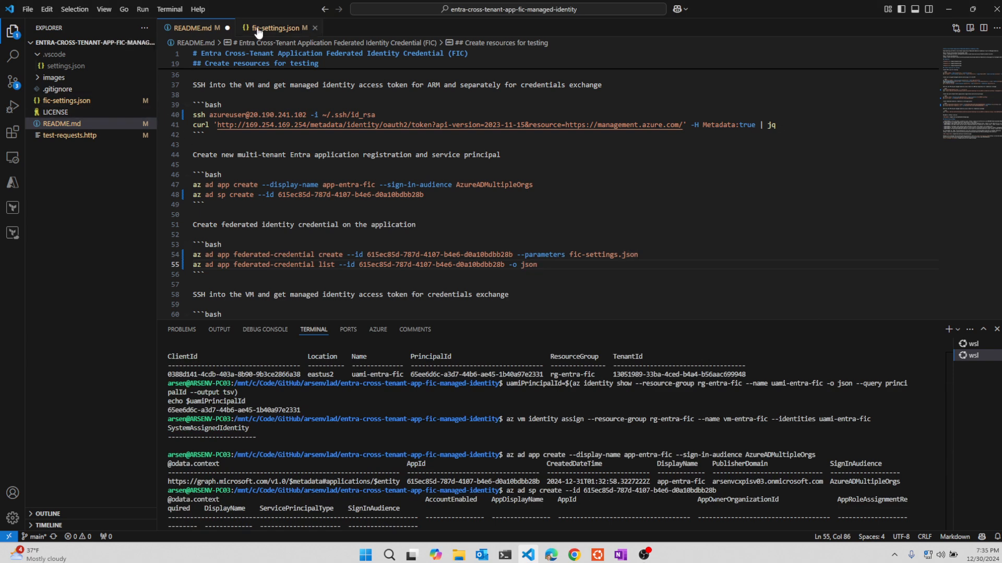
Step: Set the fic-settings.json subject to principal ID 65ee6d6c-a3d7-44b6-ae45-1b40a97e2331
click(276, 27)
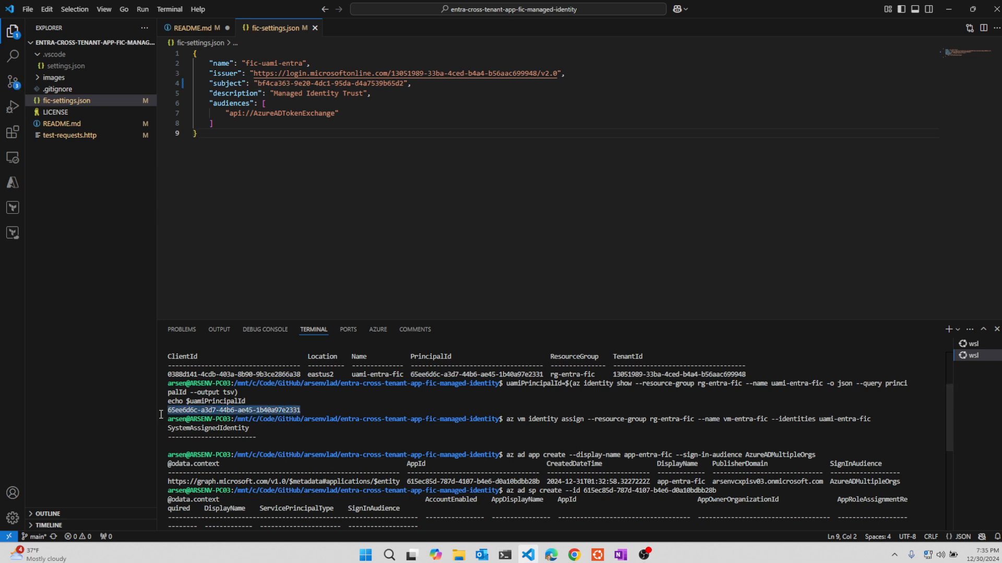
double_click(320, 83)
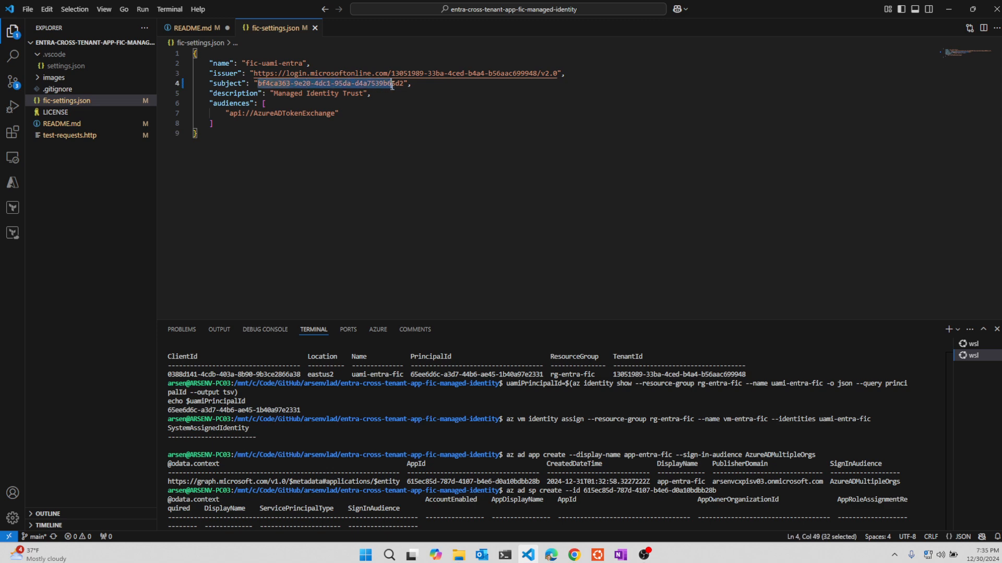
text(65ee6d6c-a3d7-44b6-ae45-1b40a97e2331",)
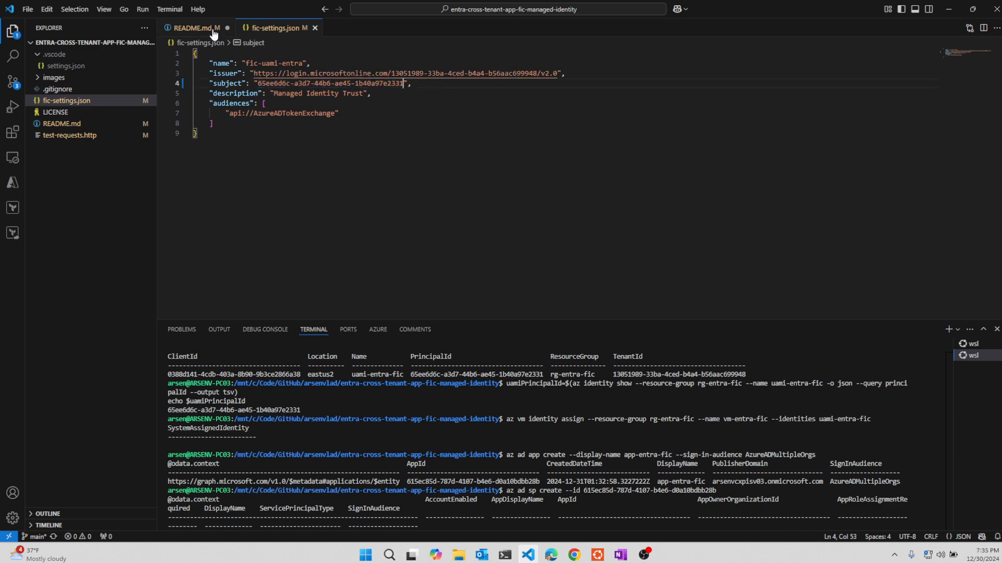
Step: Return to the README create command and switch to the portal app registration
click(196, 27)
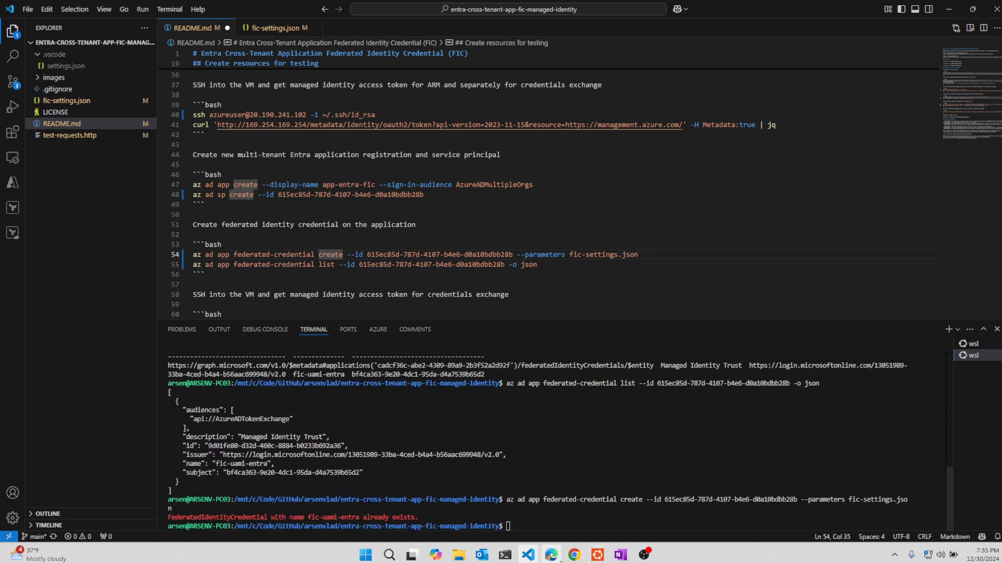
click(573, 554)
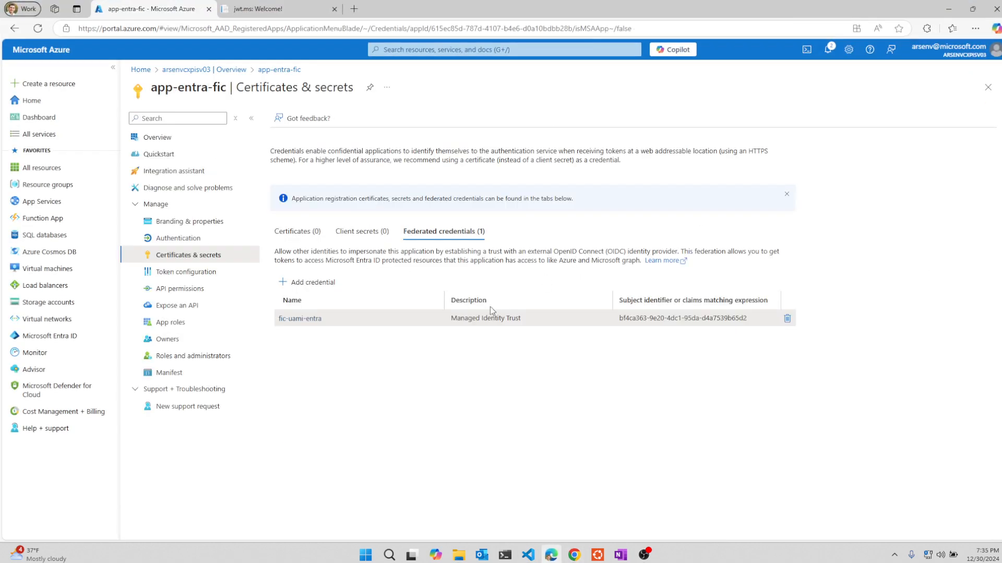
Step: Delete the fic-uami-entra federated credential and rerun the CLI create command
click(787, 319)
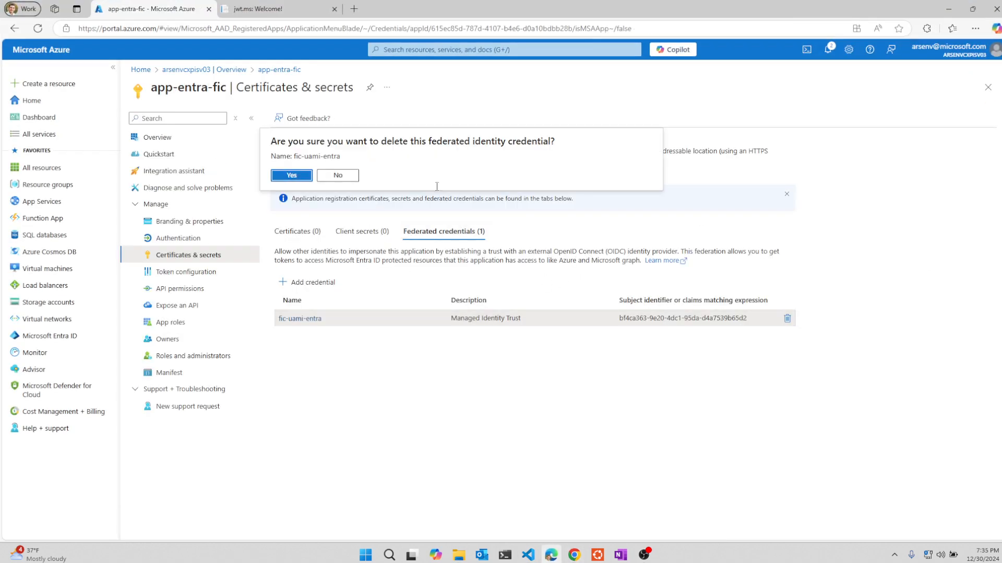
click(291, 175)
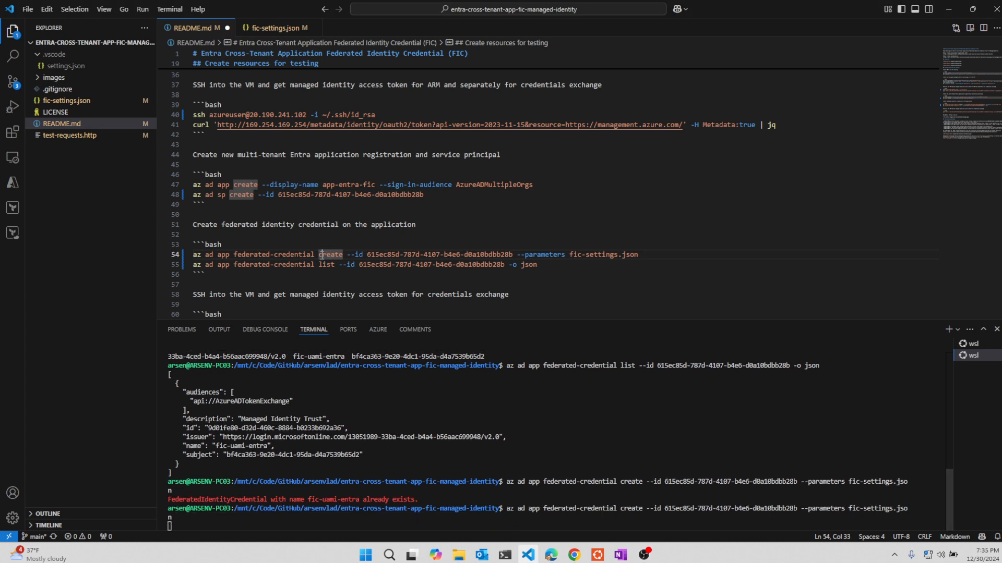
key(Enter)
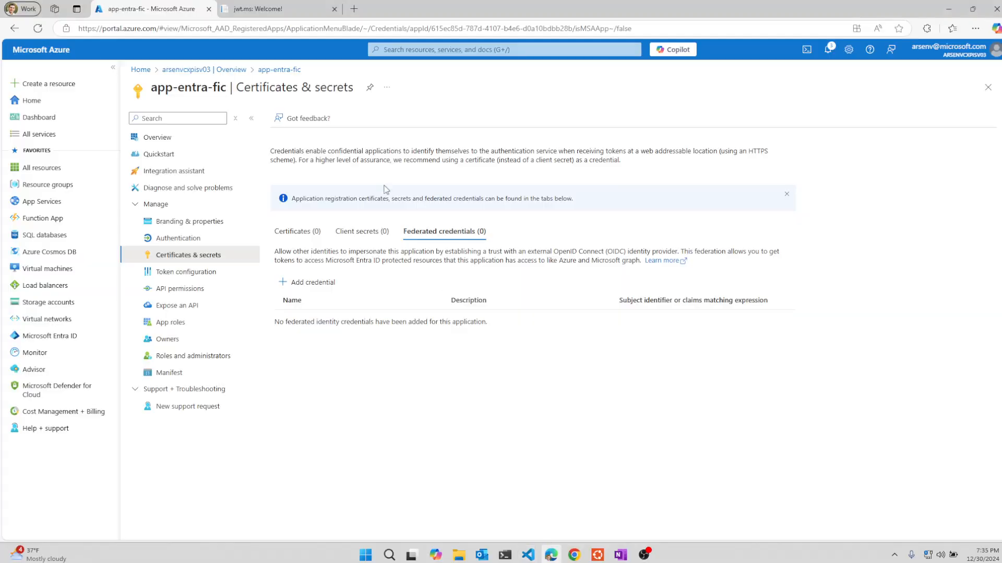
Step: Reload the app registration and open the recreated fic-uami-entra credential details
click(157, 137)
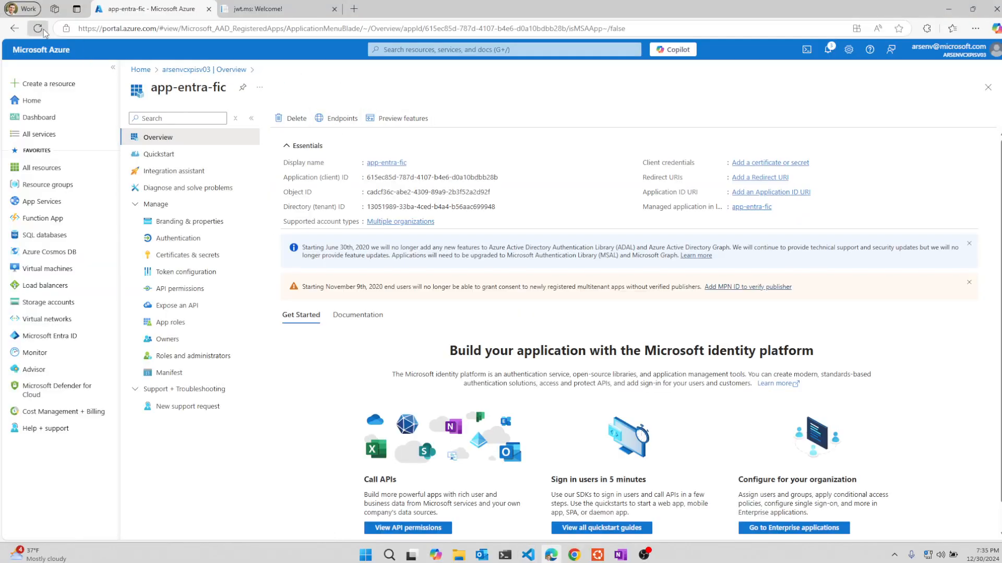
click(37, 28)
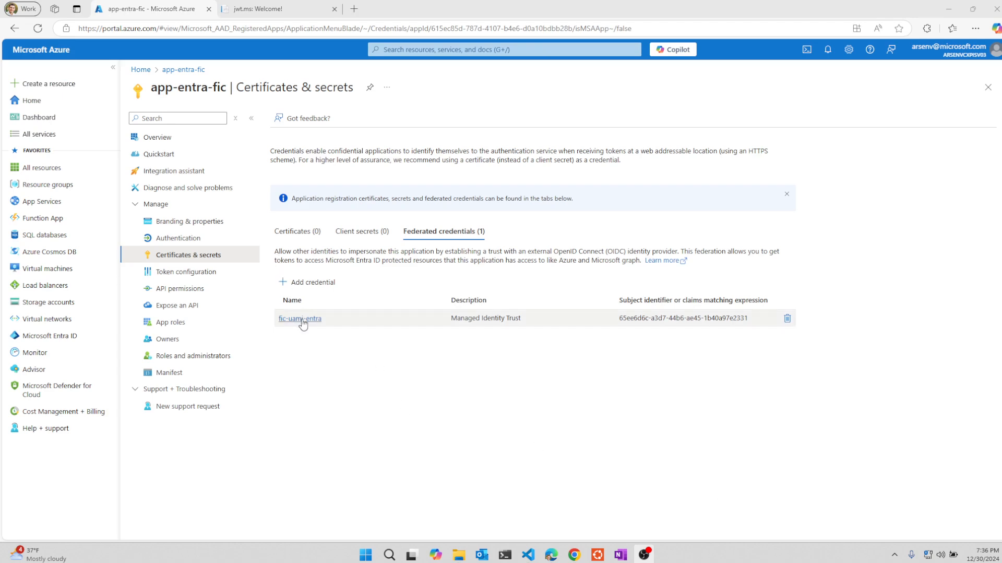
click(299, 319)
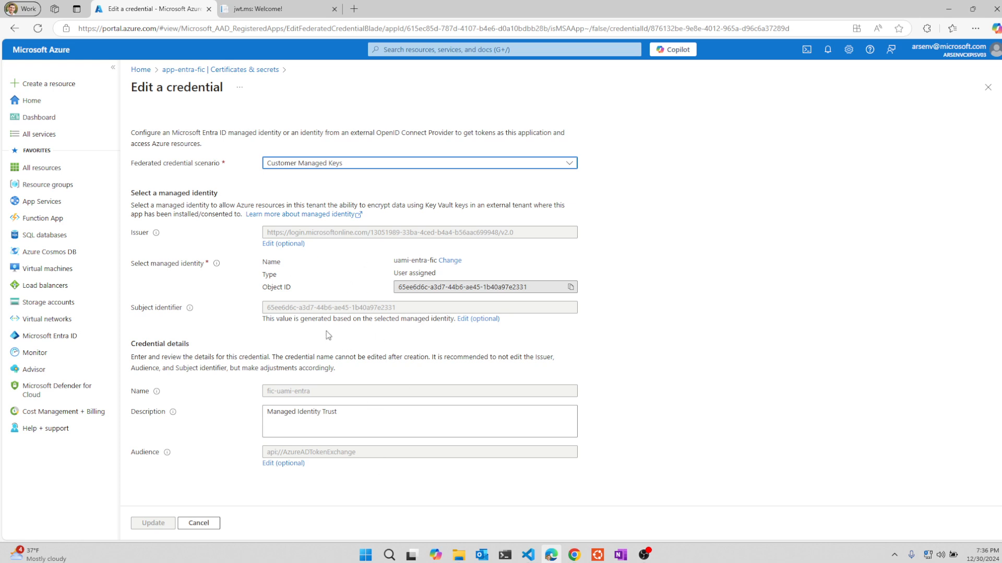
mouse_move(290, 53)
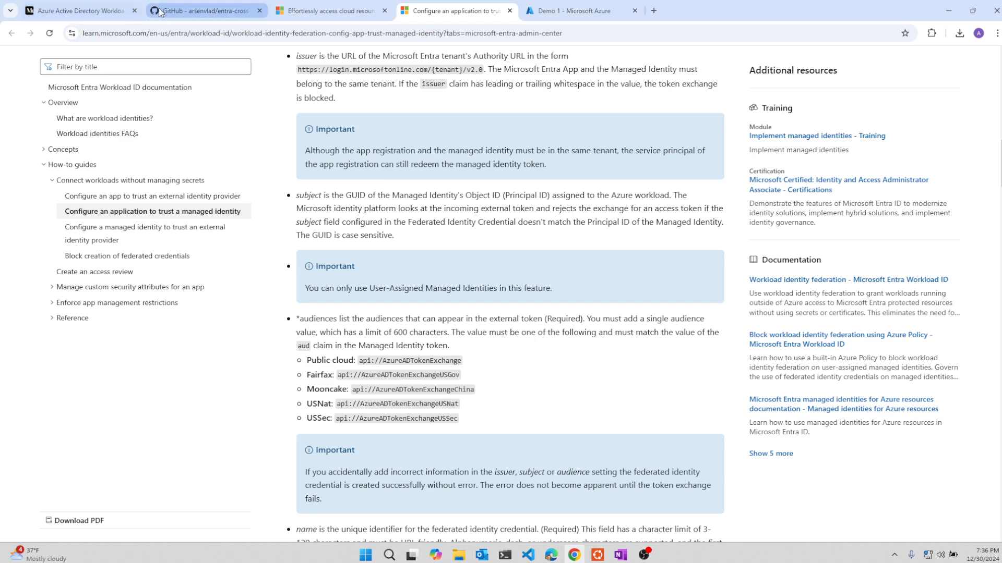
Step: Revisit the GitHub README cross-tenant scenario diagrams, then the other tenant's Demo 1 dashboard
click(204, 10)
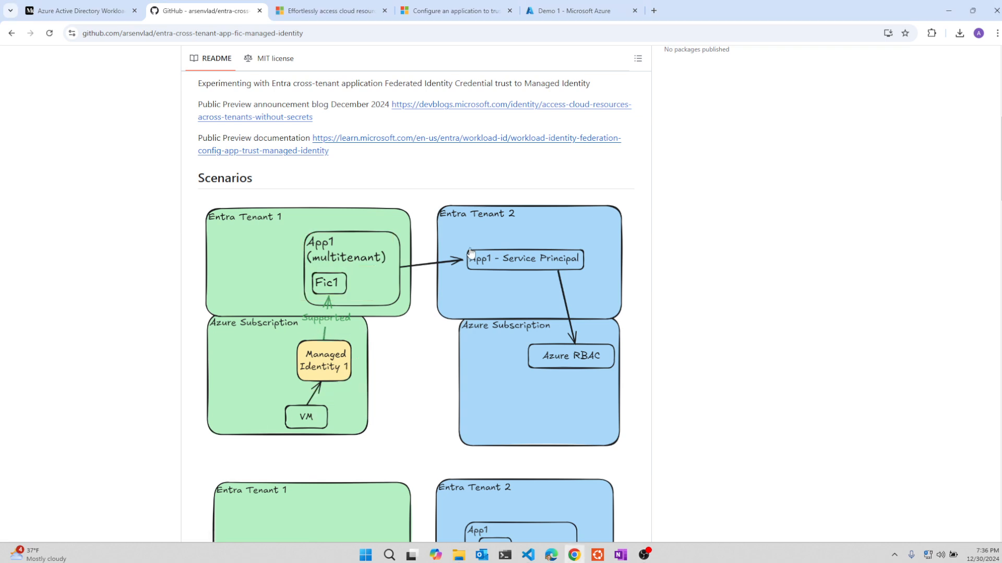
mouse_move(516, 263)
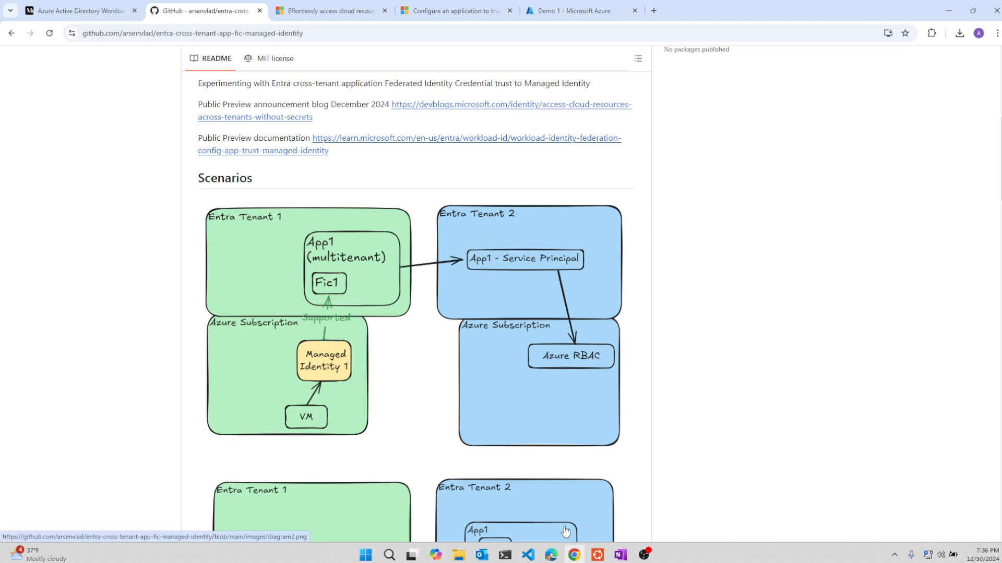
mouse_move(501, 263)
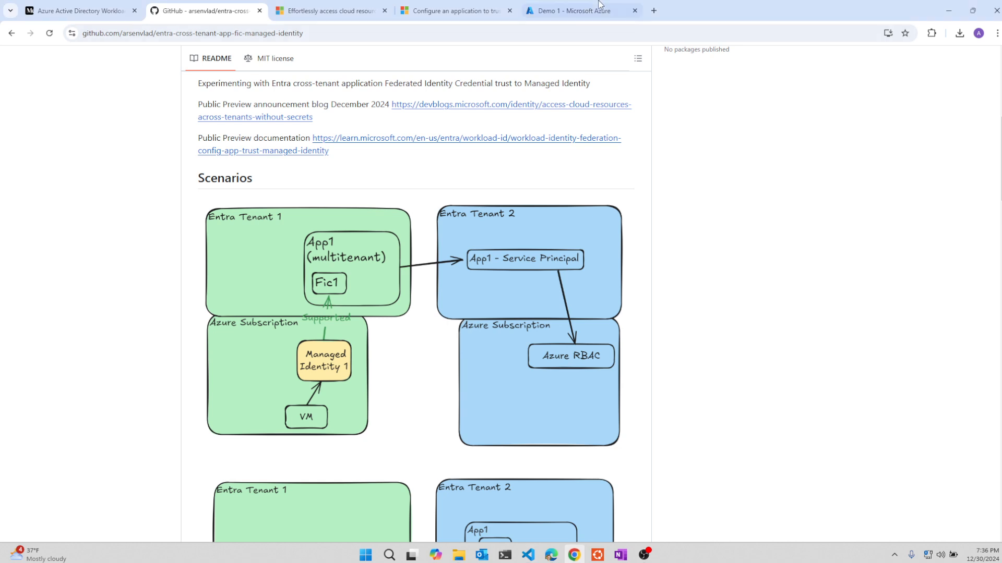
click(580, 10)
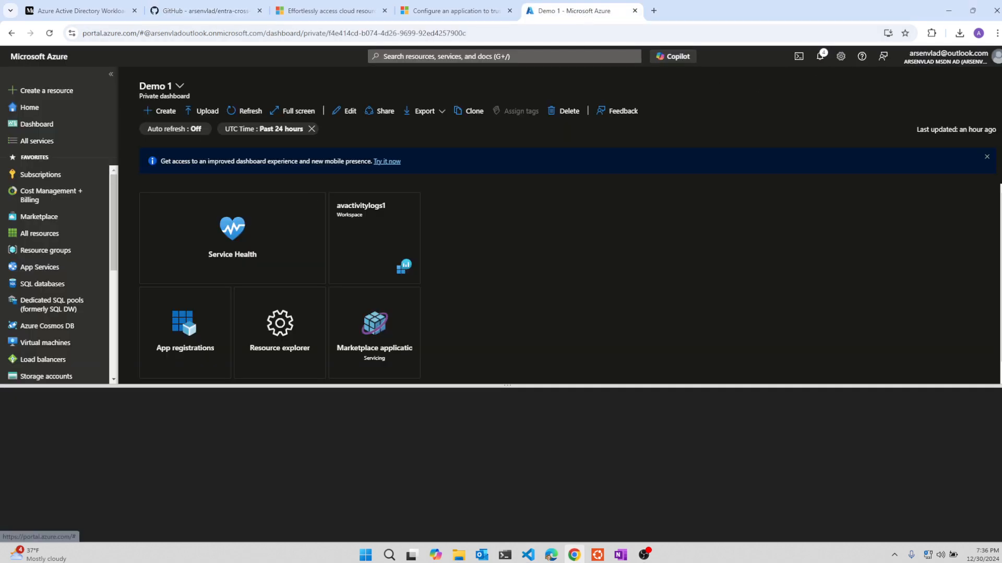
Step: Run az ad sp create --id 615ec85d-787d-4107-b4e6-d0a10bdbb28b in Cloud Shell
click(798, 57)
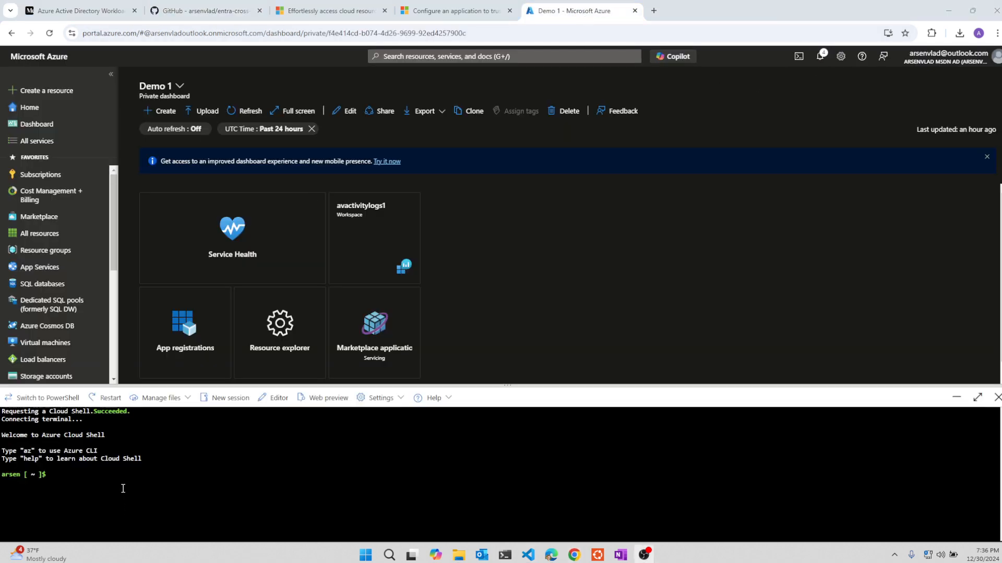
right_click(122, 488)
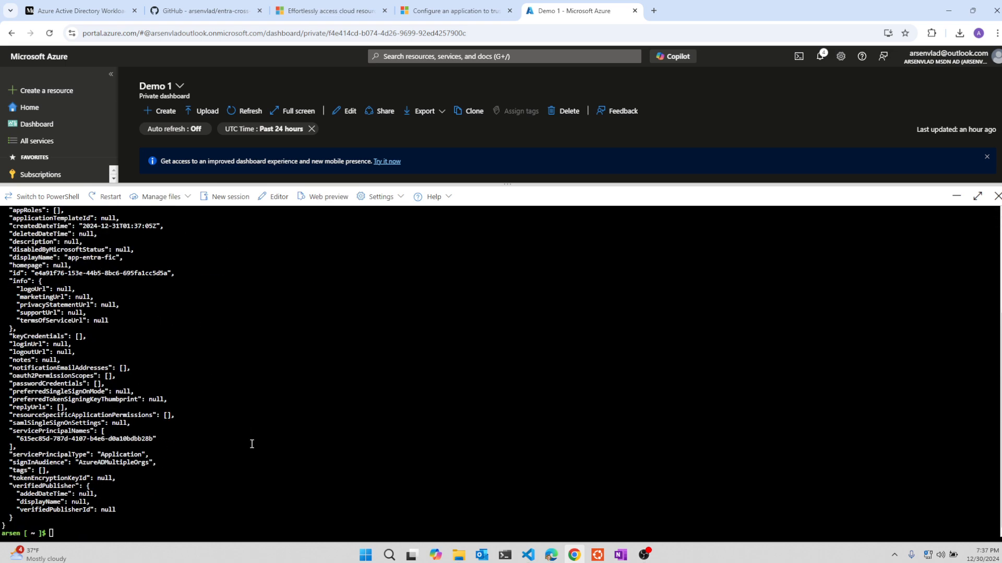
text(az ad sp create --id 615ec85d-787d-4107-b4e6-d0a10bdbb28b)
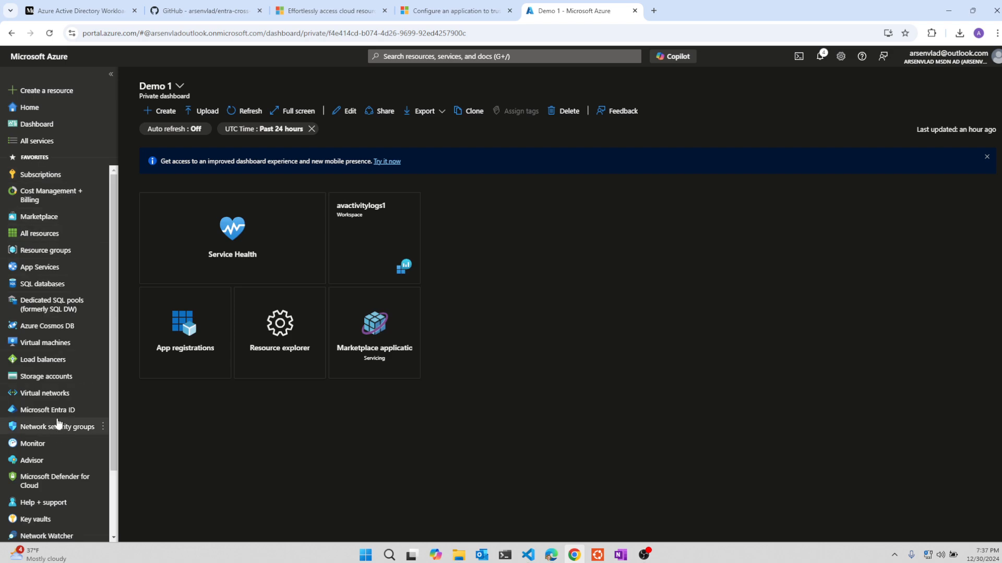
Step: Find the app ID under Microsoft Entra ID enterprise applications and go to Subscriptions
click(48, 413)
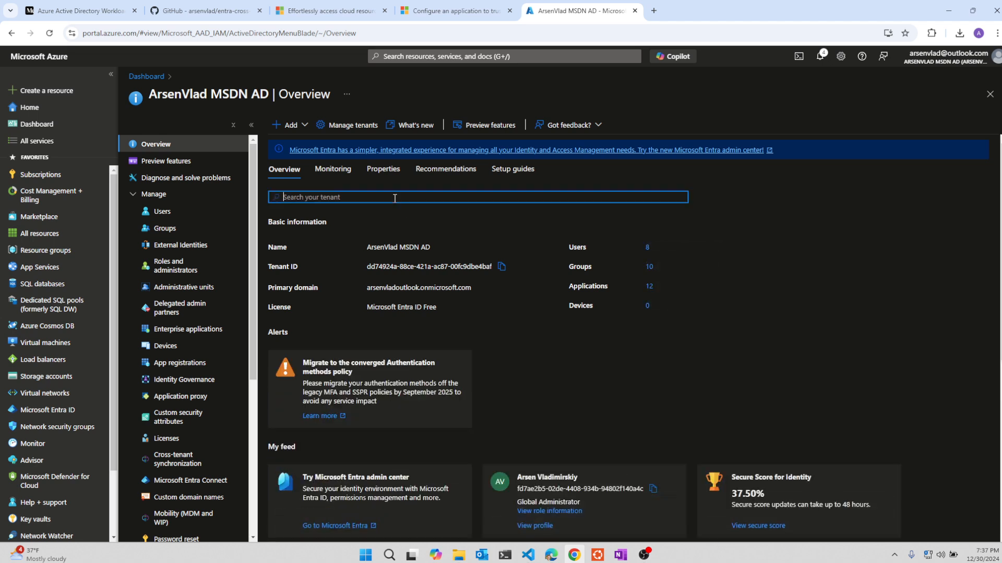
text(az ad sp create --id 615ec85d-787d-4107-b4e6-d0a10bdbb28b)
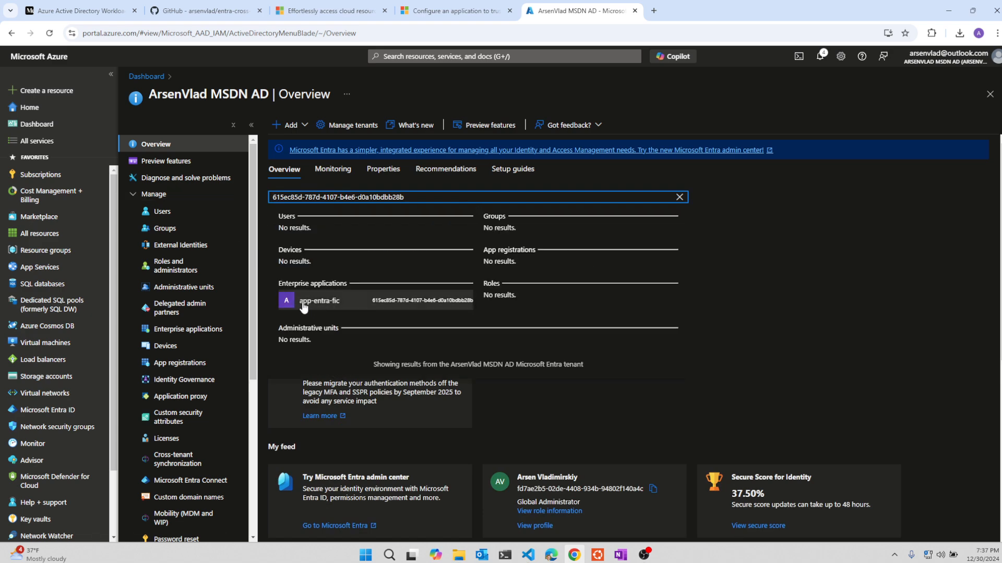
mouse_move(40, 177)
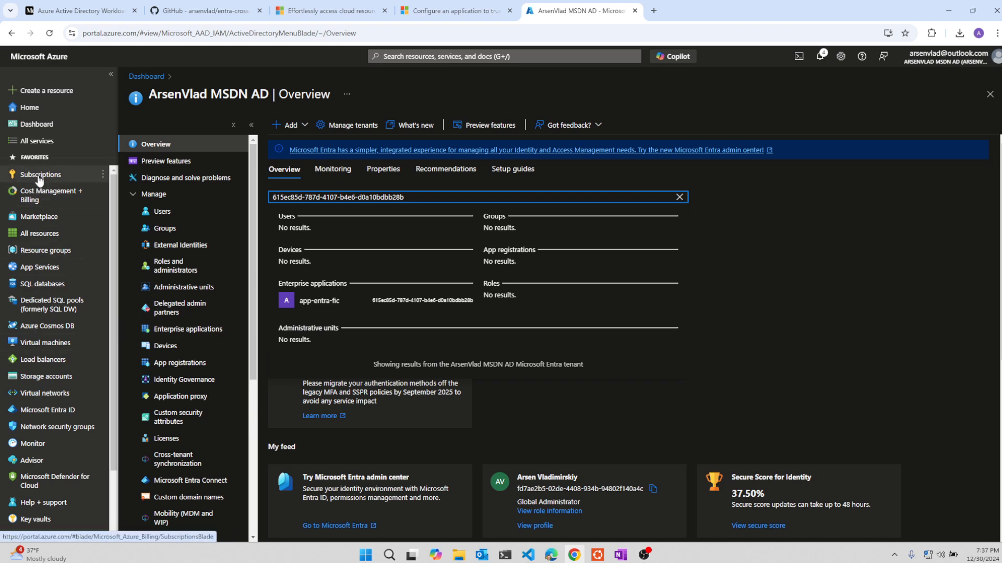
click(40, 174)
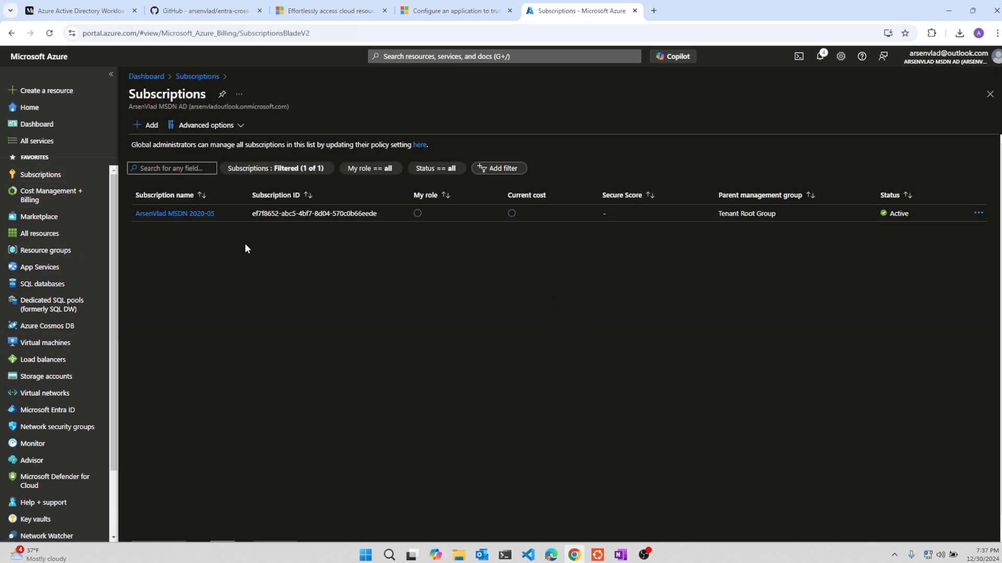
Step: Start a Reader role assignment in the subscription's Access control (IAM)
click(174, 213)
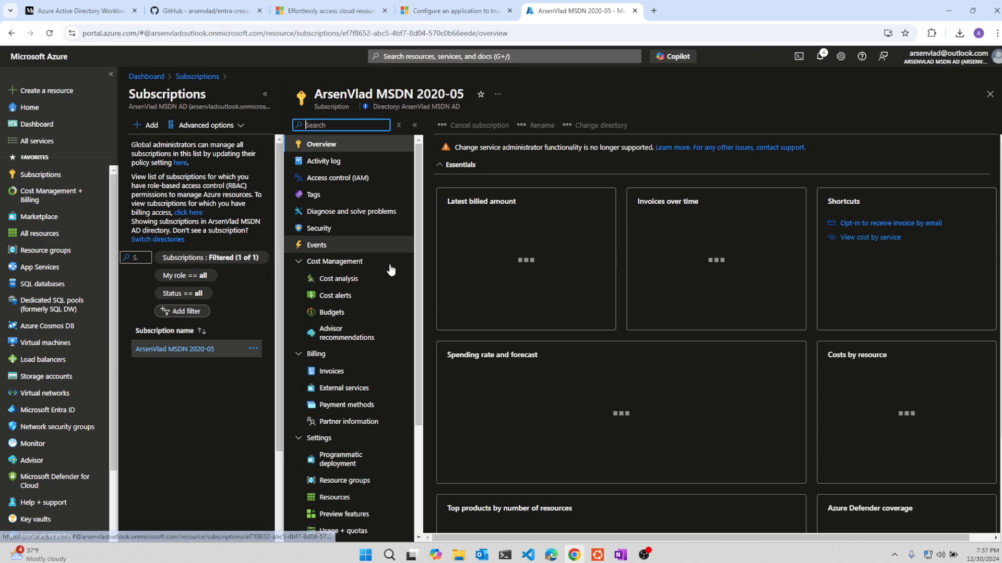
click(339, 177)
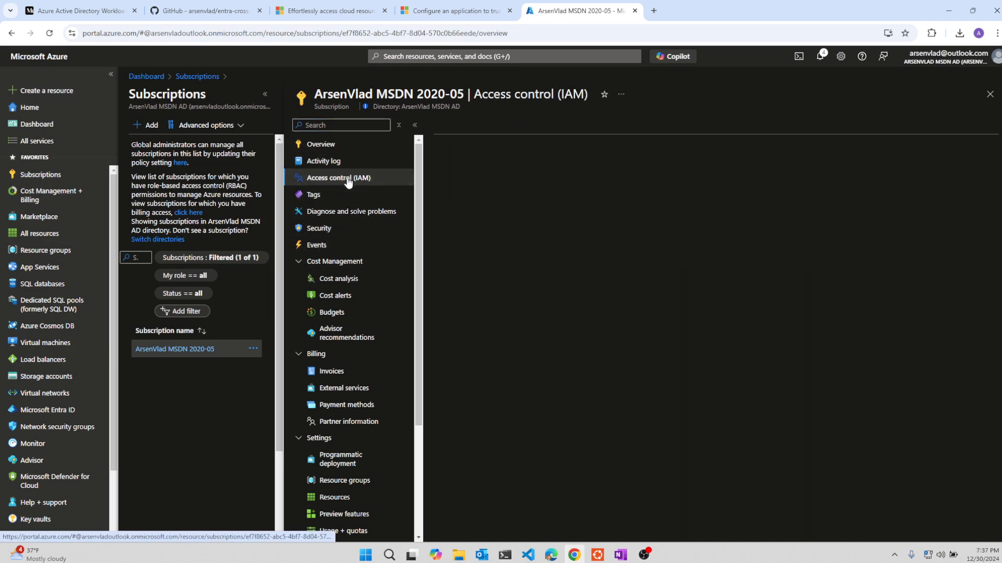
click(340, 178)
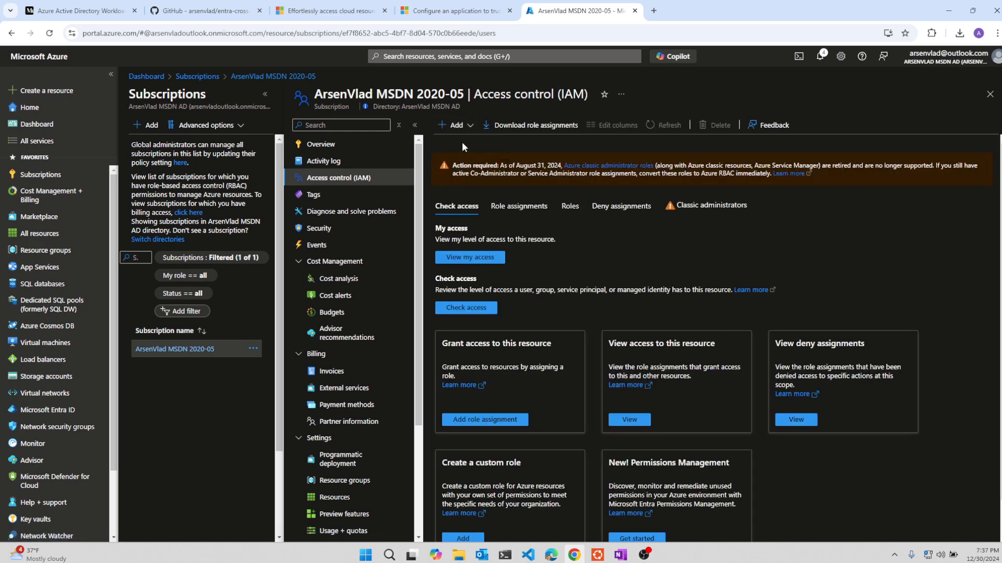
click(483, 420)
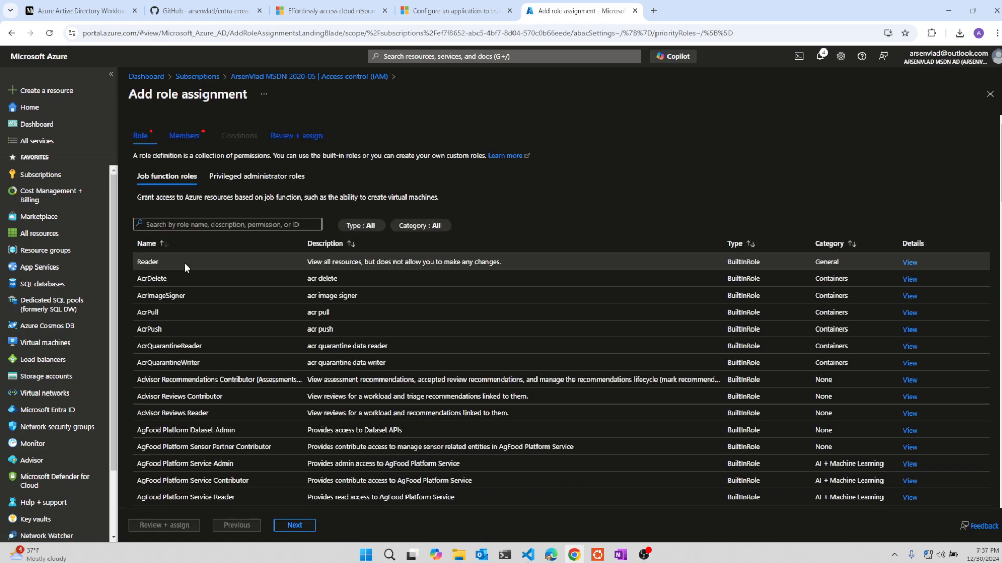
click(294, 524)
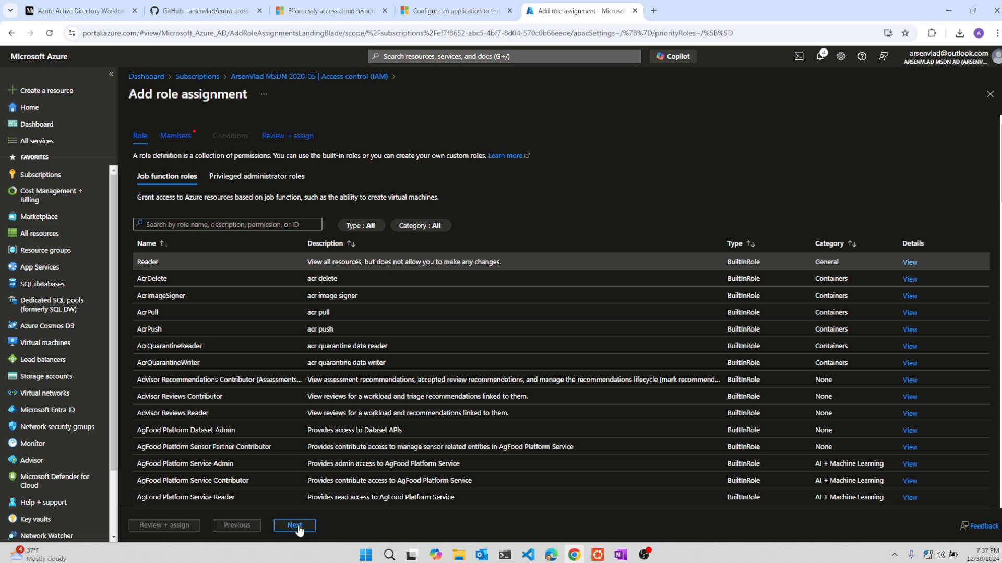
click(294, 525)
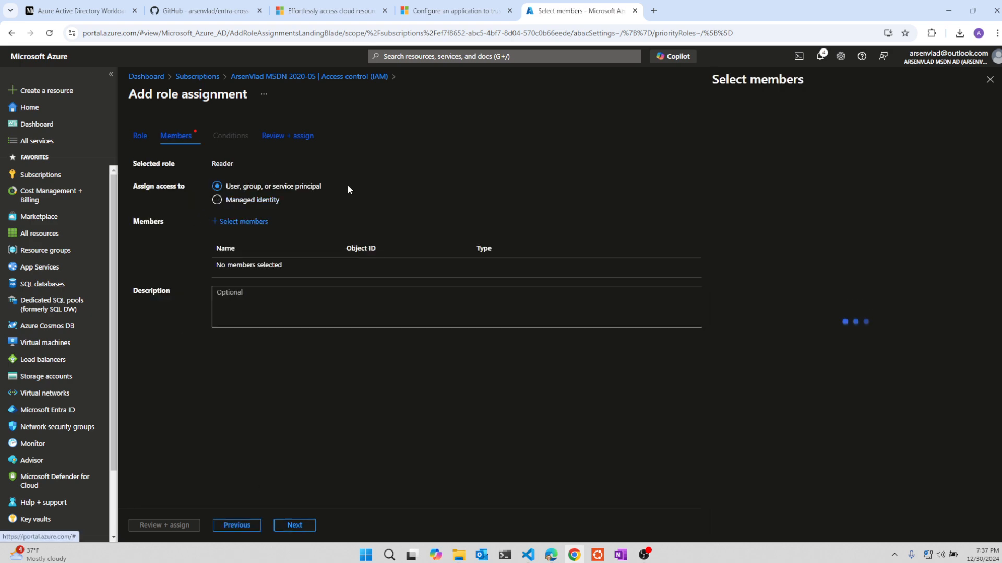
Step: Assign Reader to the first app-entra-fic application and view the subscription's role assignments
text(app-)
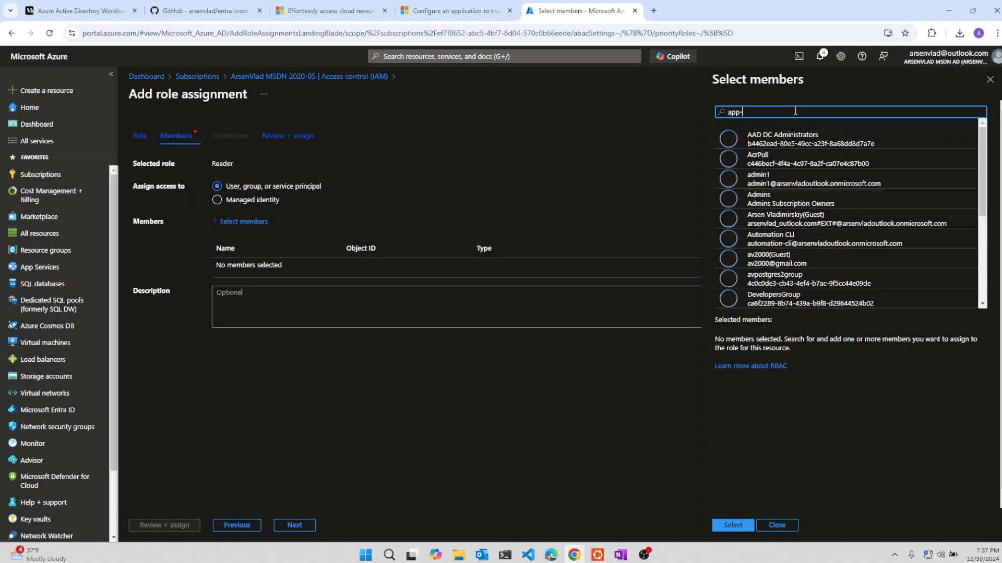
text(app-)
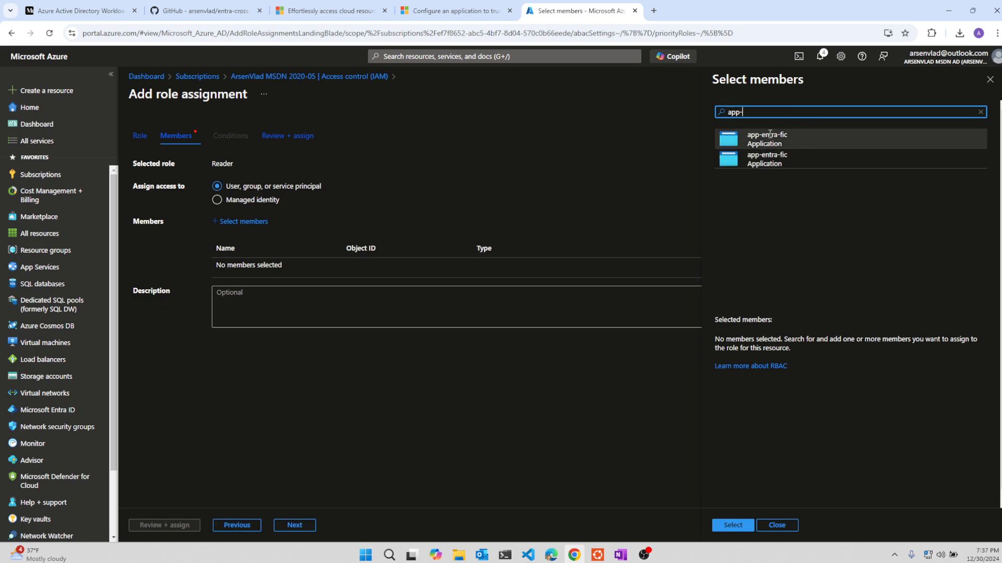
click(776, 528)
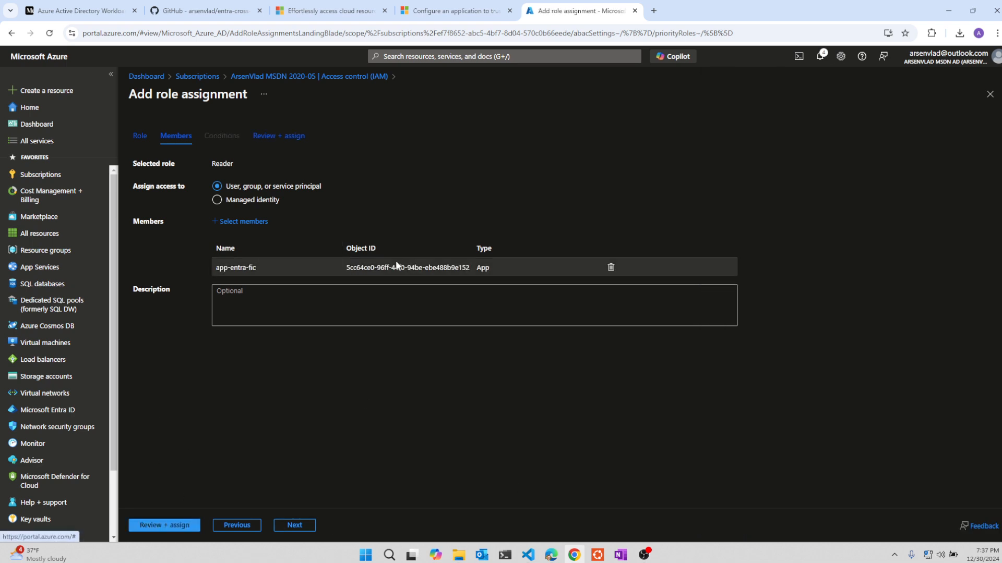
click(294, 525)
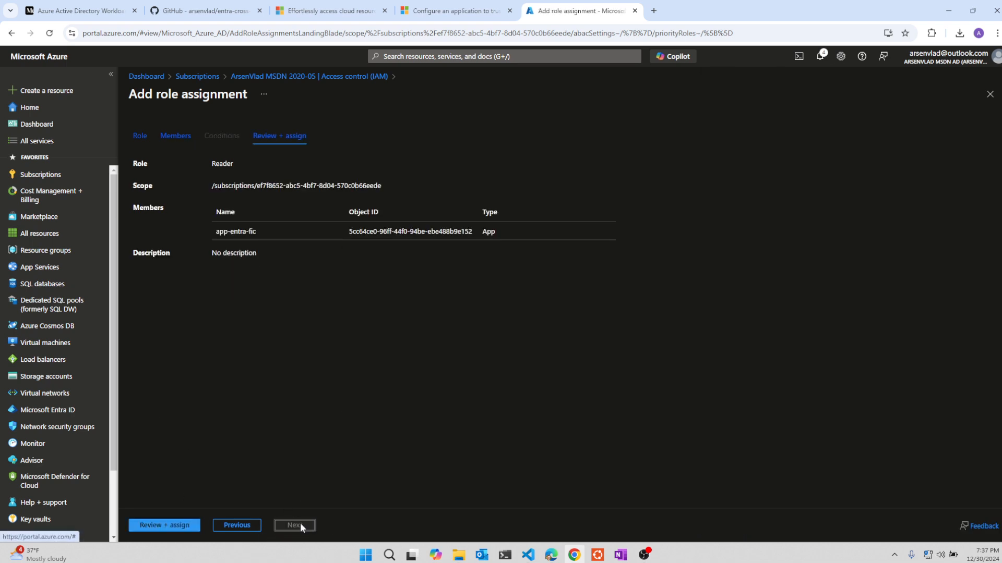
click(164, 525)
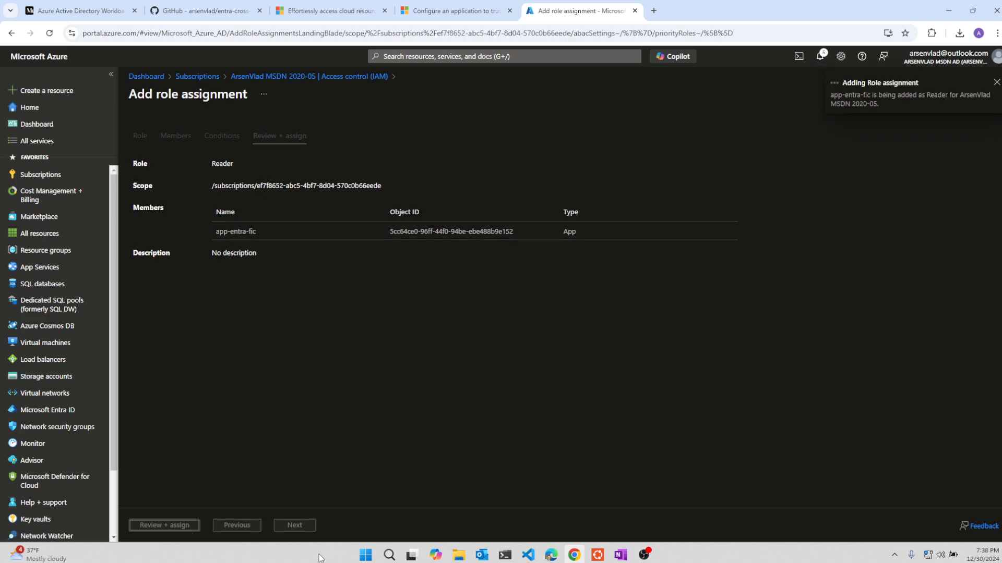
click(164, 525)
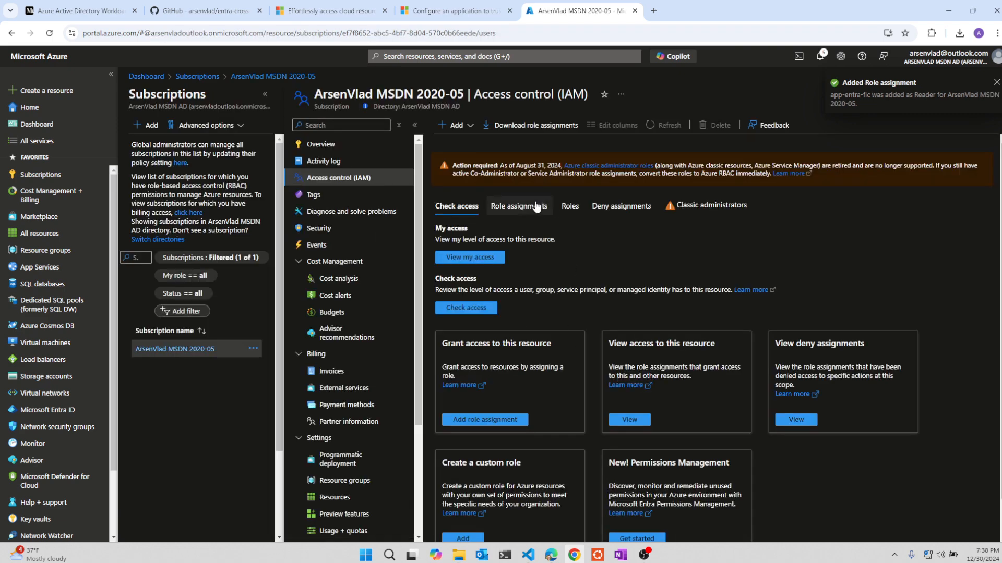
click(518, 205)
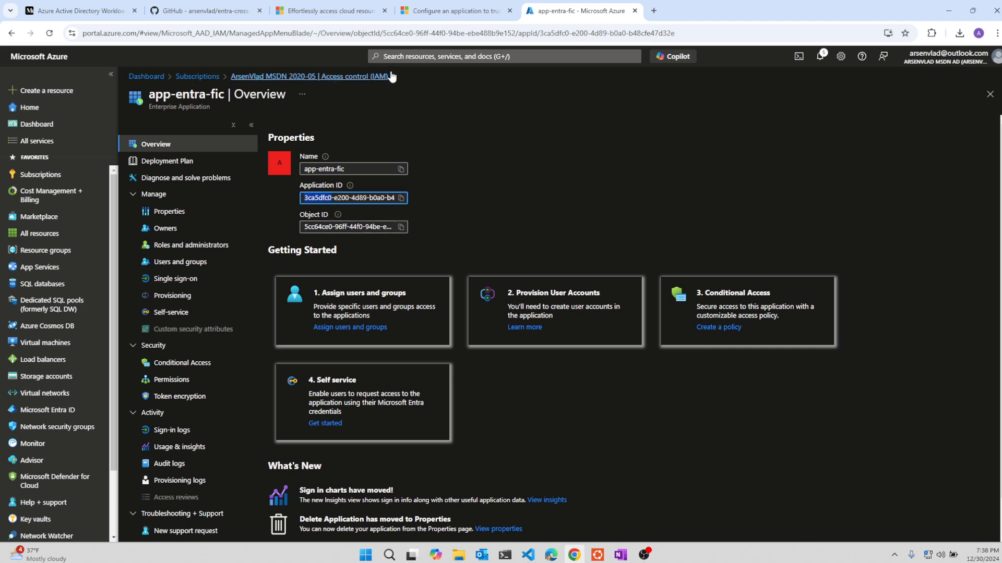
Step: Select the second app-entra-fic application as Reader member in Access control (IAM)
click(527, 554)
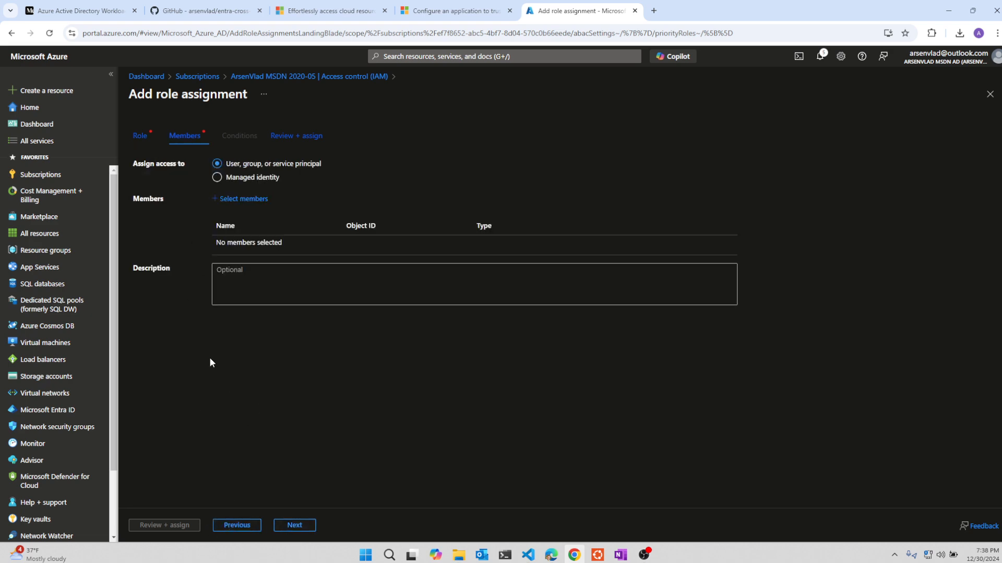
click(140, 136)
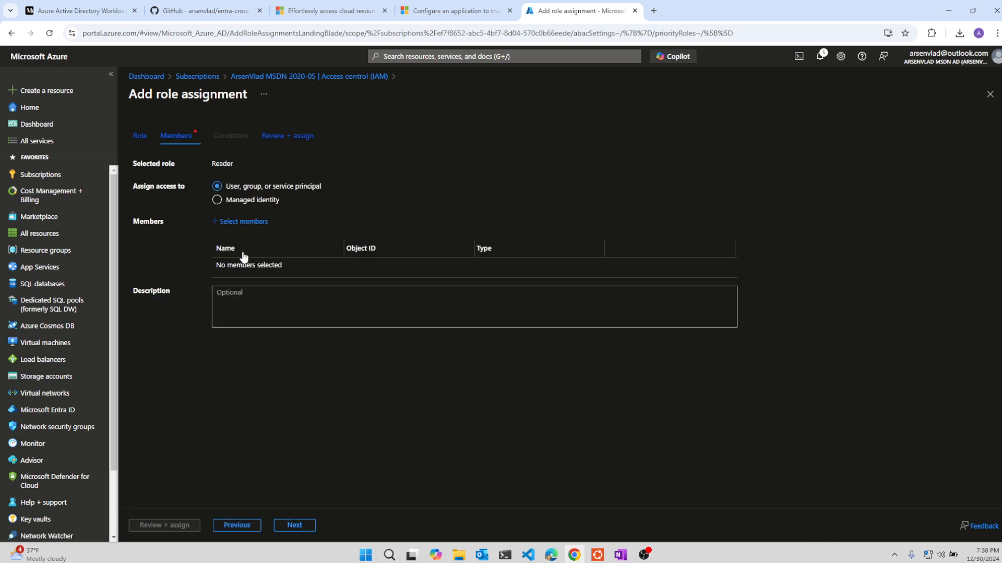
click(243, 221)
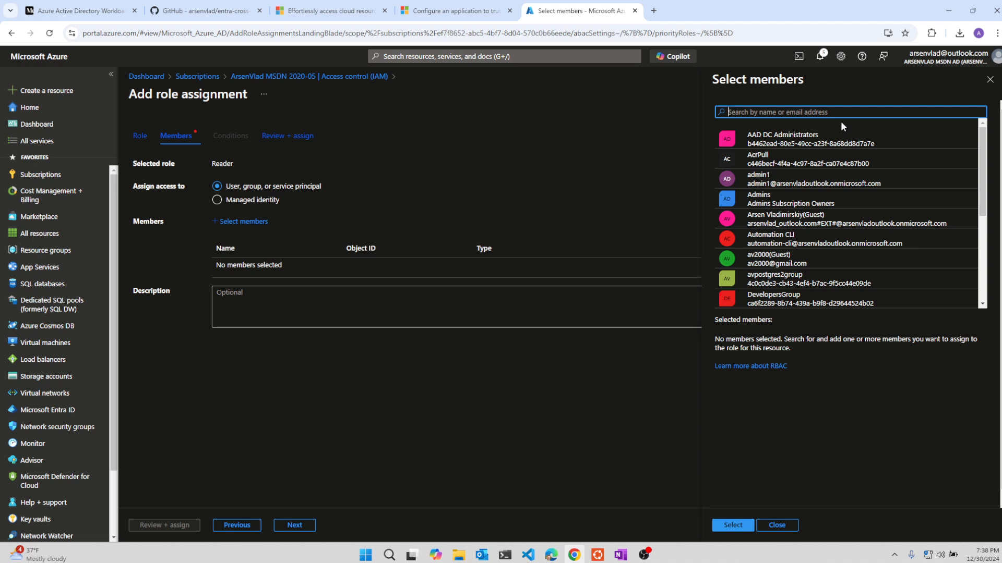
text(app-)
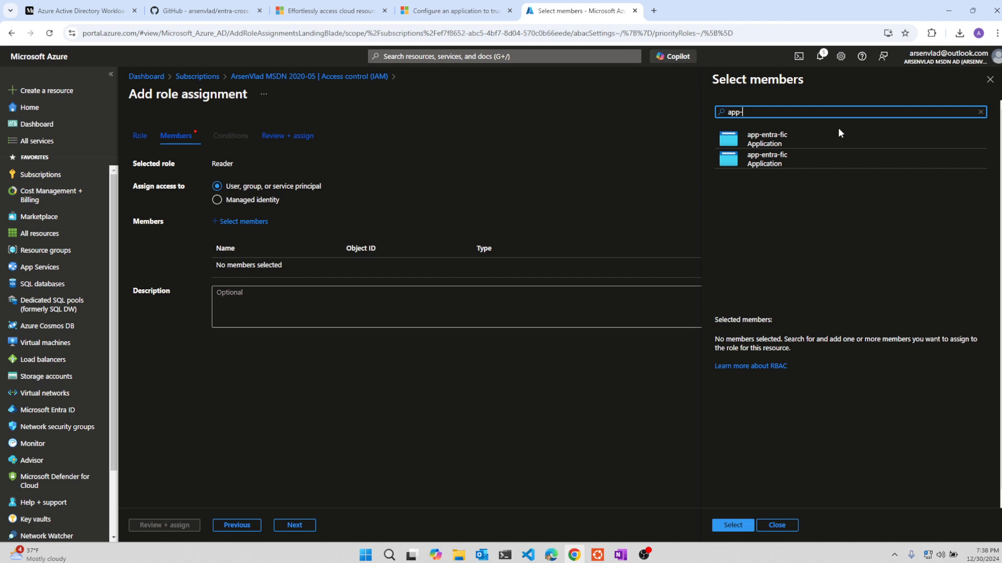
click(766, 159)
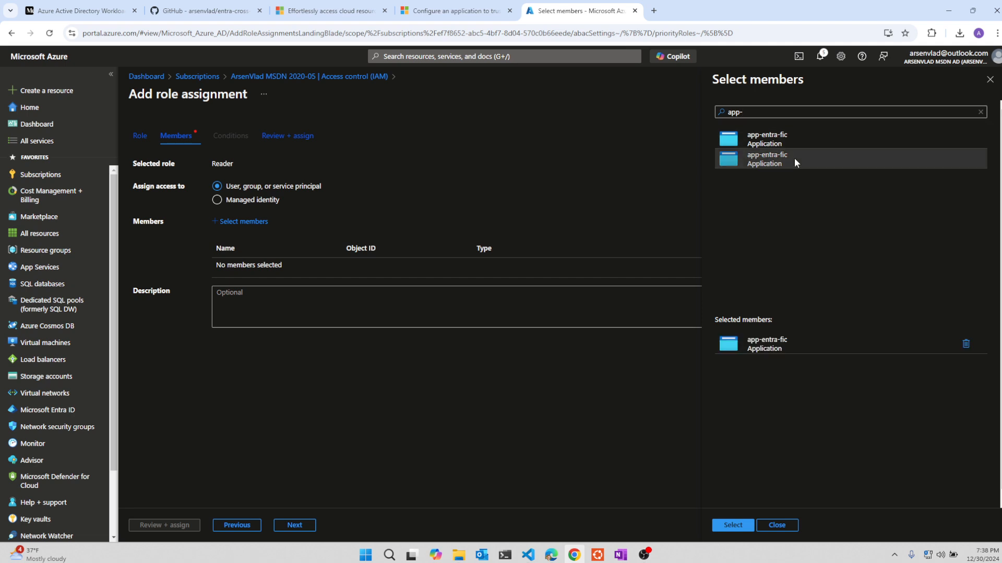
click(732, 525)
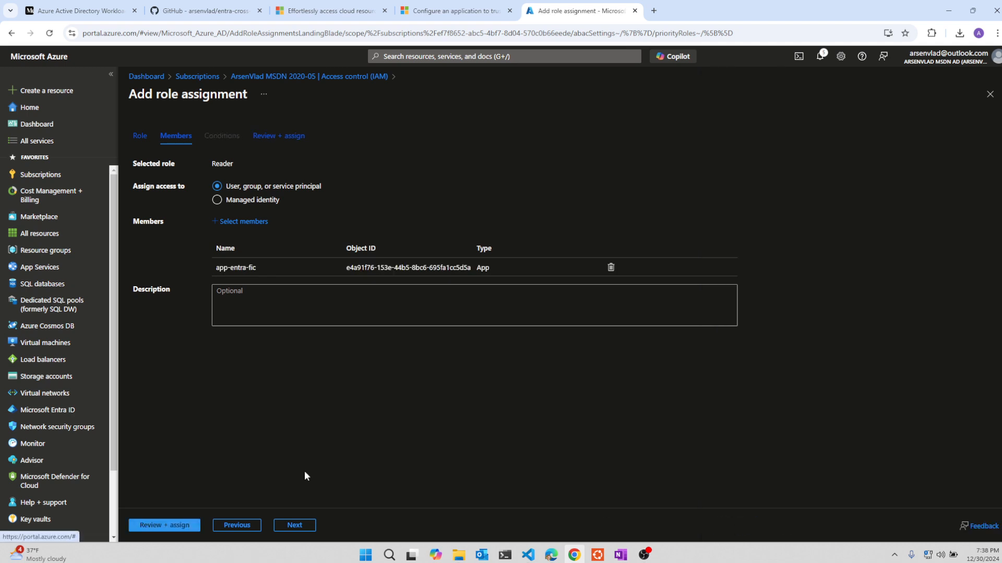
Step: Assign the Reader role, refresh the assignments and open the second app-entra-fic's overview
click(295, 525)
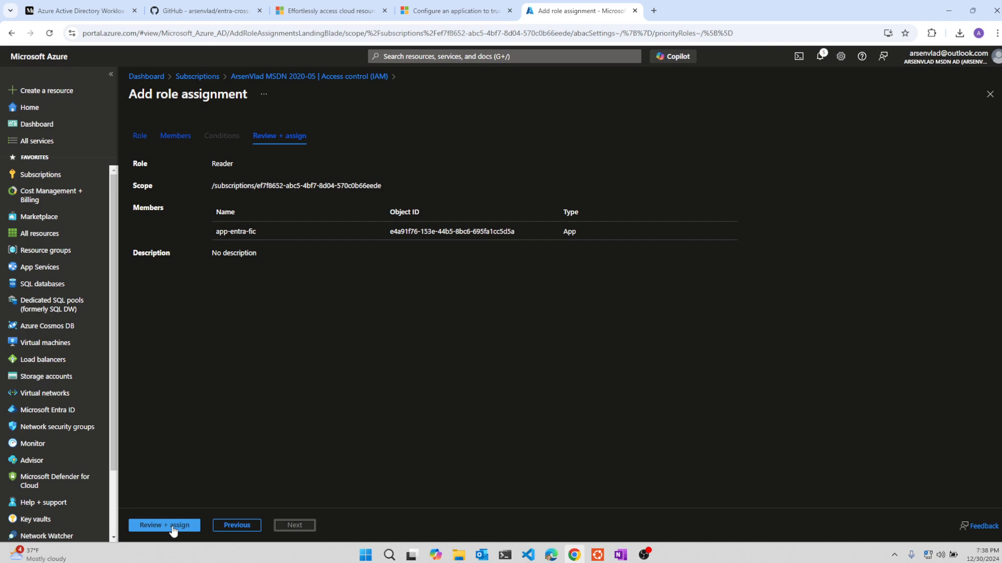
click(164, 525)
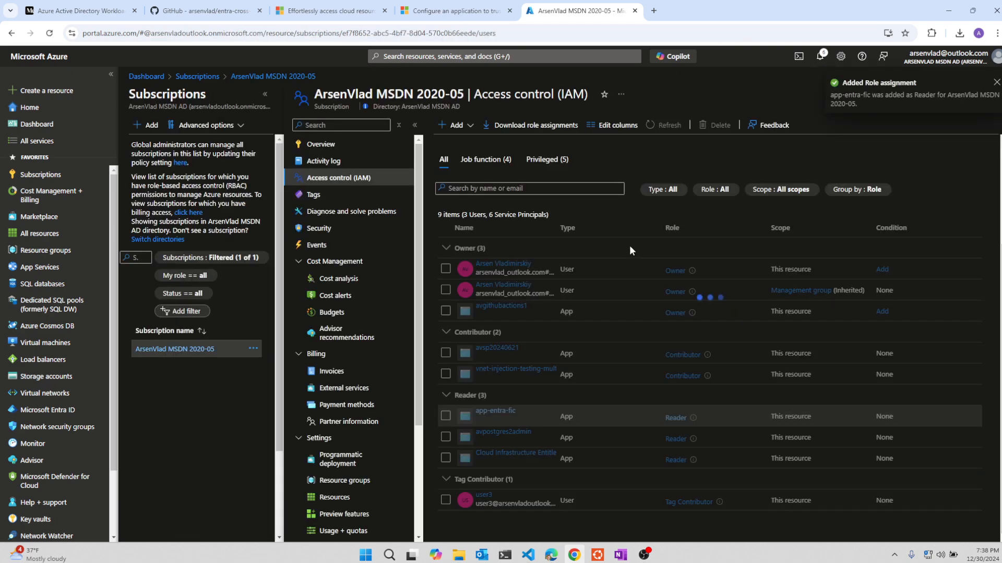
click(668, 125)
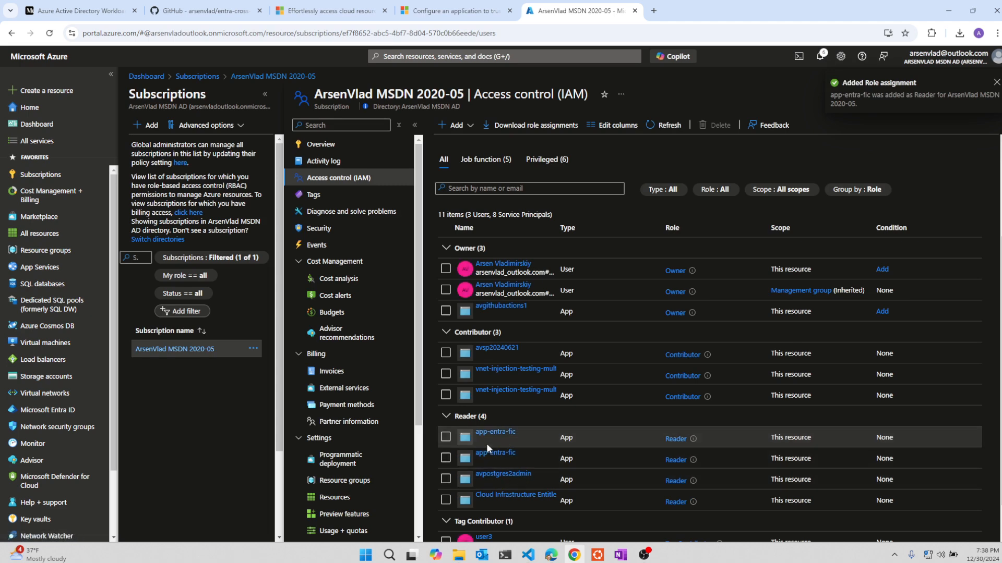
click(494, 436)
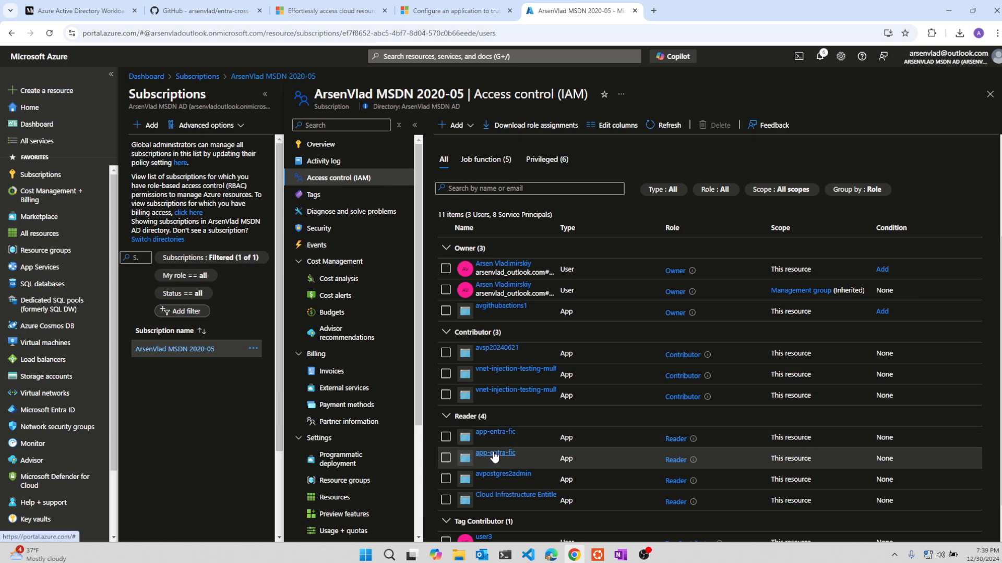
click(495, 454)
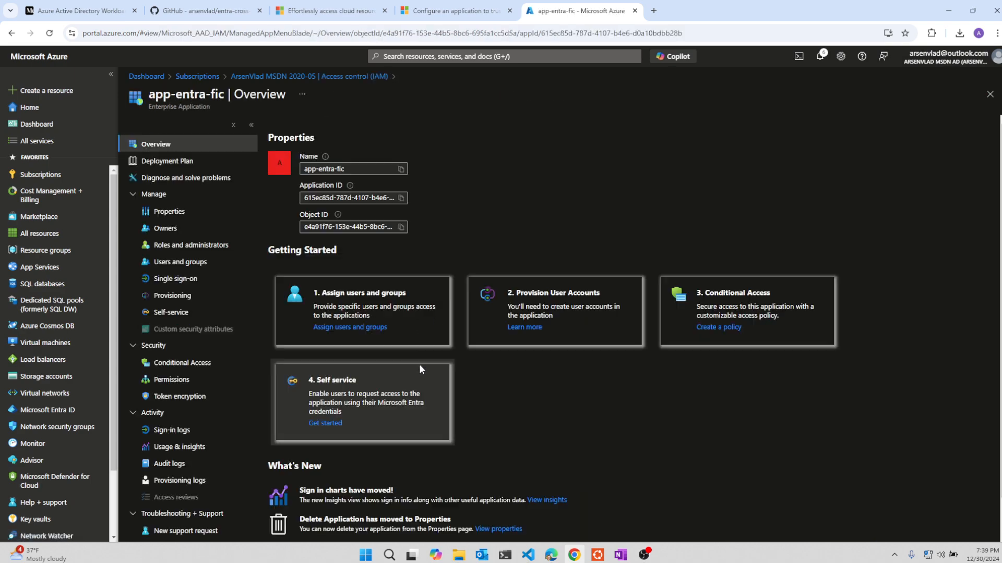
Step: Review the README setup steps down to the SSH into the VM section
click(350, 199)
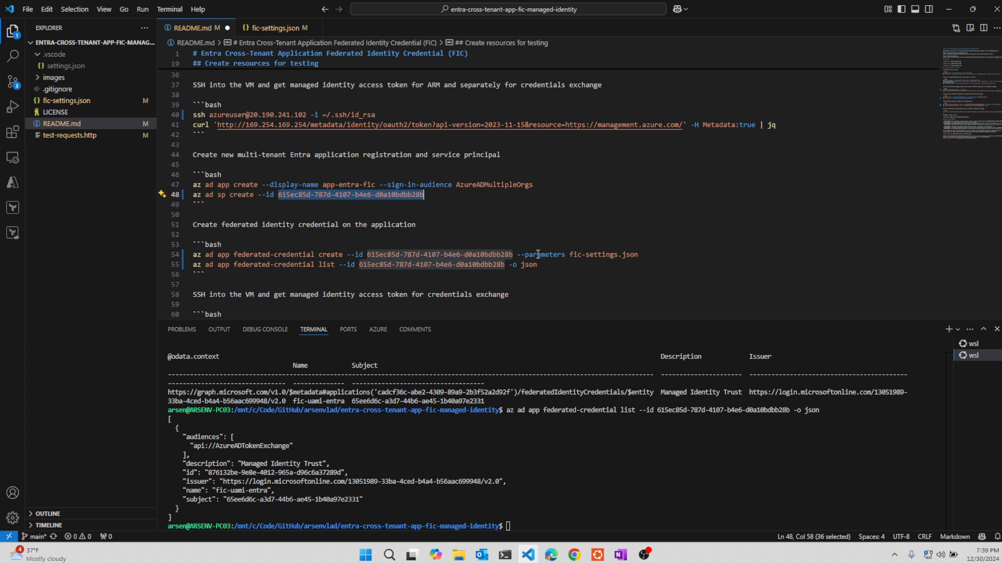
scroll(down, 3)
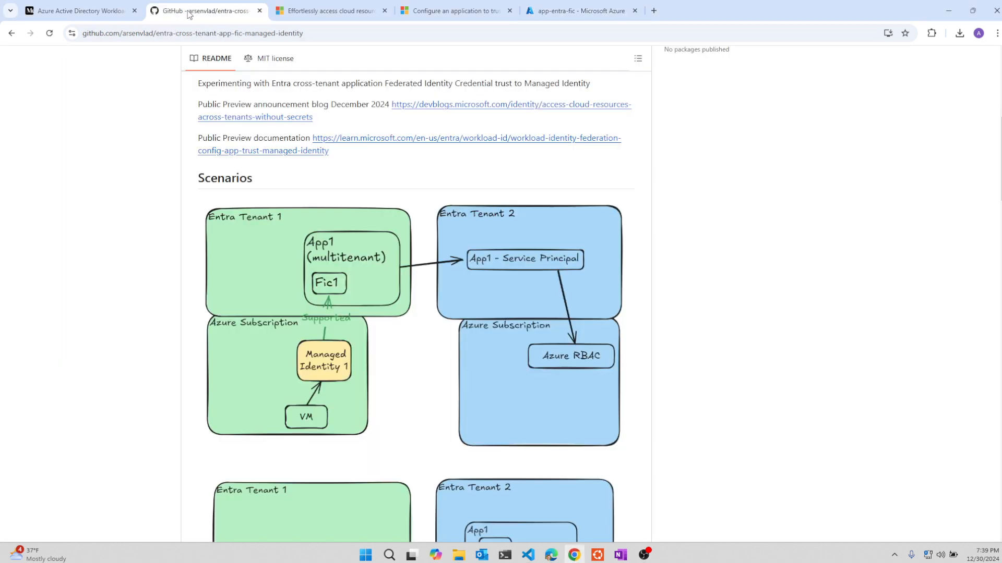
mouse_move(494, 251)
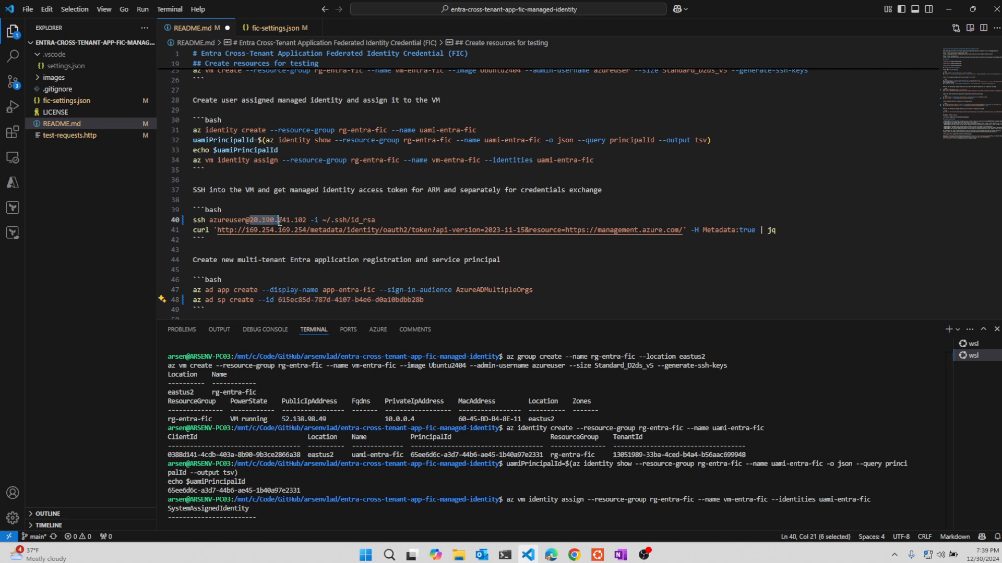
Step: Point the ssh command at 52.138.98.49, connect and answer yes to the host fingerprint
text(52.138.98.49)
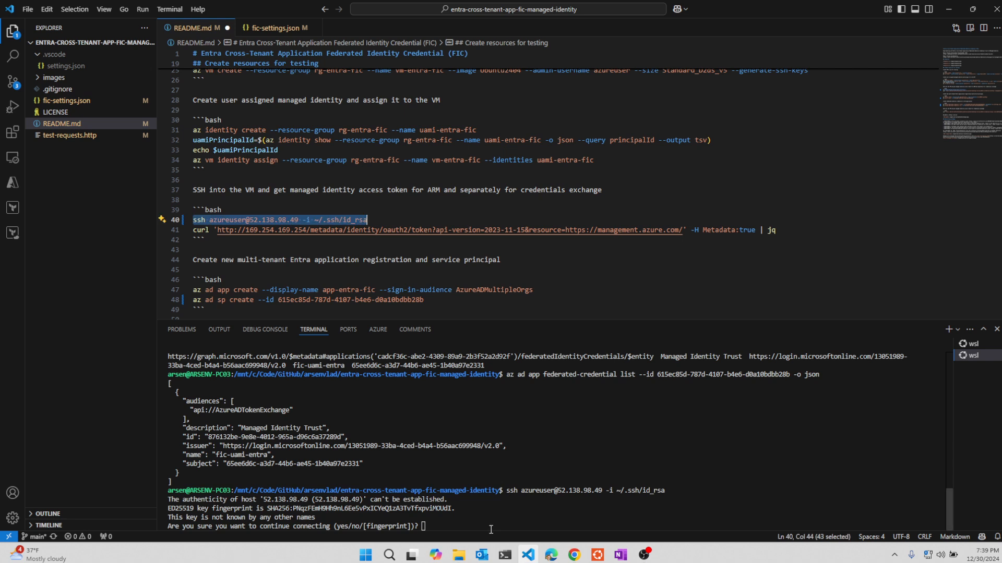
text(yes)
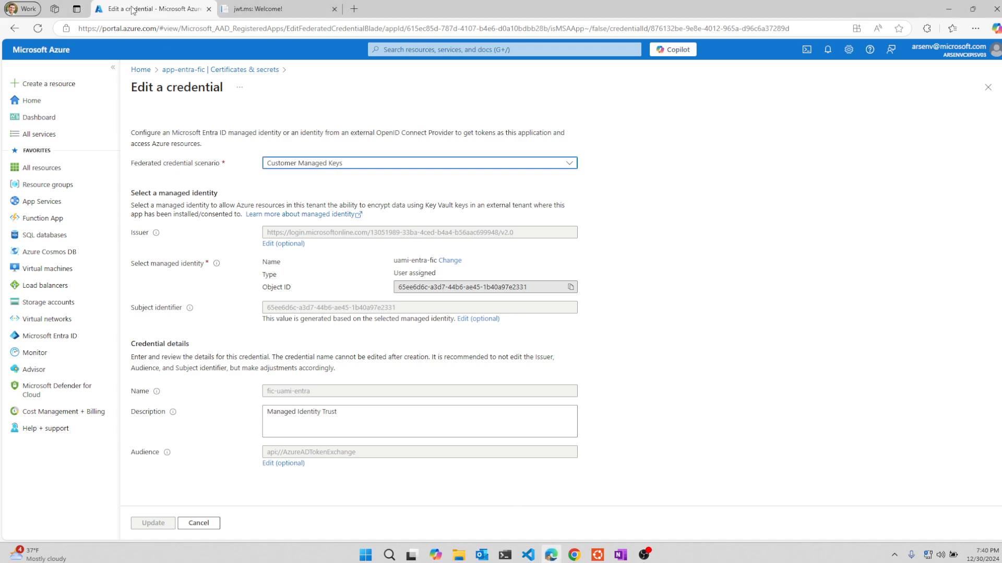
Step: Inspect the decoded managed identity token in jwt.ms and select its aud value
click(278, 8)
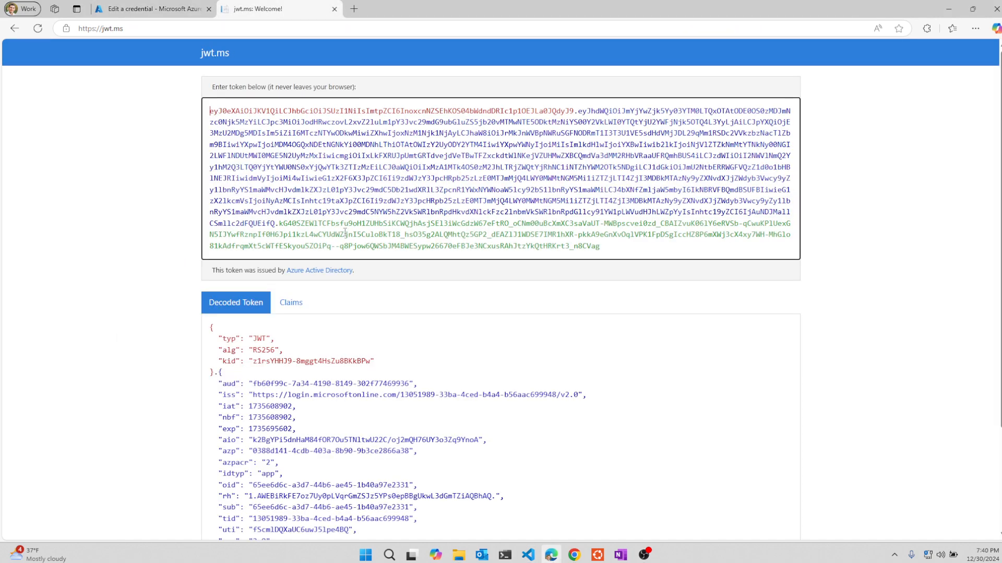
scroll(down, 3)
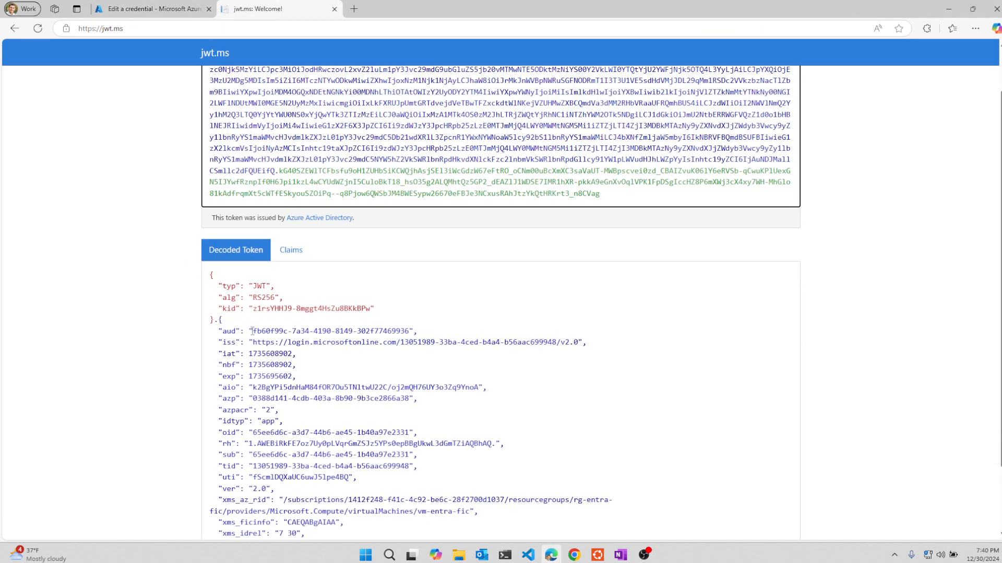
double_click(331, 330)
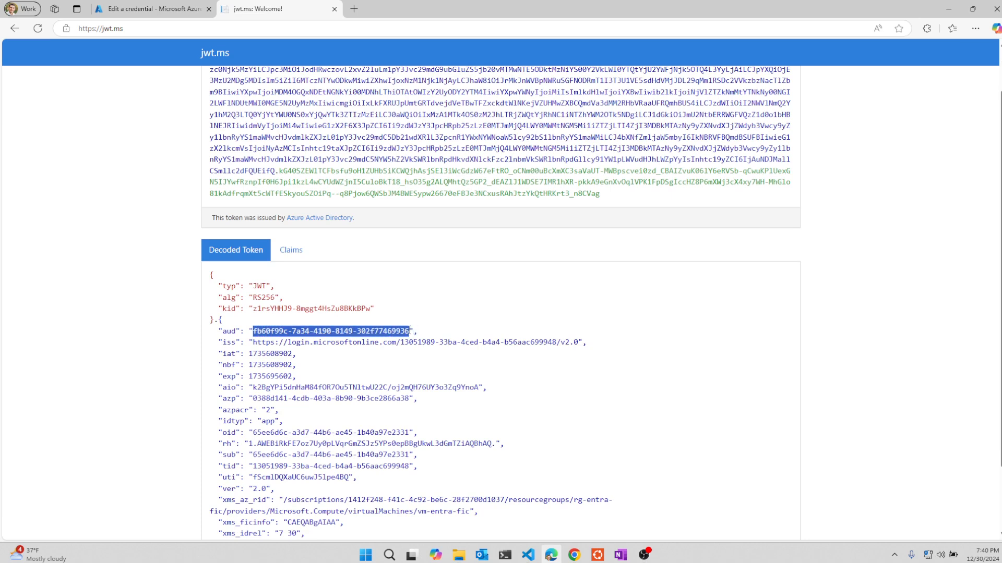
click(397, 342)
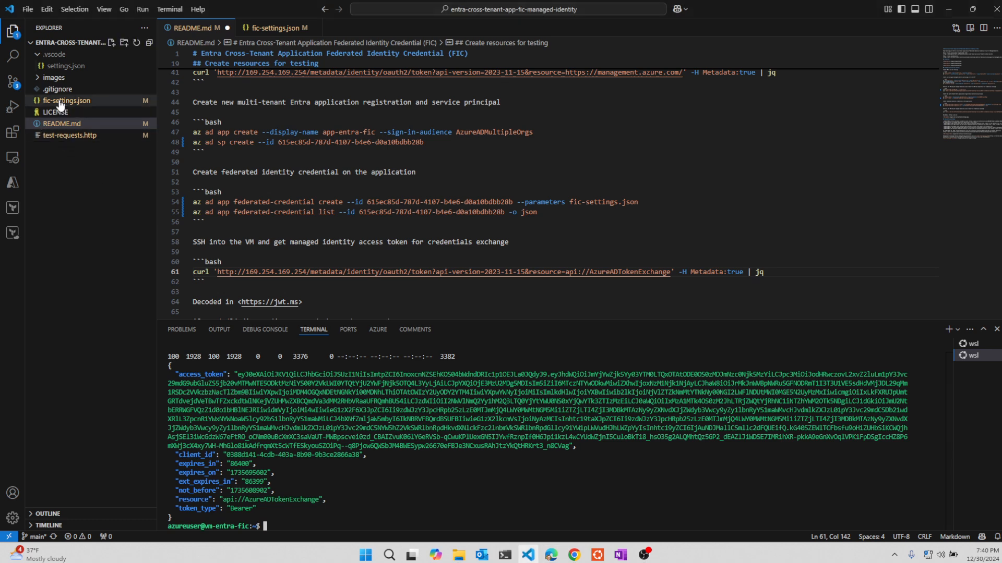
Step: Store the token as CLIENT_ASSERTION in settings.json and open test-requests.http
click(276, 27)
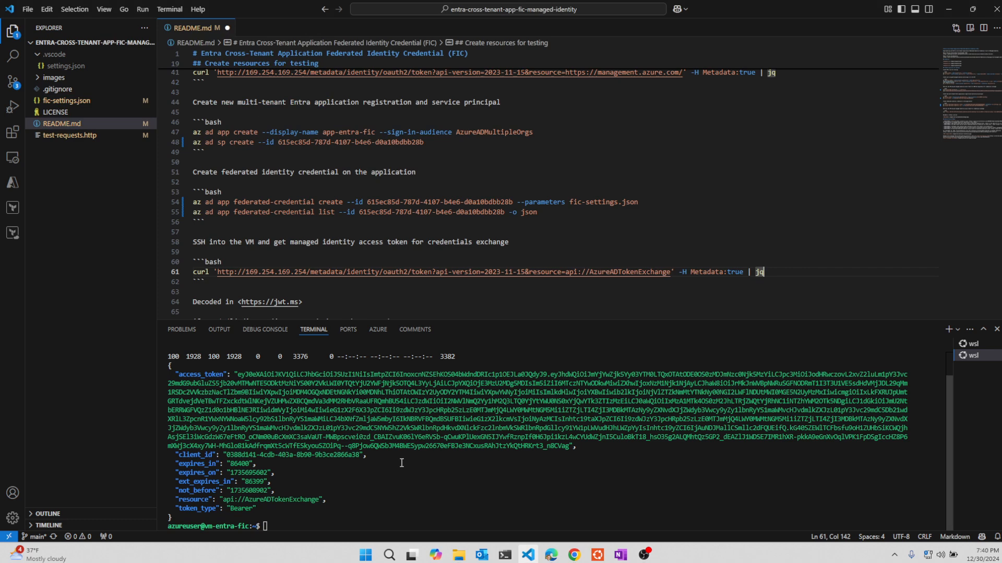
click(65, 66)
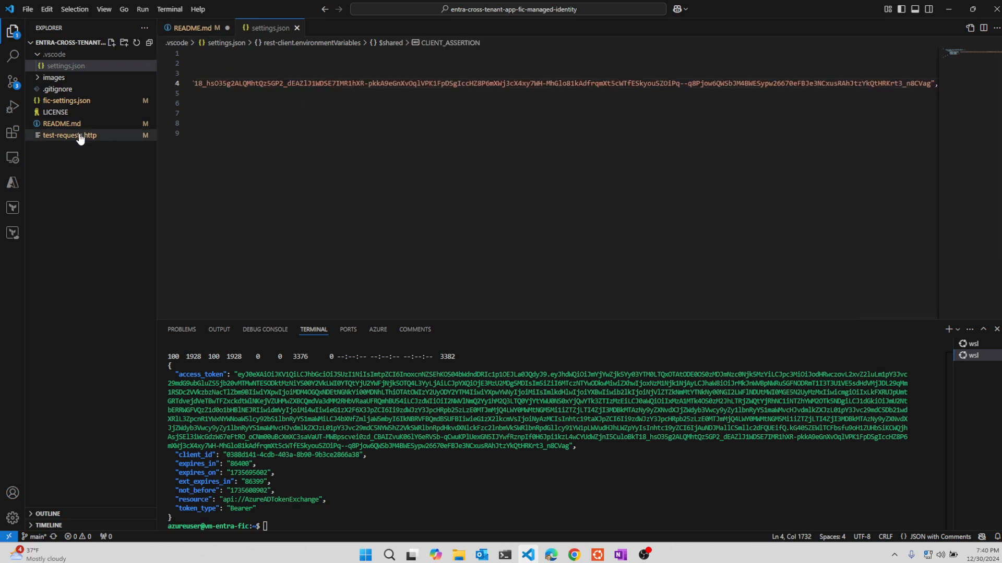
click(69, 135)
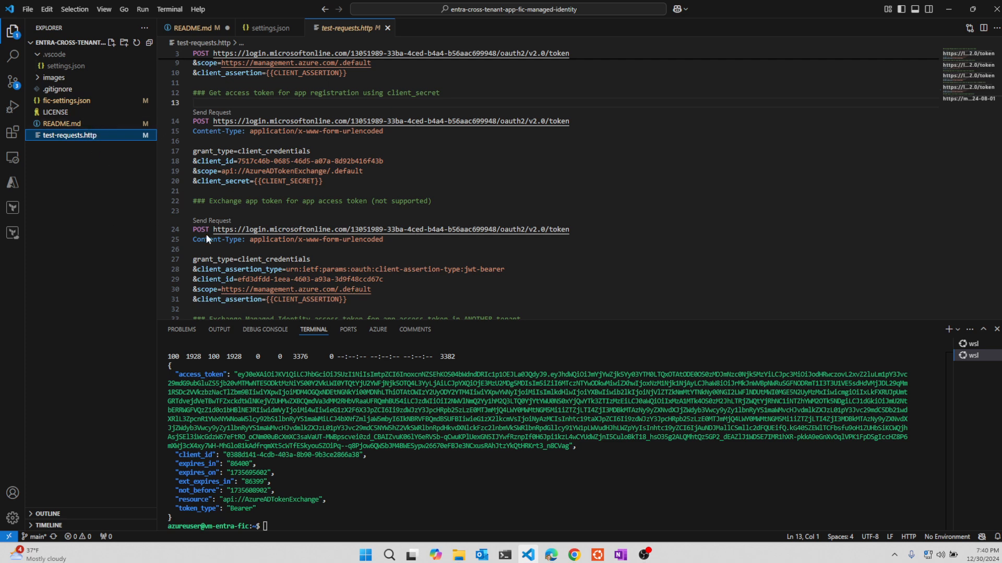
scroll(down, 3)
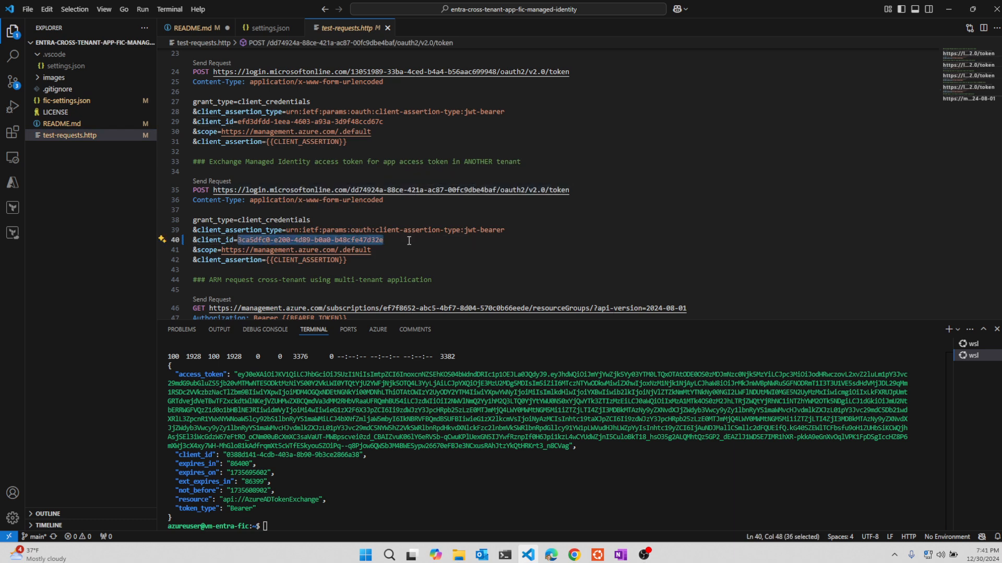
mouse_move(550, 554)
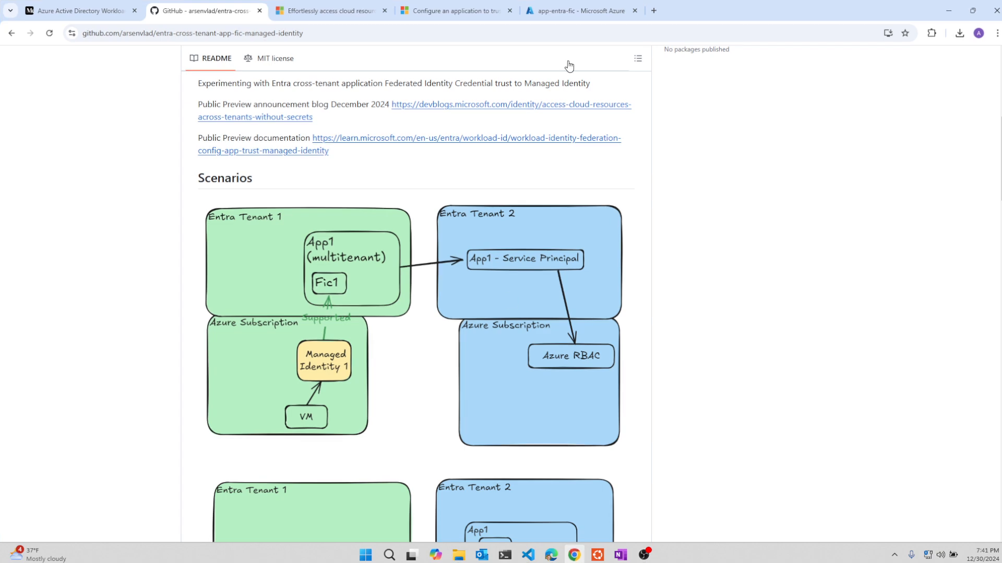
click(580, 10)
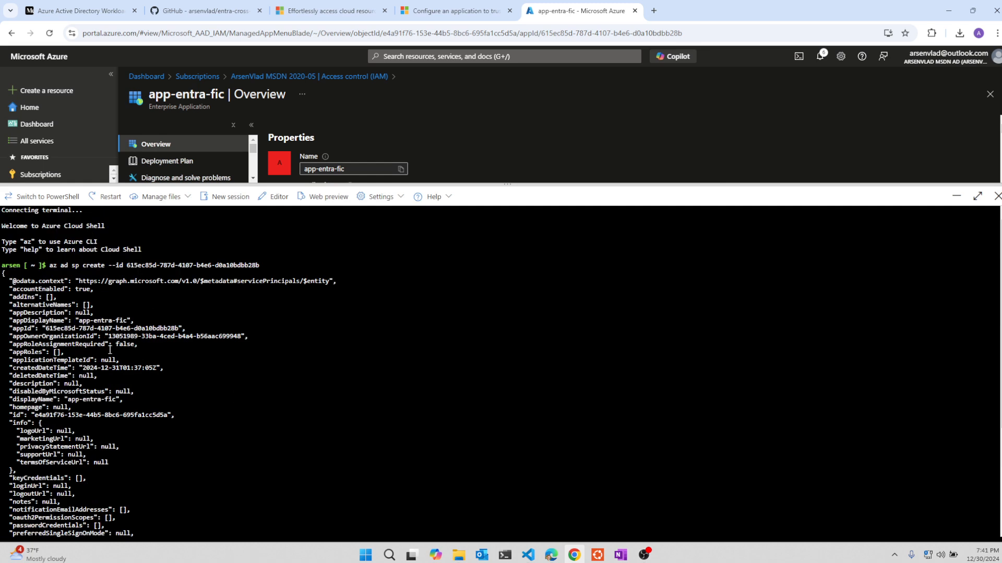
double_click(114, 328)
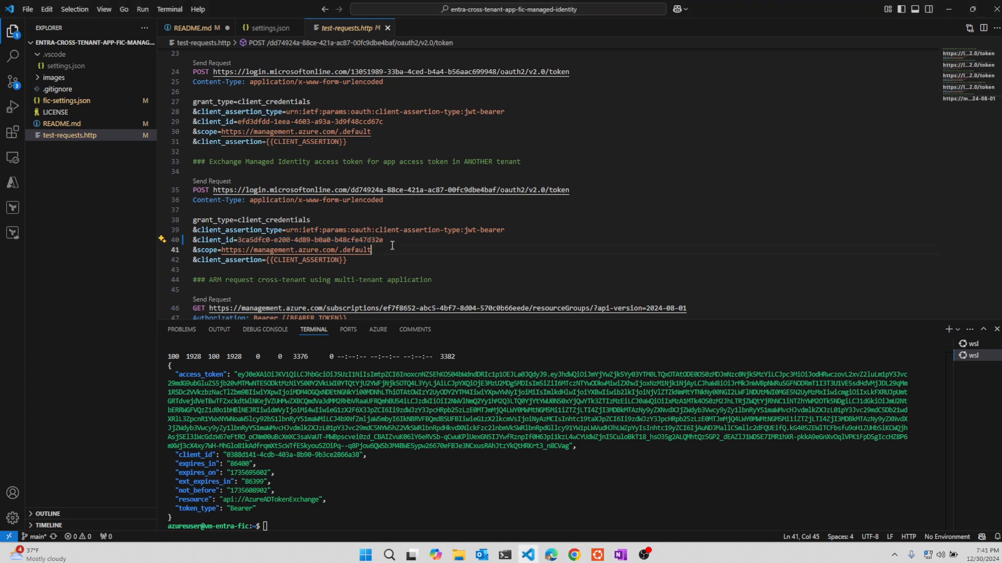
text(615ec85d-787d-4107-b4e6-d0a10bdbb28b)
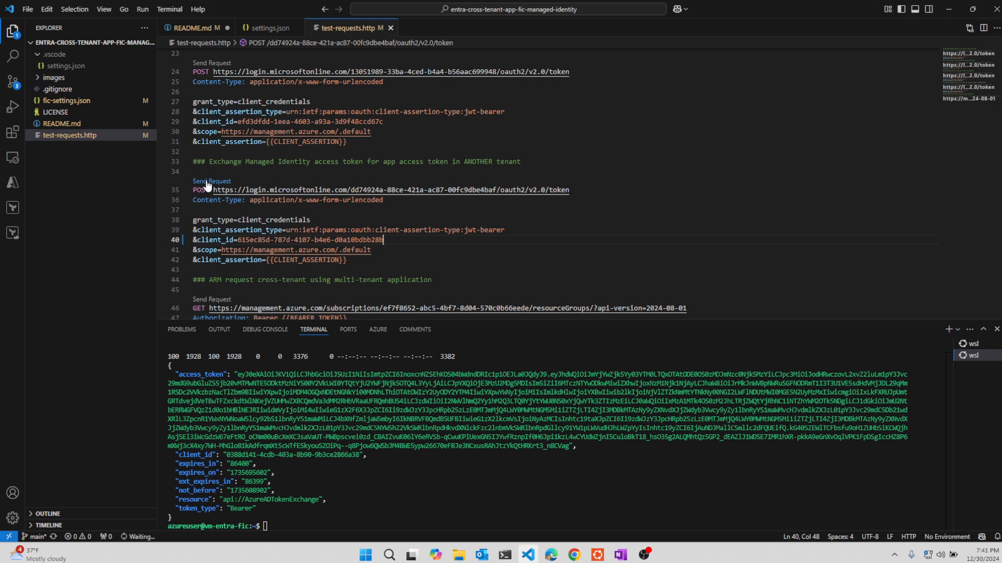
click(211, 182)
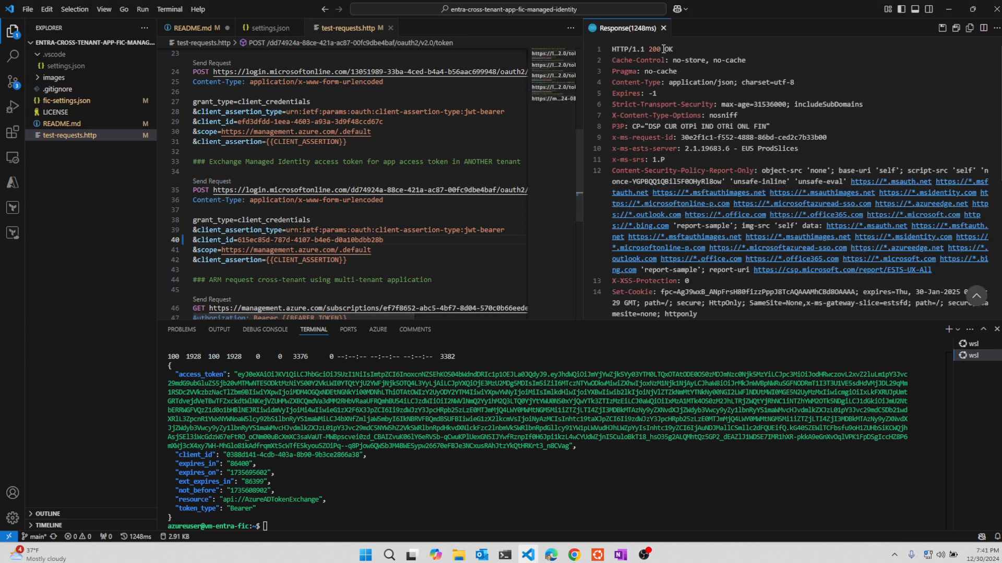
scroll(down, 3)
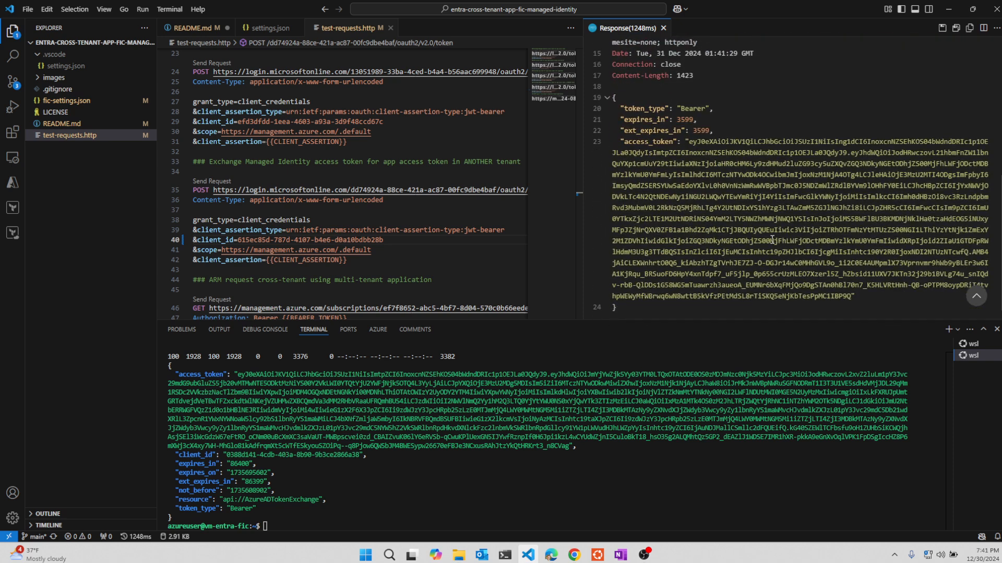
mouse_move(691, 143)
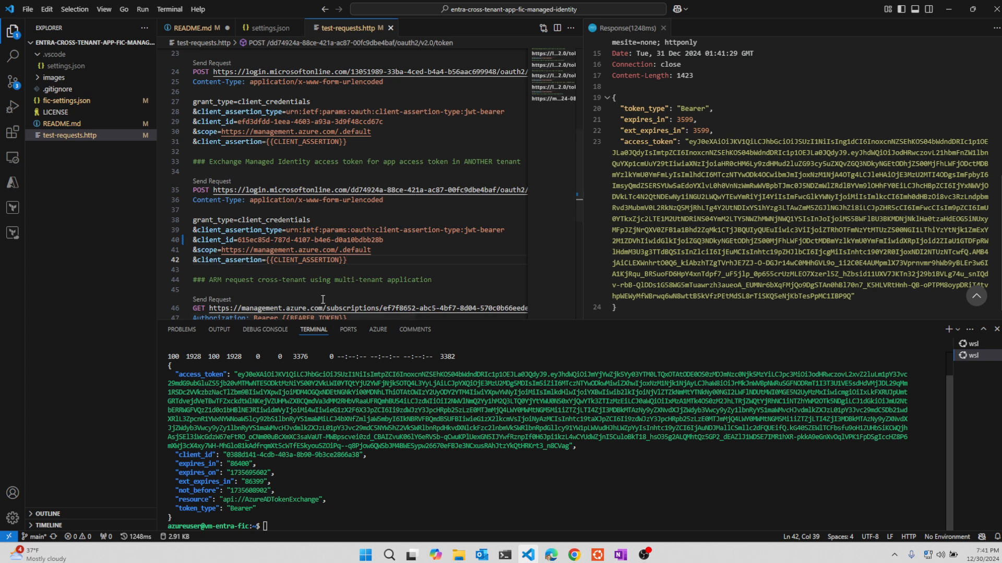
mouse_move(406, 189)
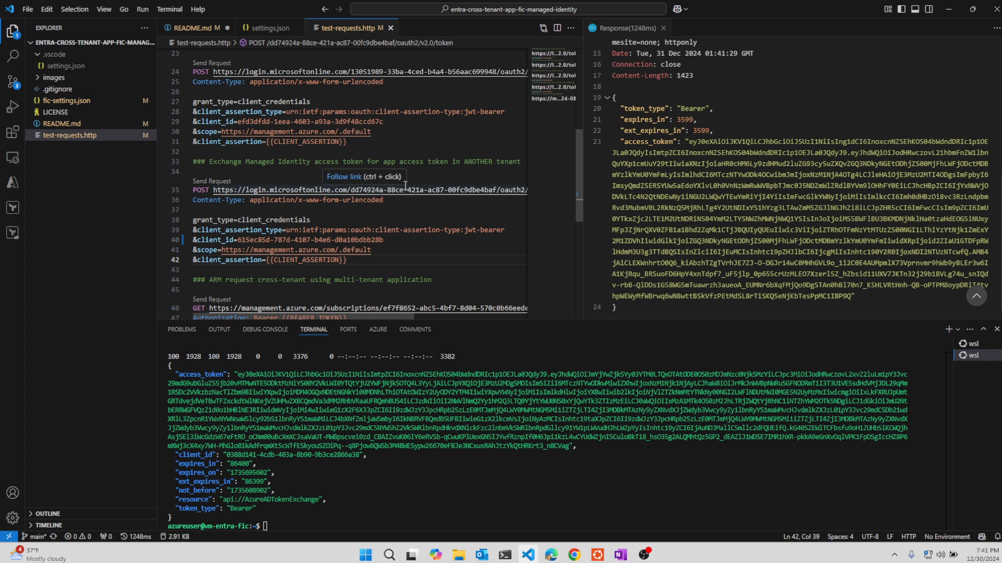
mouse_move(409, 202)
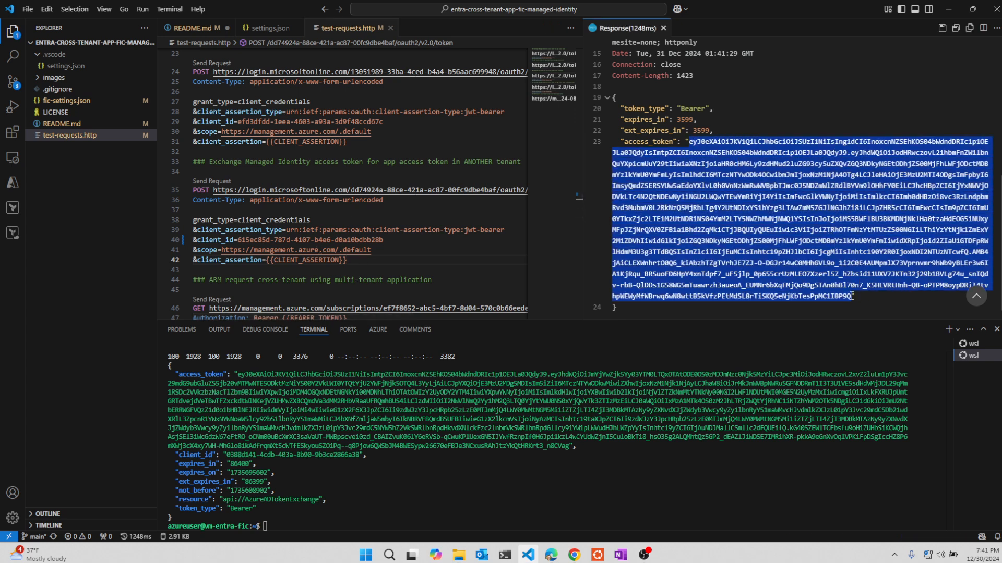
Step: Decode the token in jwt.ms, checking audience management.azure.com and appid 615ec85d…, then return to the editor
click(549, 554)
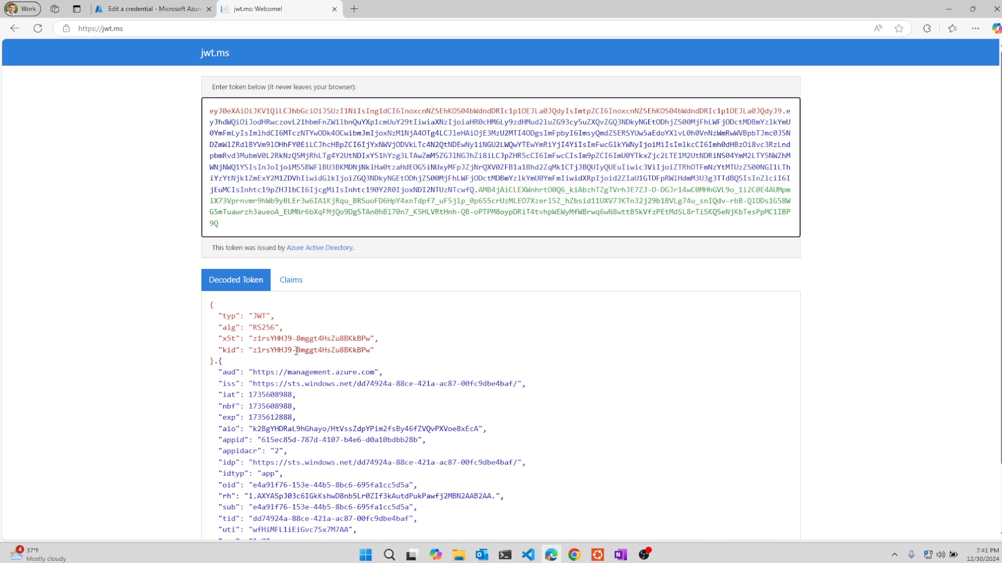
scroll(down, 3)
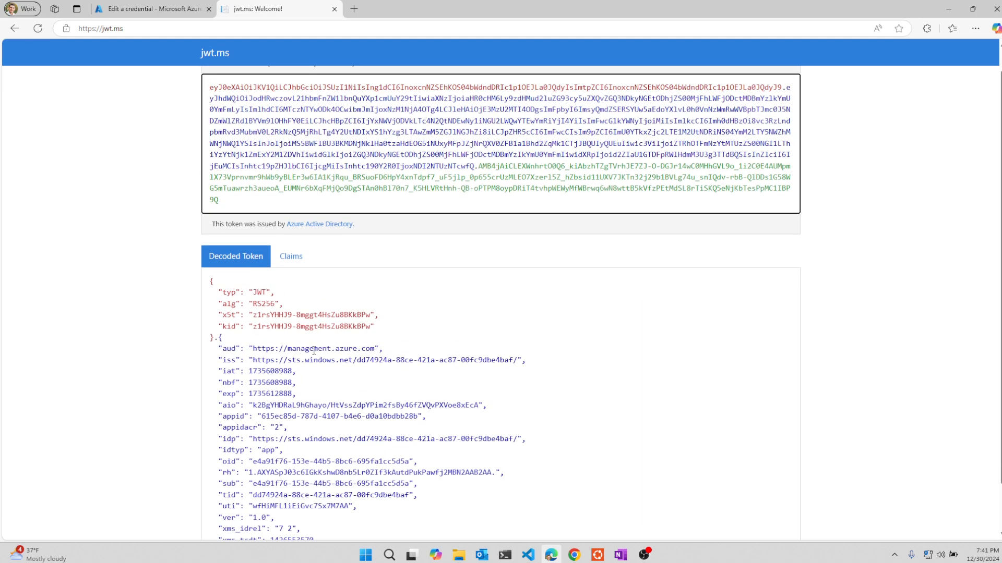
scroll(down, 3)
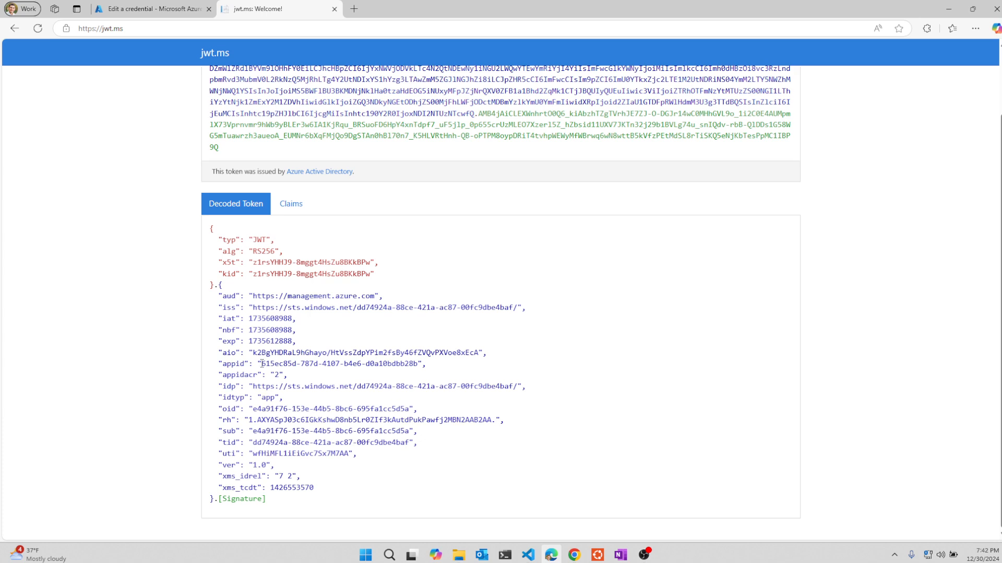
double_click(338, 363)
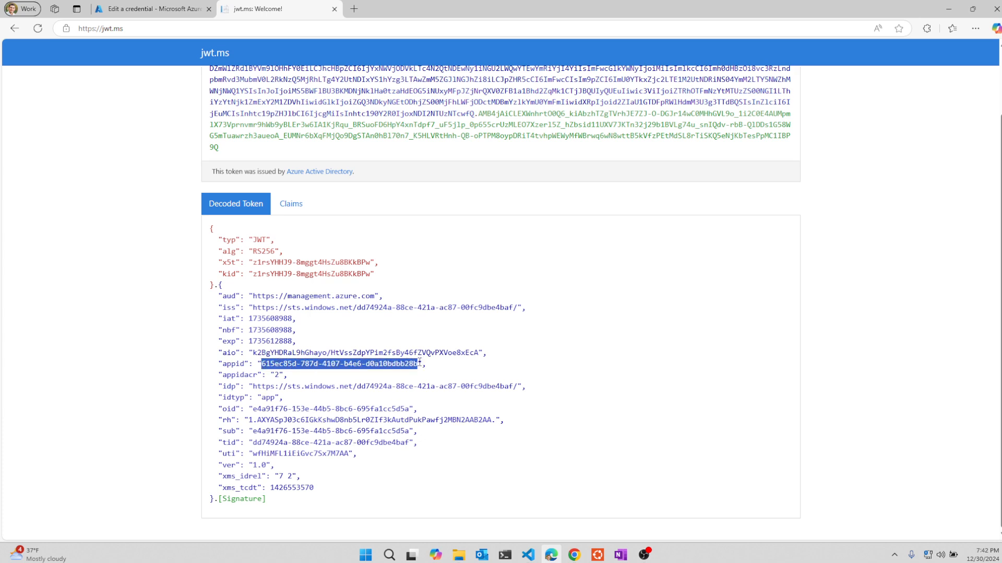
mouse_move(399, 397)
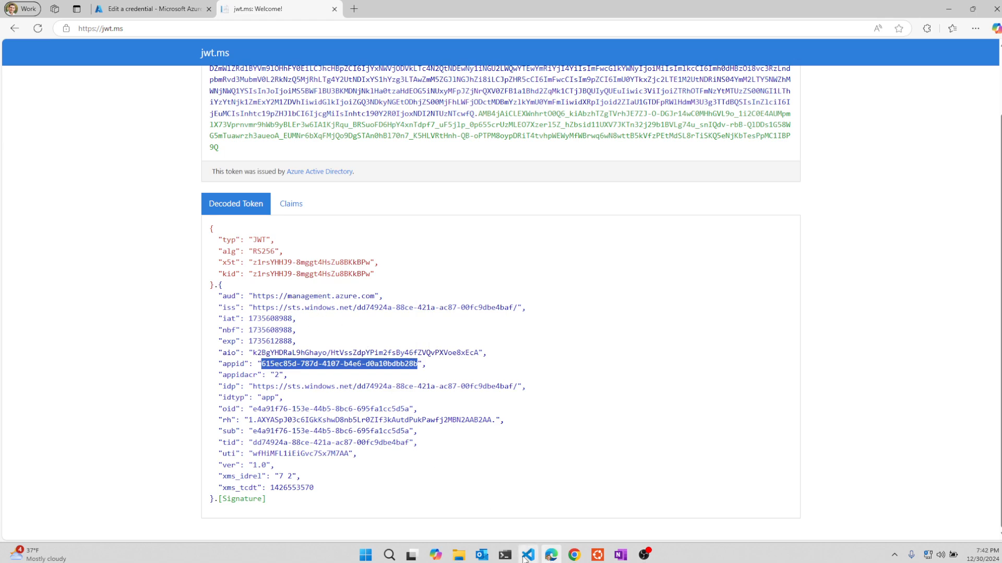
click(526, 554)
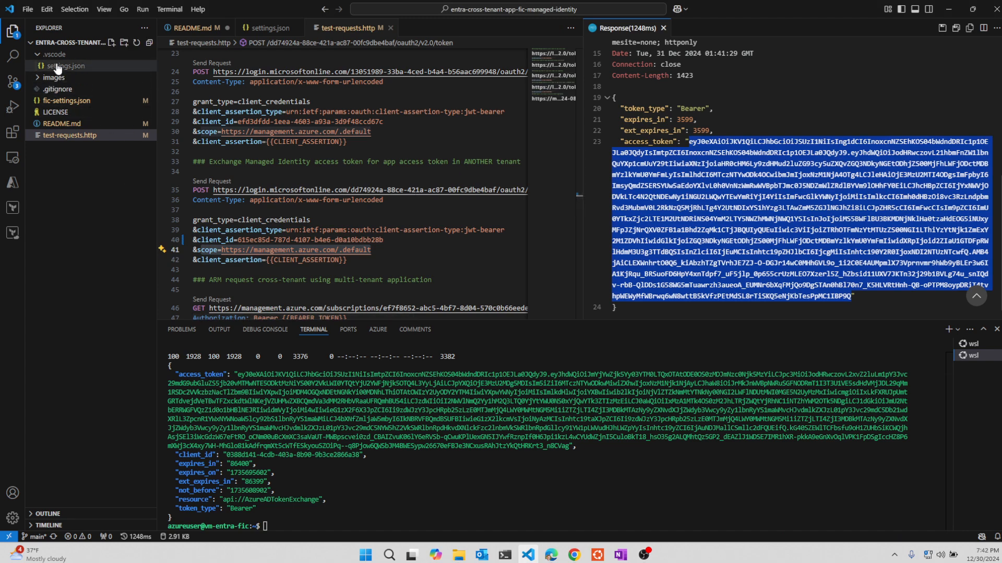
Step: Run the GET resourceGroups ARM request, listing rg-adb2c and avxcmk-customer from the other tenant
click(63, 65)
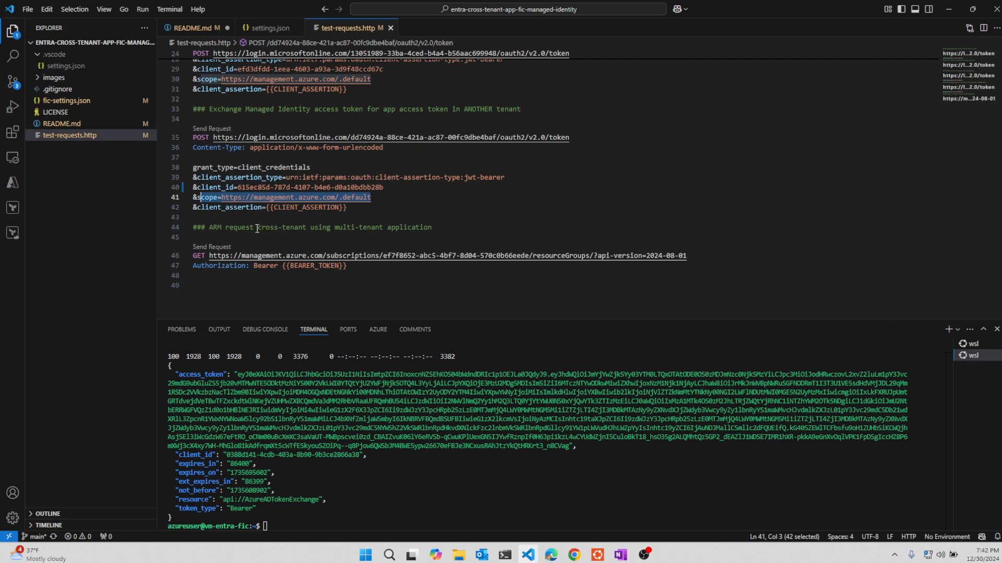
mouse_move(511, 256)
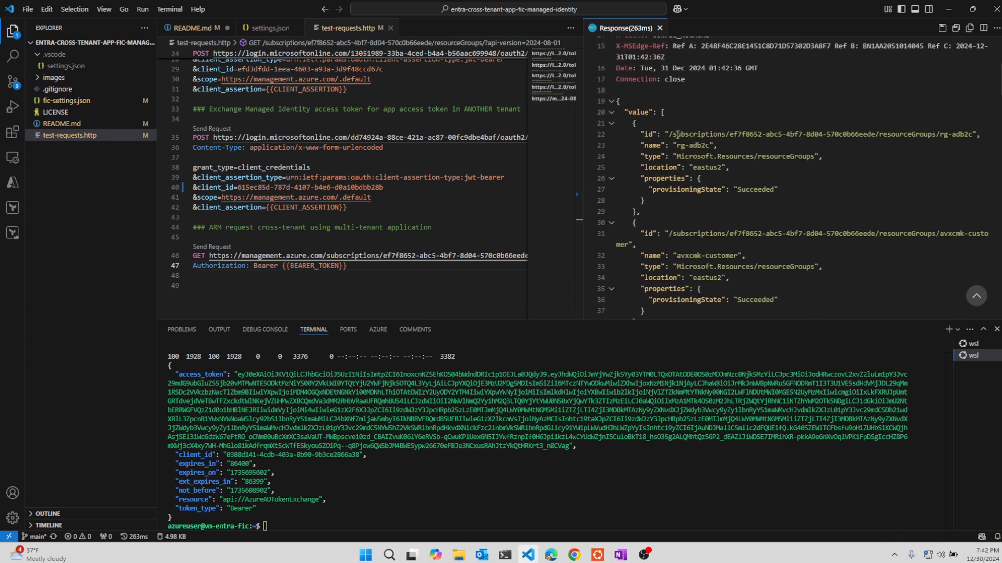
scroll(down, 3)
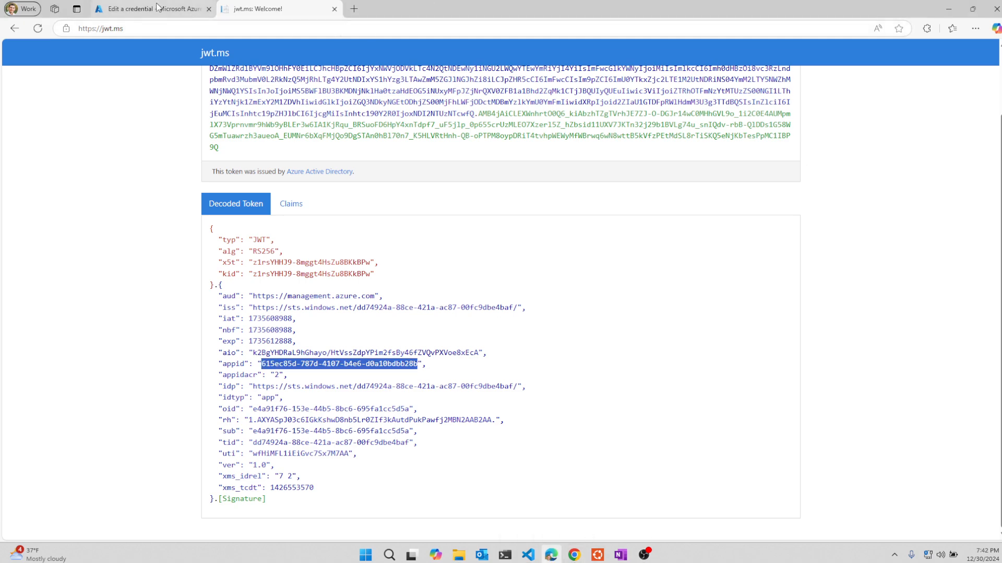
Step: Check app-entra-fic's portal overview for application ID 615ec85d…, then return to the GitHub README diagrams
click(151, 8)
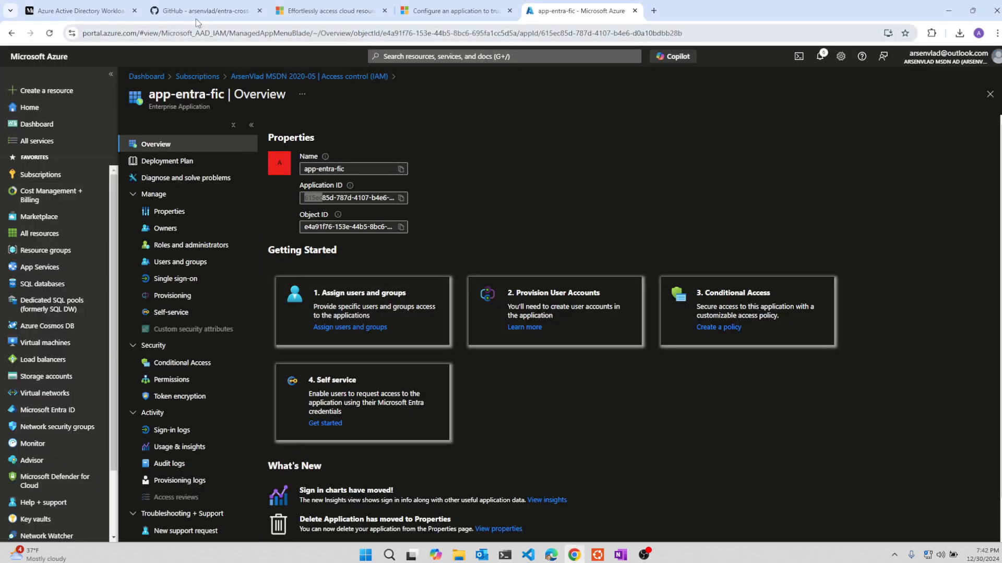
click(204, 10)
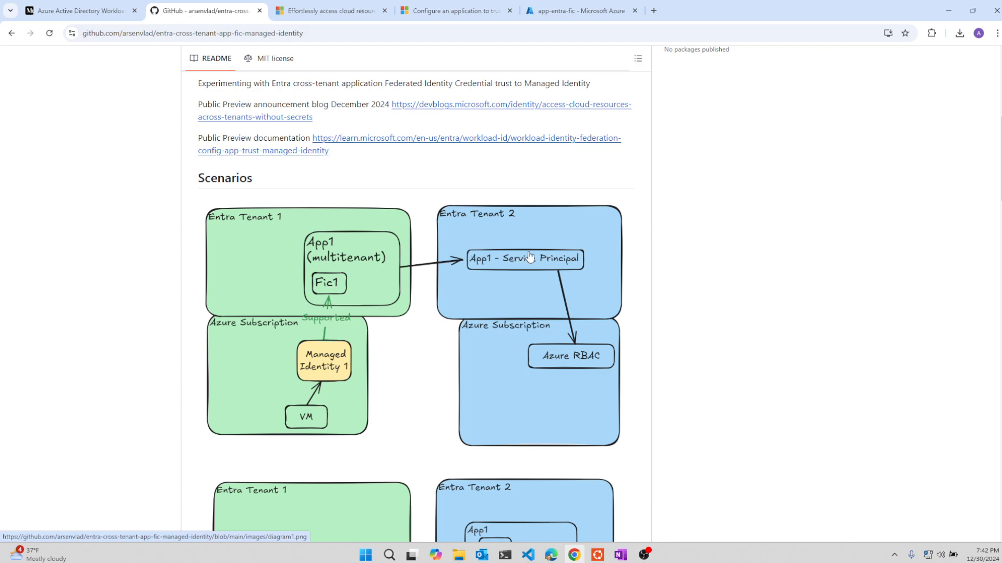
mouse_move(576, 363)
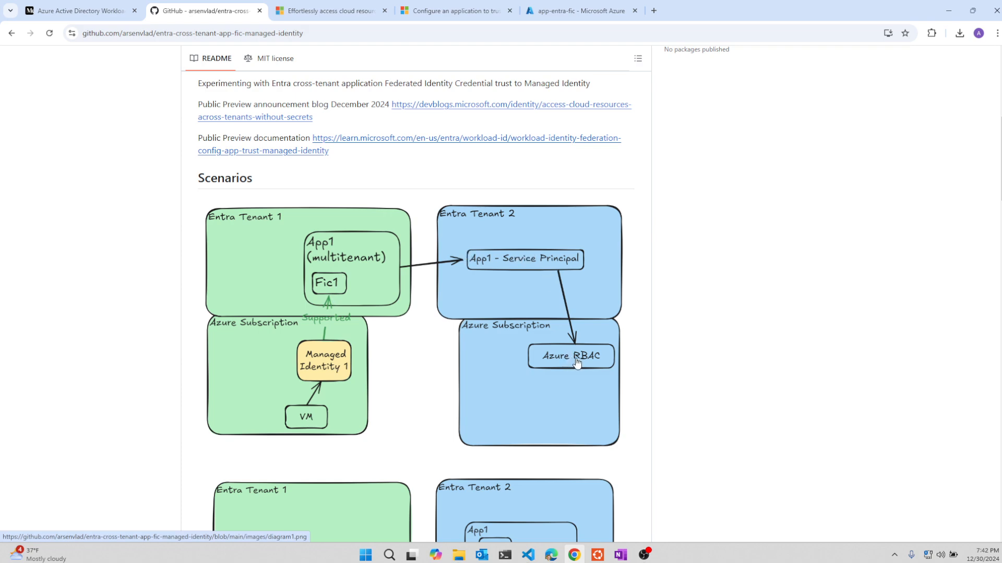
Step: Scroll the README Scenarios to the second diagram, the Tenant 1 managed identity trusted by a Tenant 2 app, marked Not Supported
scroll(down, 3)
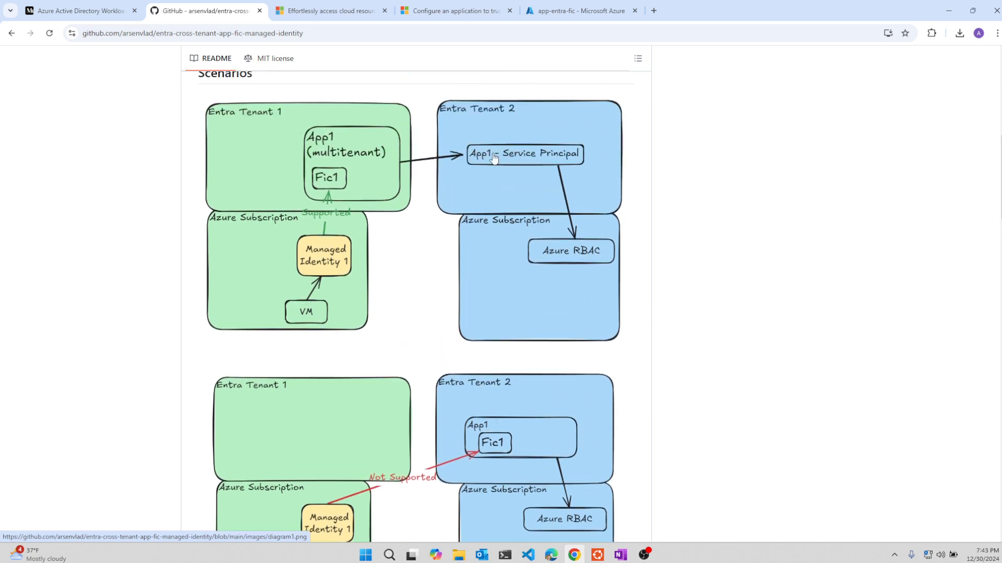
scroll(down, 3)
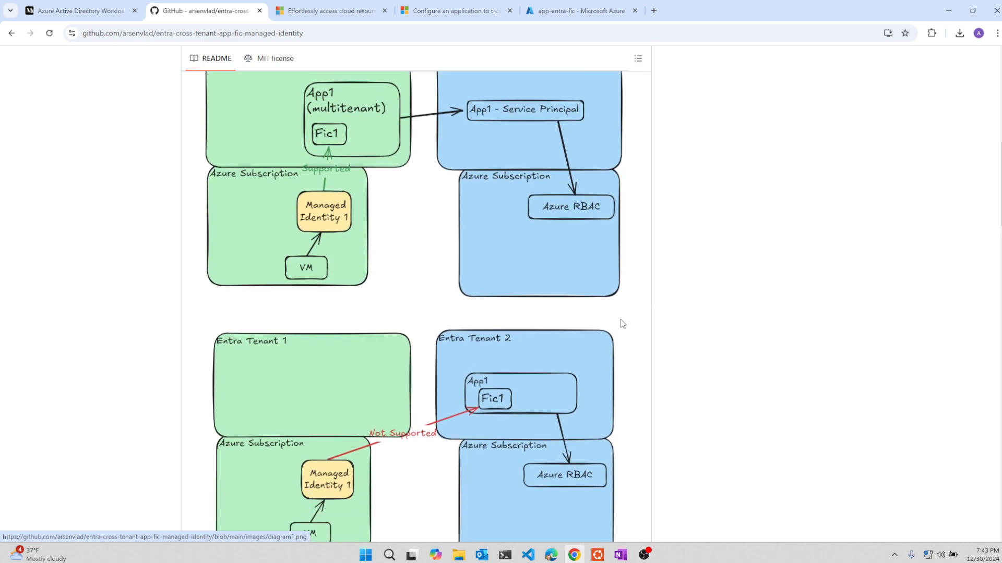
scroll(down, 3)
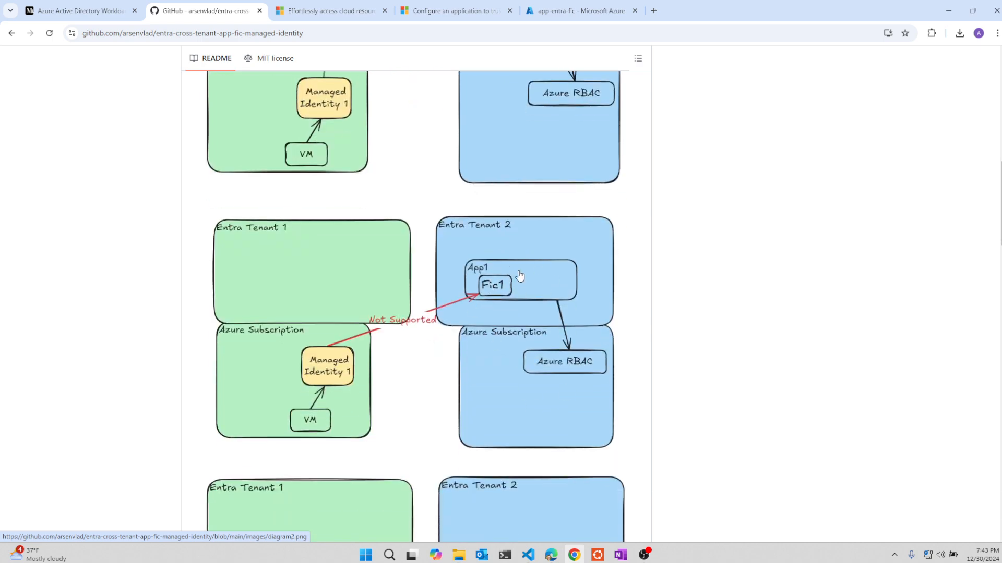
mouse_move(536, 305)
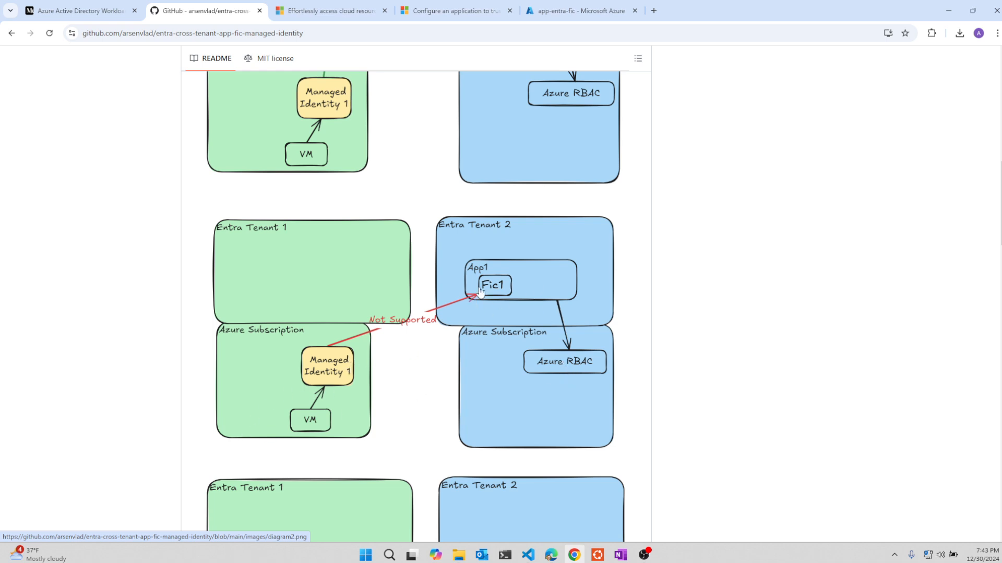
mouse_move(411, 334)
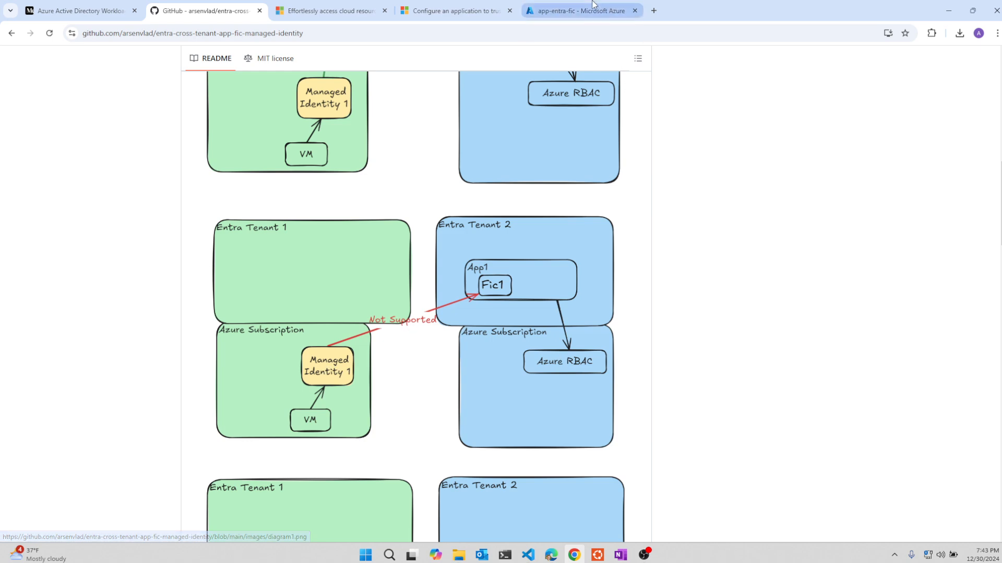
Step: Search the portal for 'managed', open Managed Identities and select avfsuami1
click(580, 10)
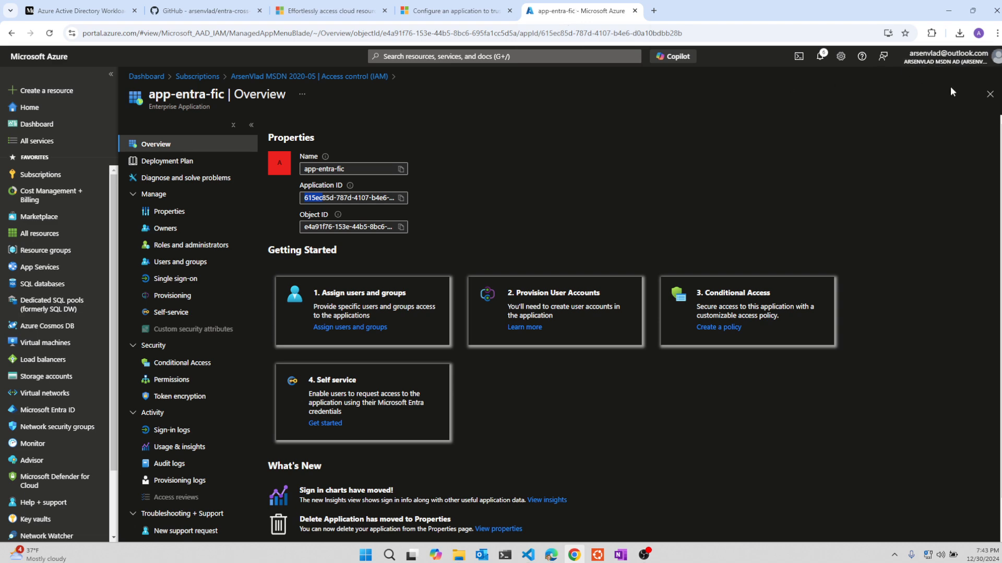
text(m)
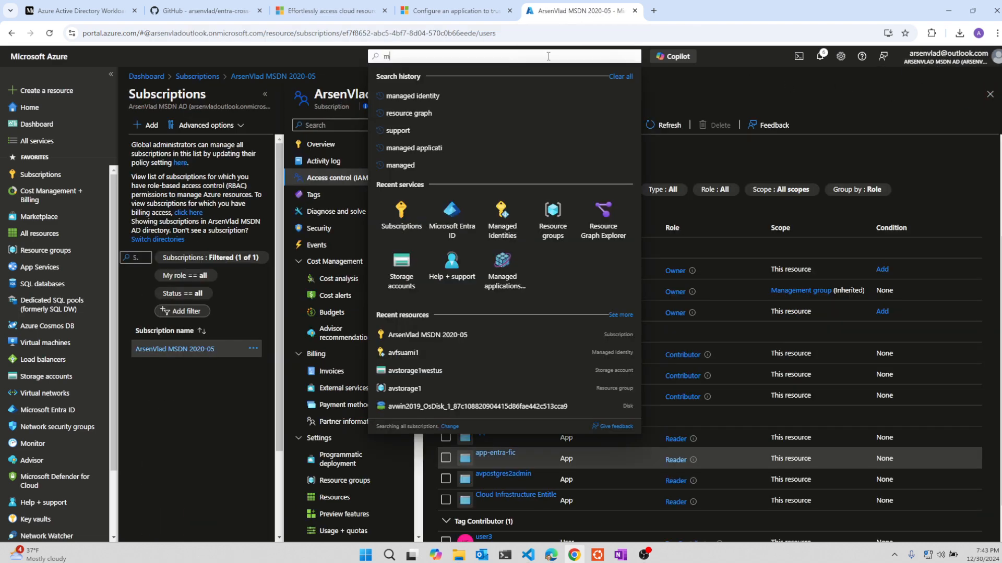
text(anaged)
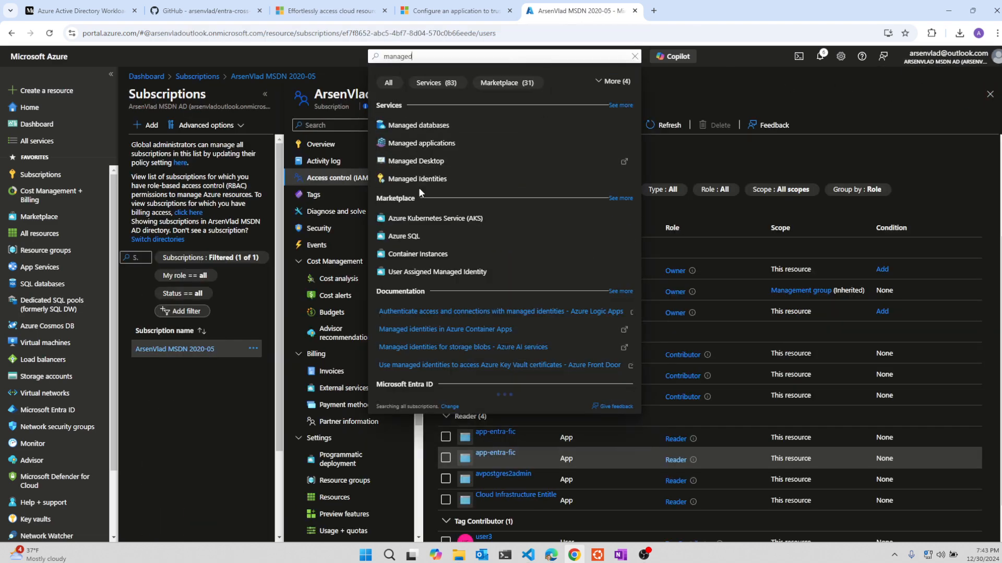
click(417, 178)
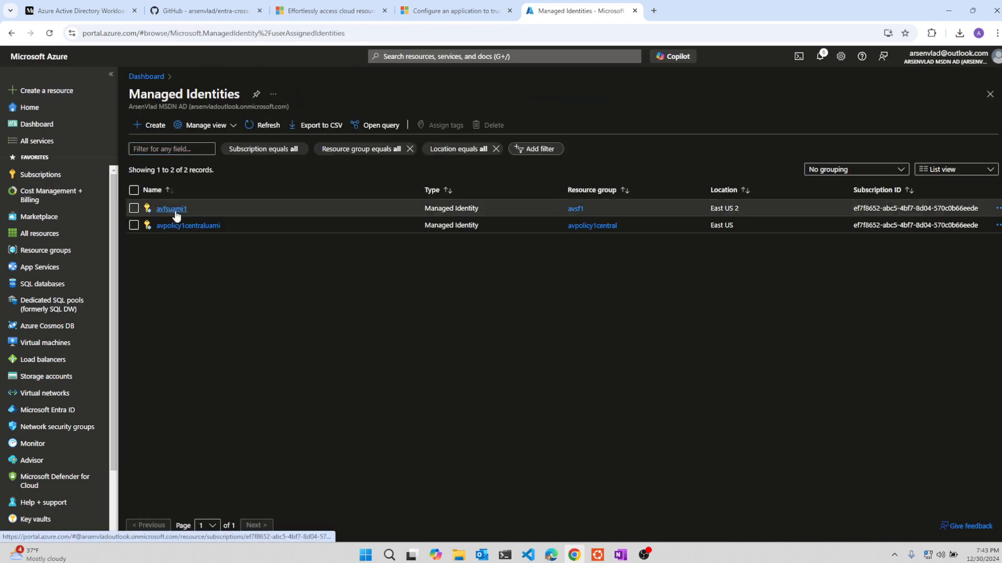
click(170, 209)
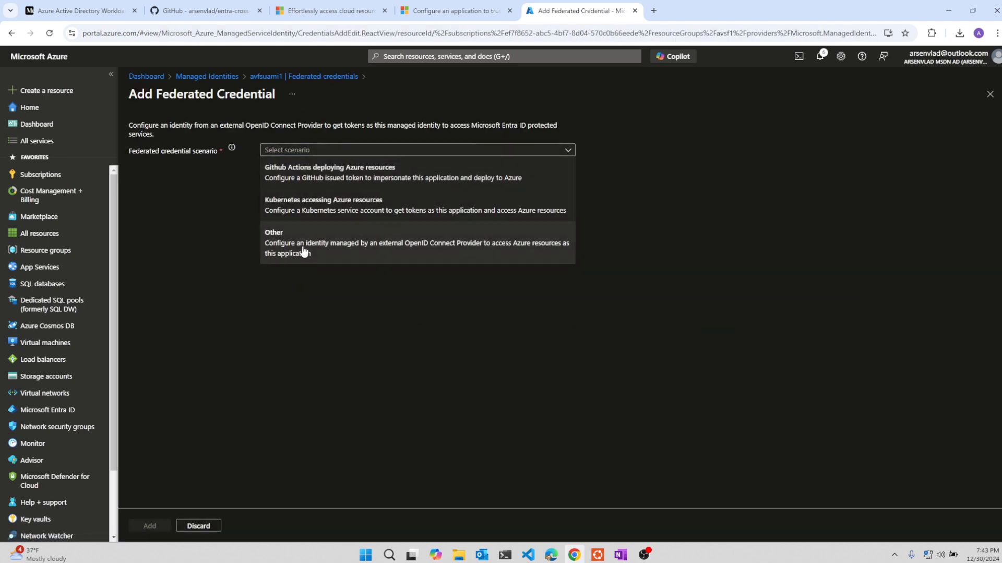
Step: Choose the Other scenario and copy the other tenant's issuer URL from fic-settings.json
click(528, 554)
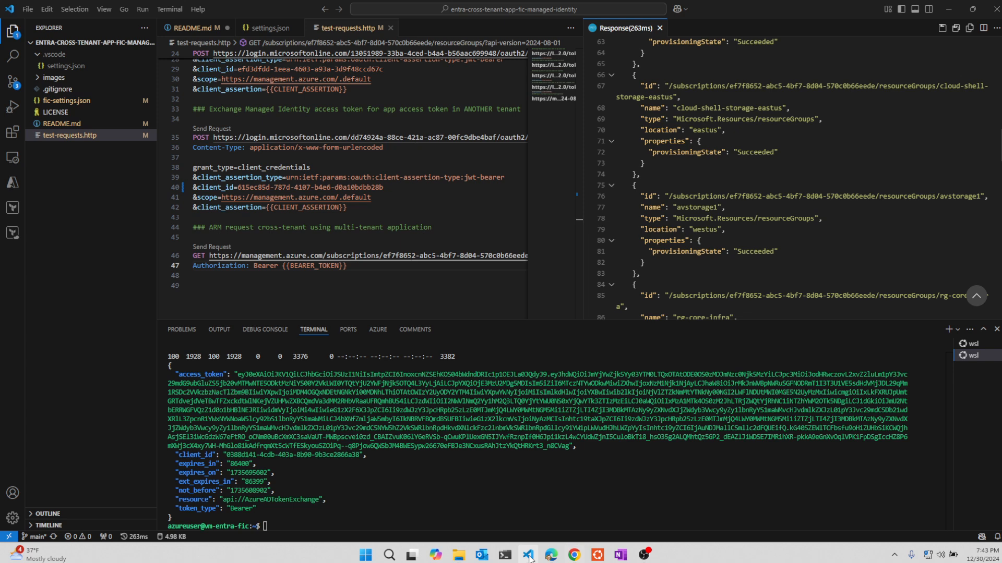
click(266, 28)
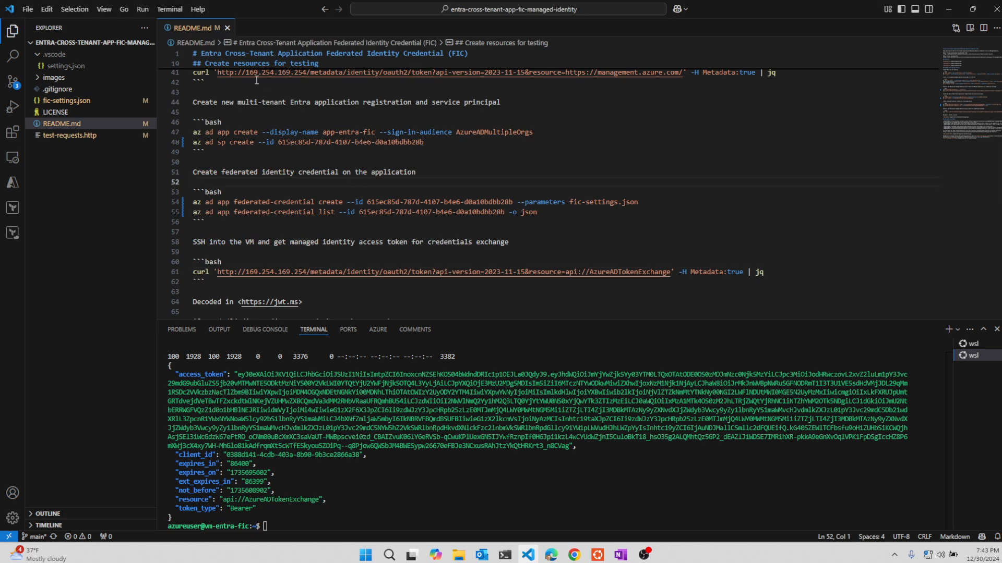
click(67, 100)
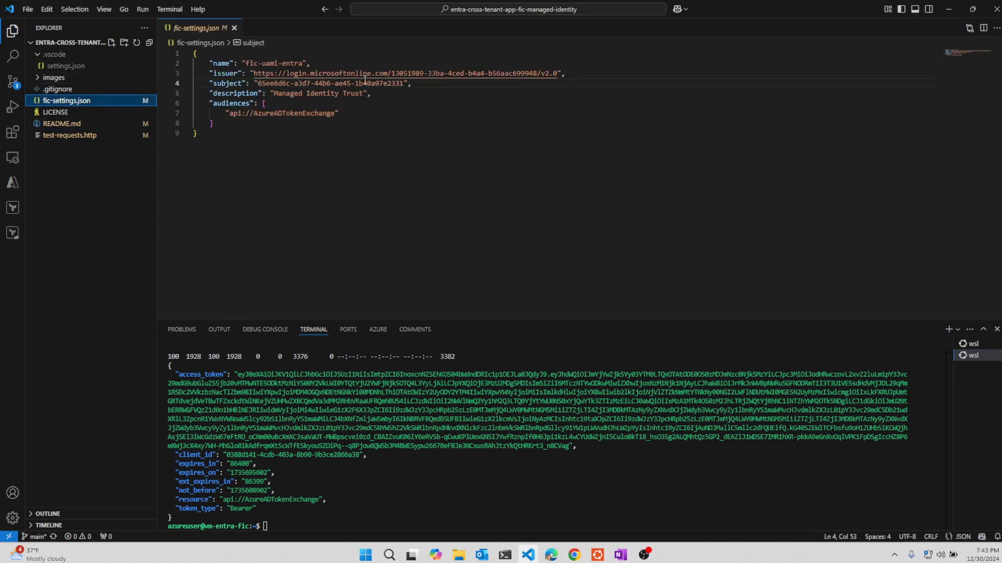
drag(254, 74, 413, 83)
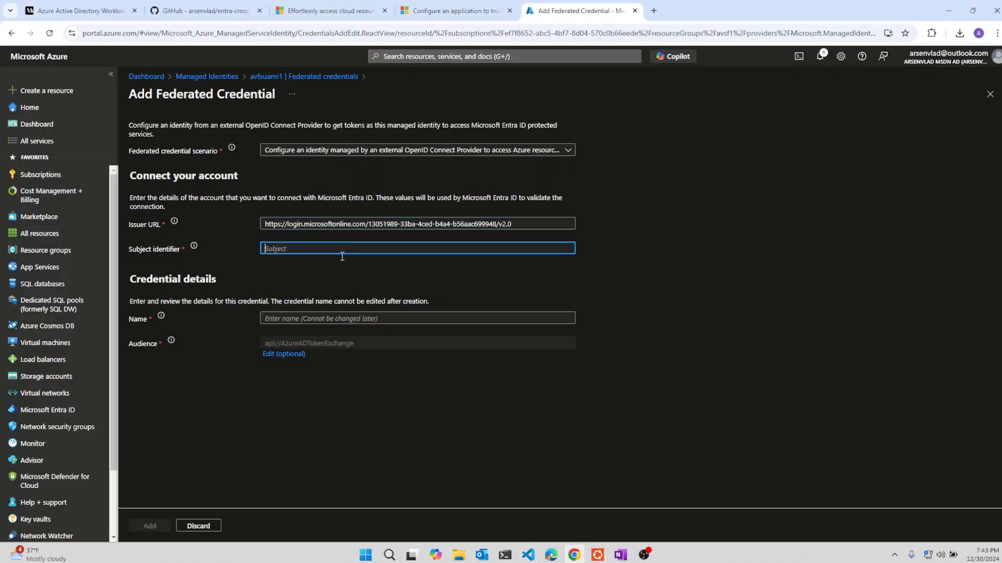
key(alt+tab)
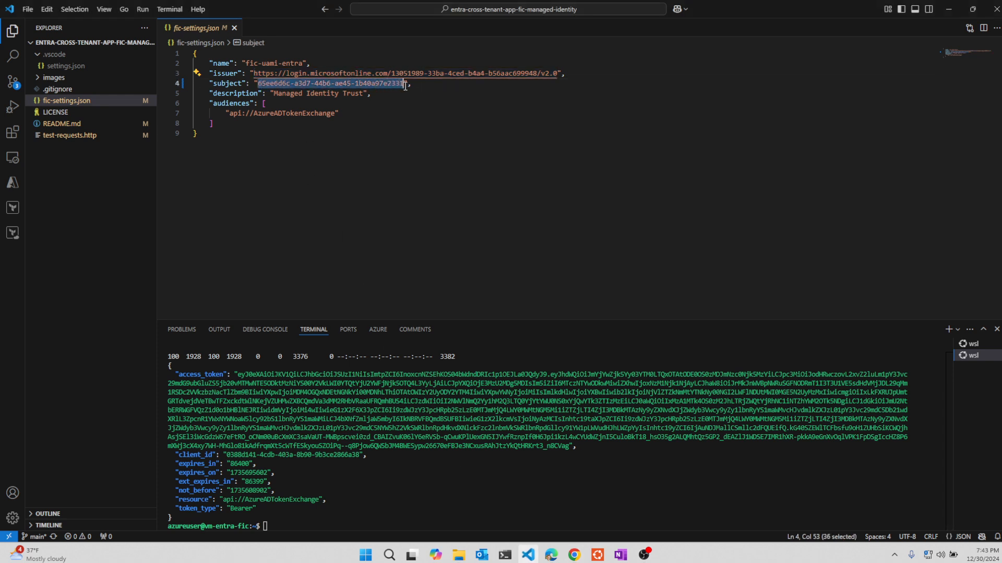
Step: Enter subject 65ee6d6c-a3d7-44b6-ae45-1b40a97e2331, name the credential mi-tenant1 and add it
click(573, 10)
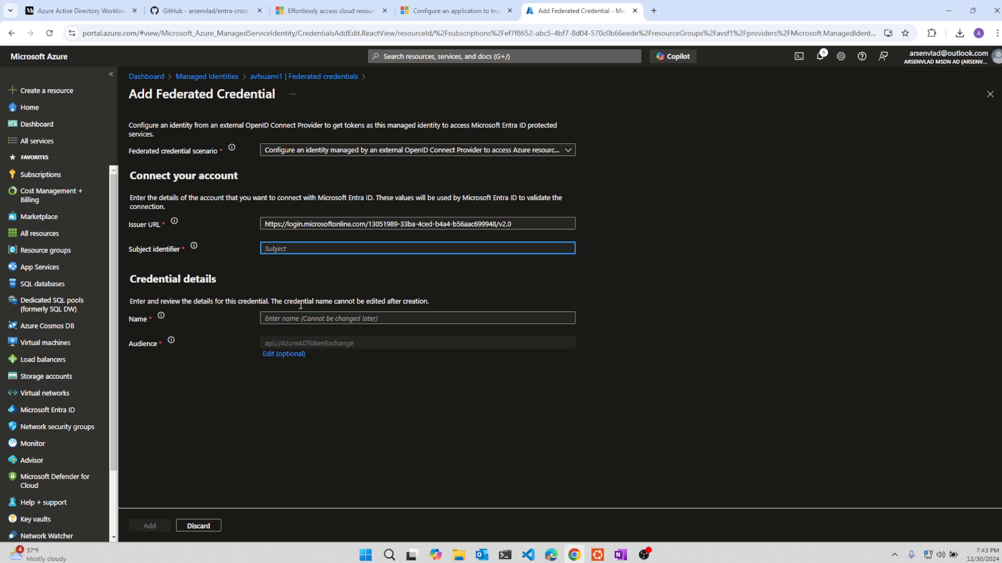
text(65ee6d6c-a3d7-44b6-ae45-1b40a97e2331)
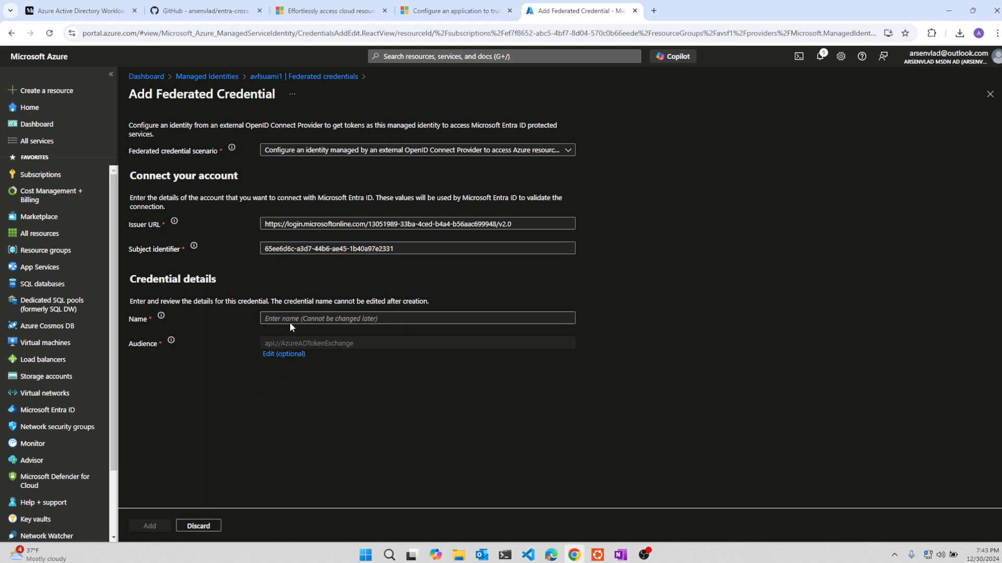
text(mi-tenant1)
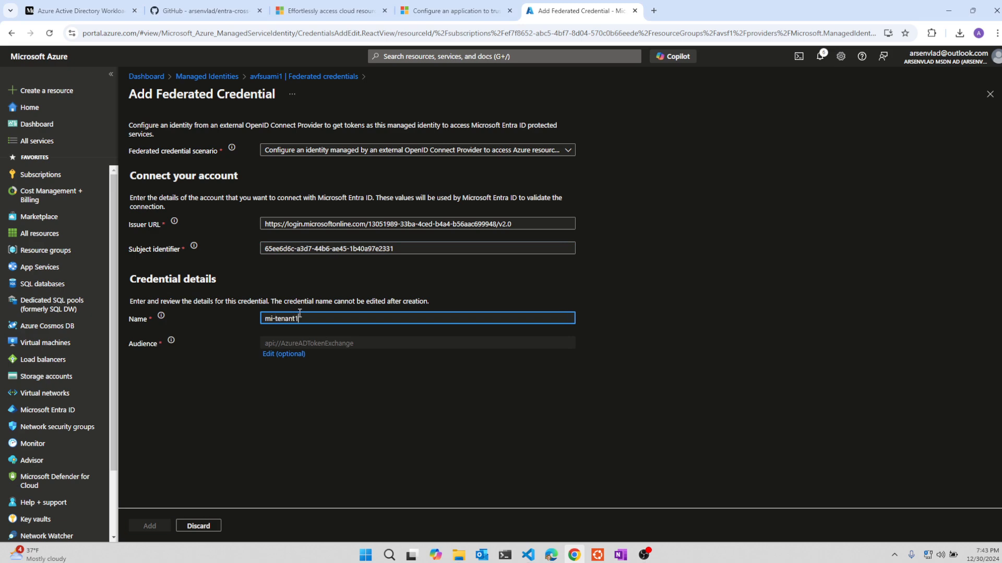
click(149, 530)
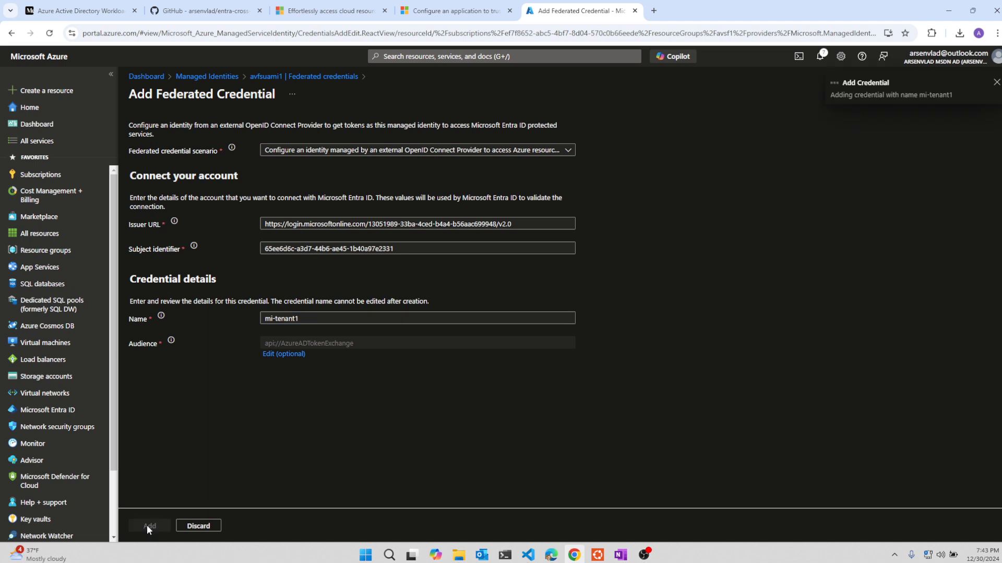
click(149, 528)
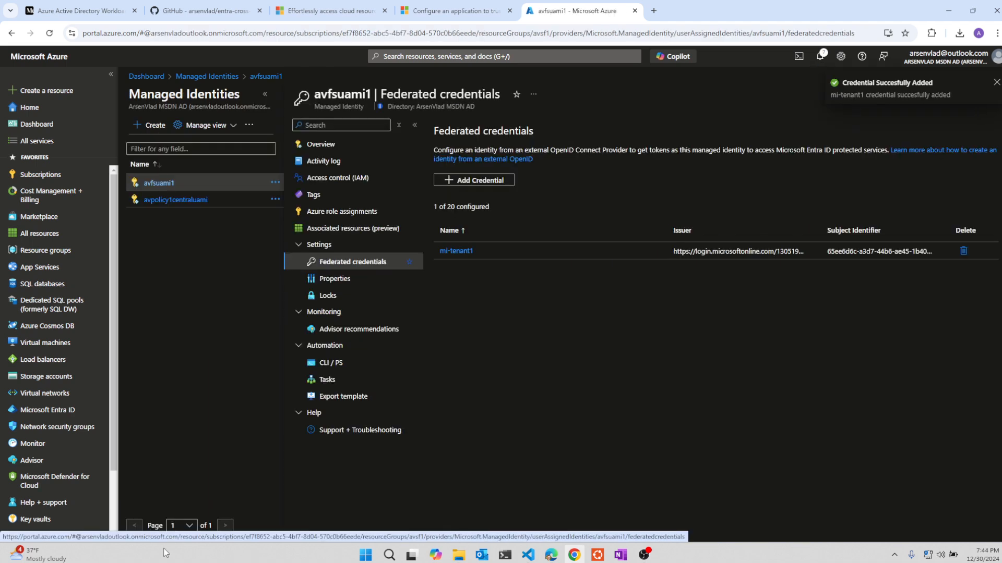
Step: Search the Entra tenant for avfsuami1's client ID b605e49d-8f04-4fa8-90e6-498c2209ed6b and open its enterprise application
click(321, 144)
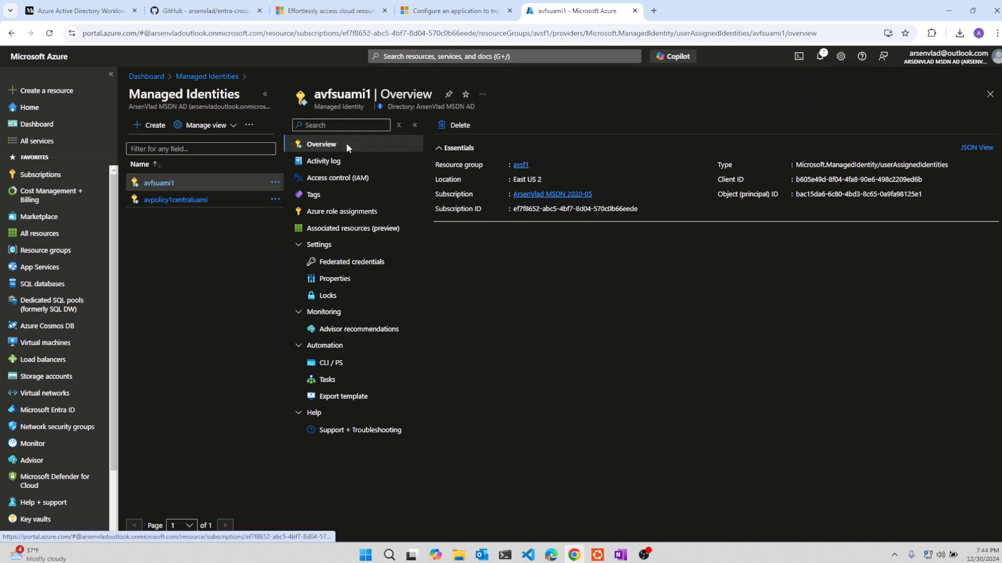
mouse_move(885, 190)
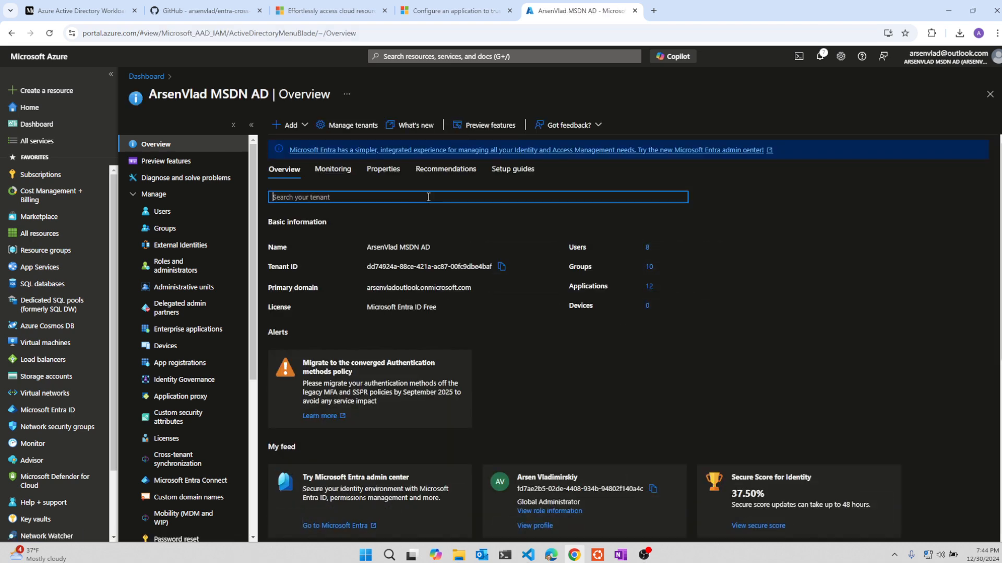
text(b605e49d-8f04-4fa8-90e6-498c2209ed6b)
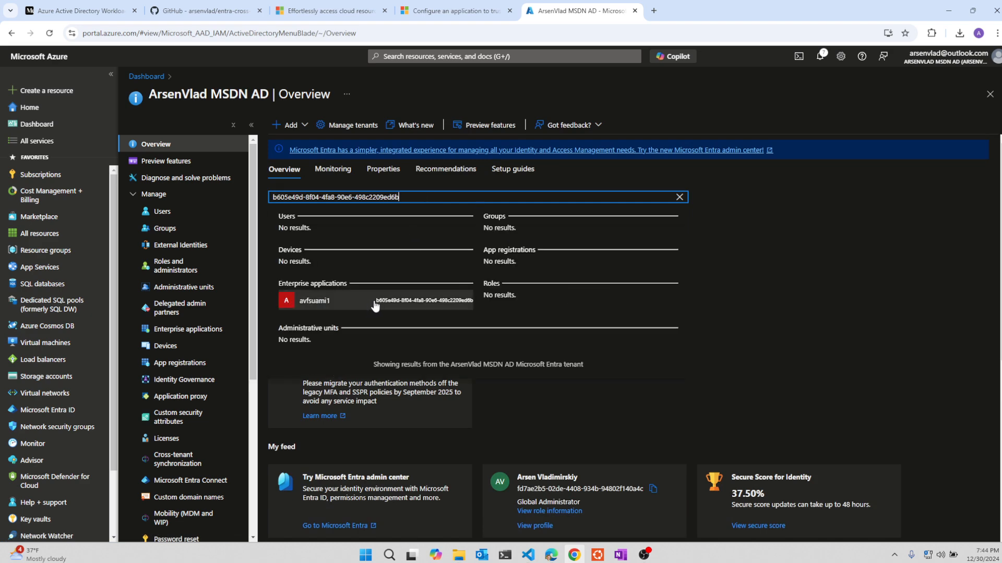
click(314, 303)
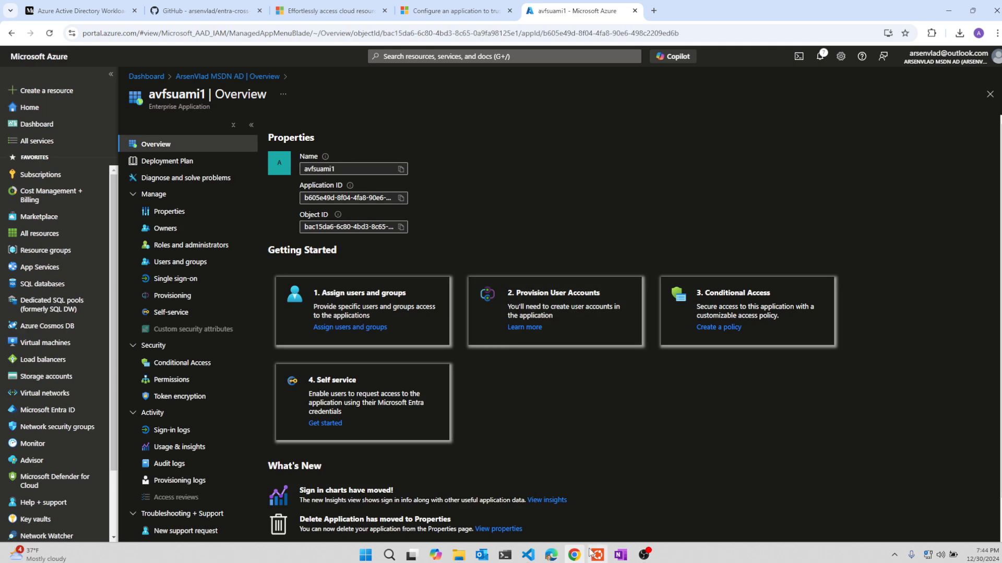
click(526, 554)
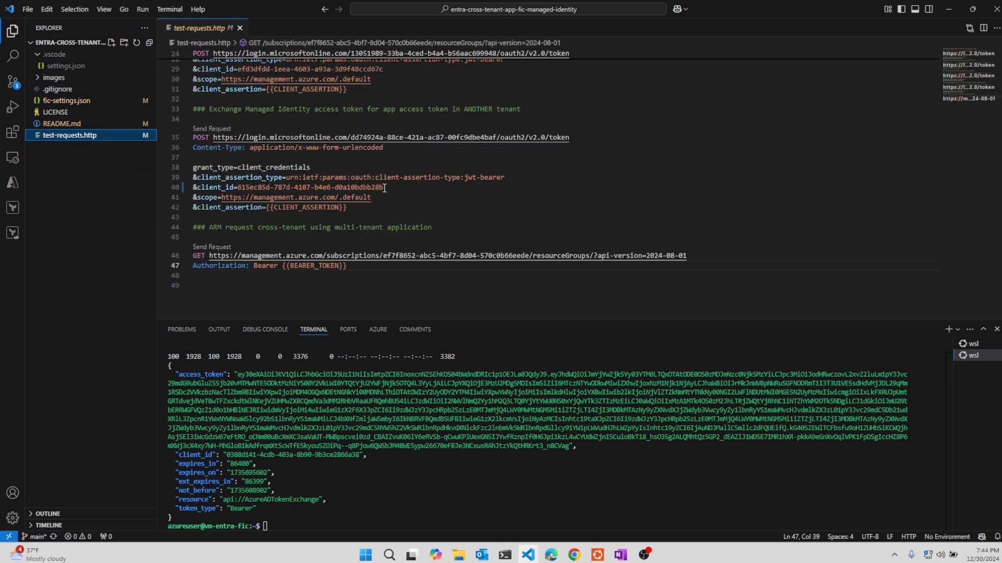
Step: Send the token exchange with client_id b605e49d…, getting 401 AADSTS700222: AAD-issued tokens not allowed
double_click(294, 187)
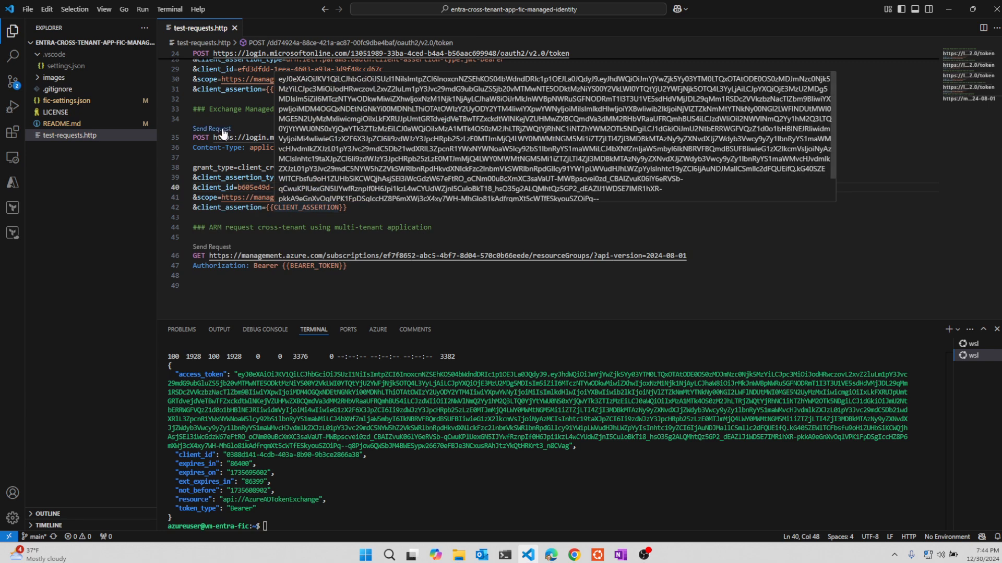
click(211, 128)
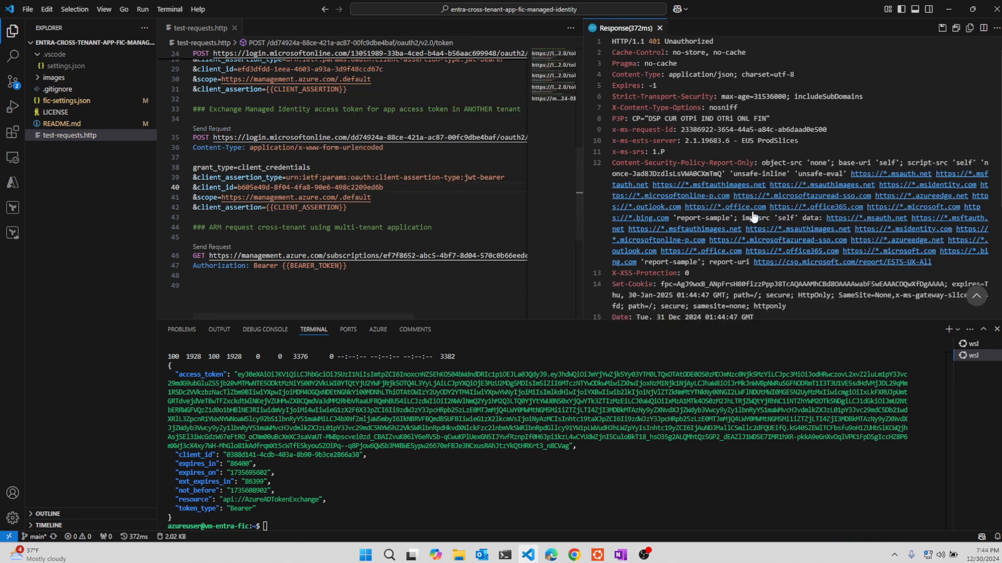
scroll(down, 3)
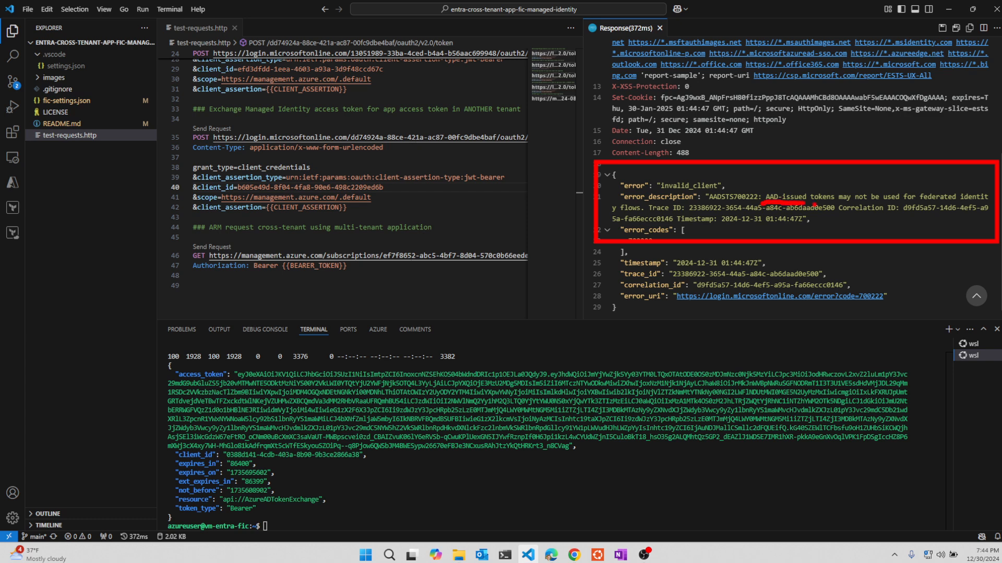
click(607, 229)
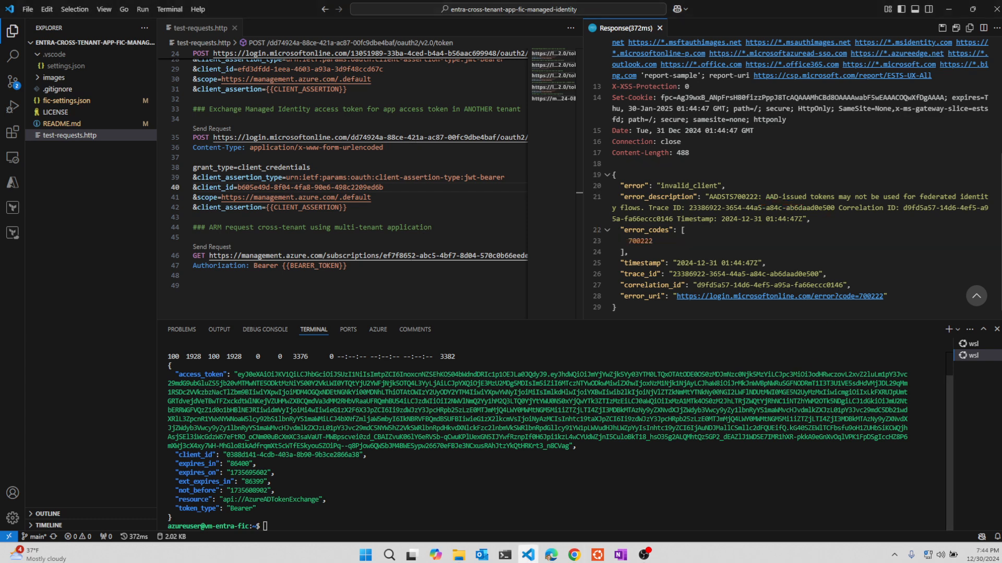
Step: Review the README's unsupported cross-tenant managed-identity diagrams in GitHub
click(578, 10)
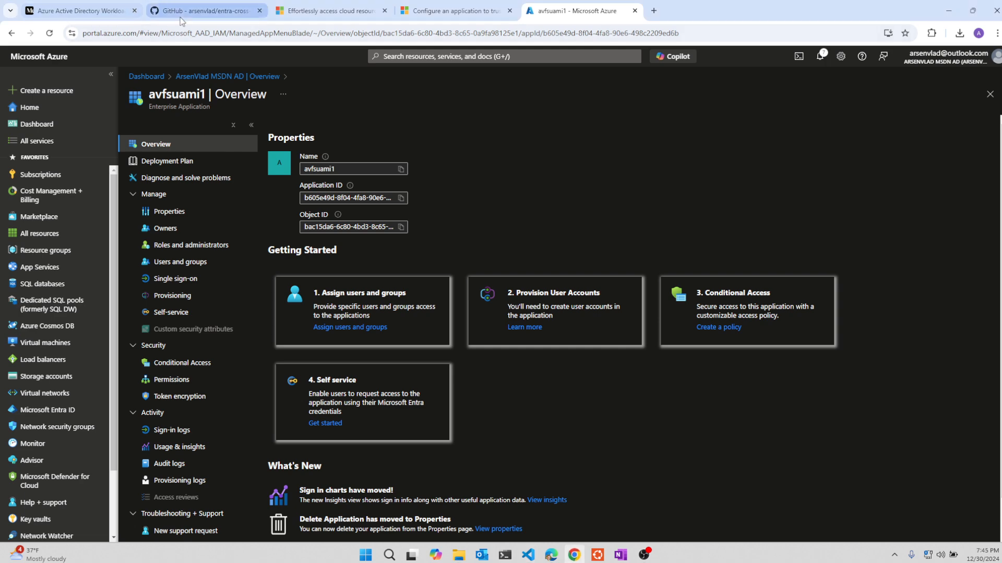
click(205, 10)
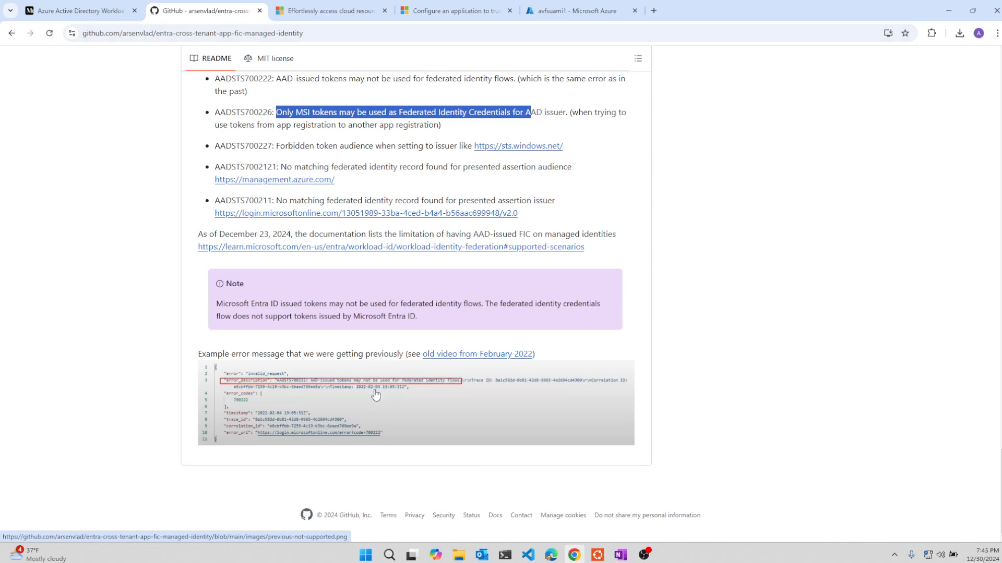
mouse_move(388, 429)
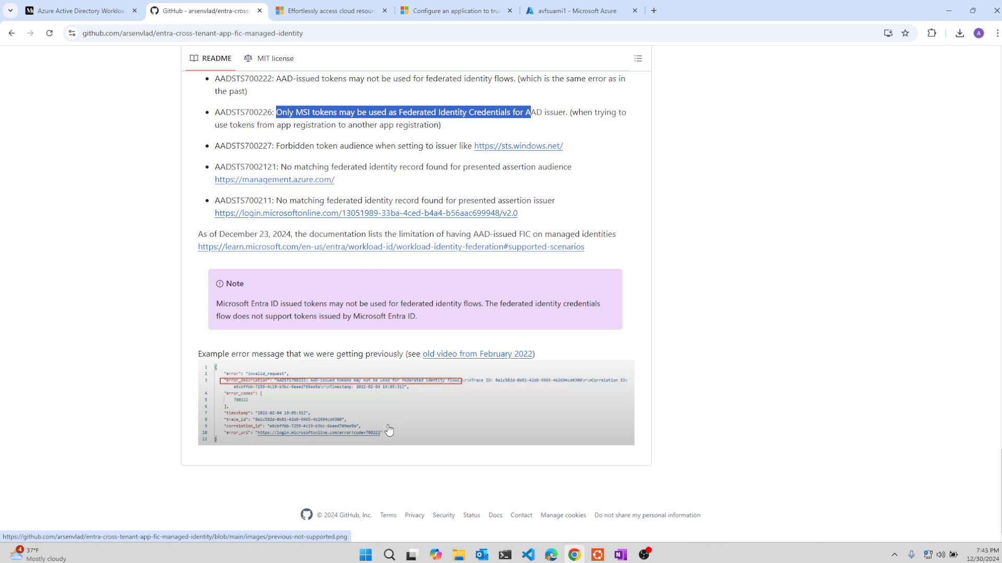
mouse_move(339, 397)
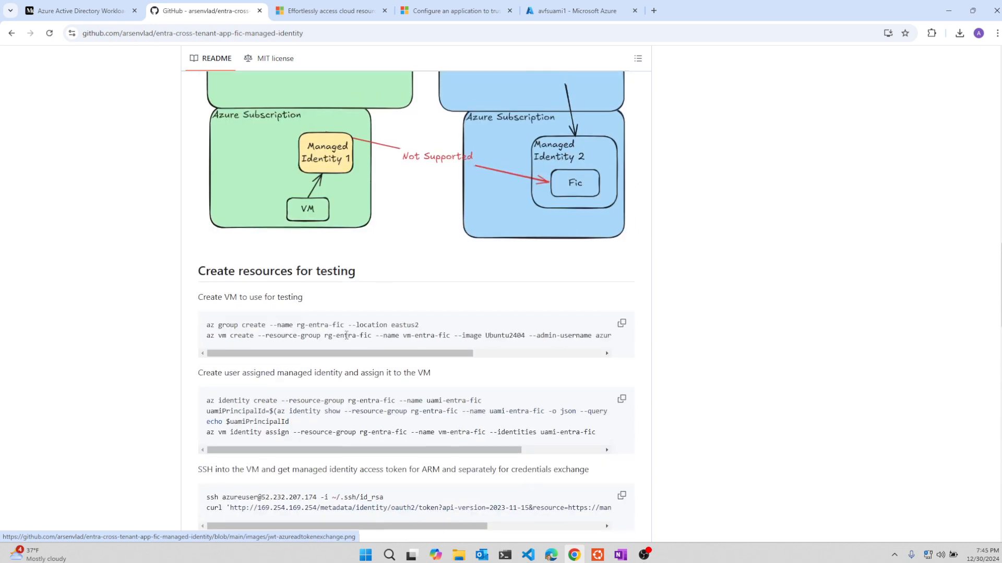
scroll(down, 3)
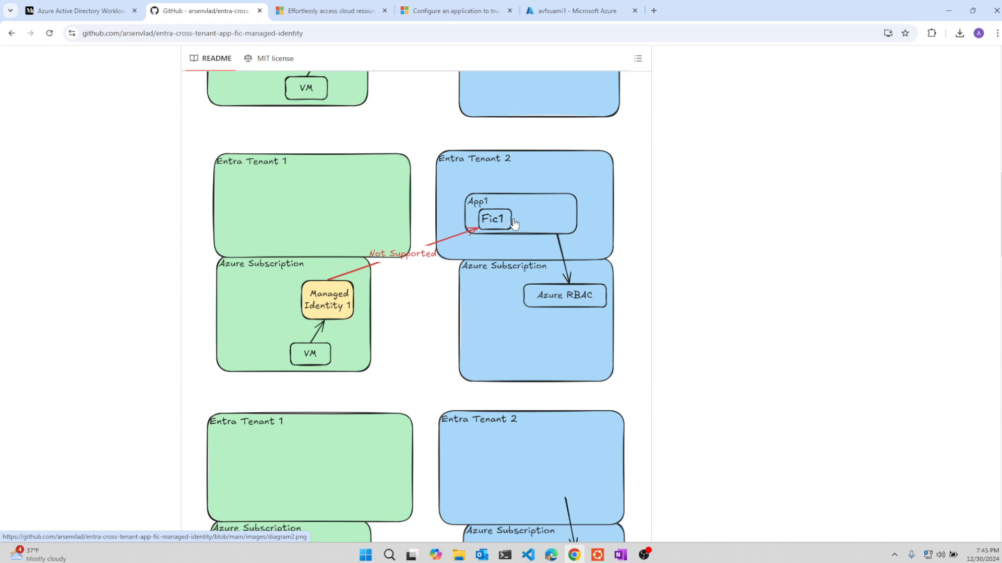
scroll(down, 3)
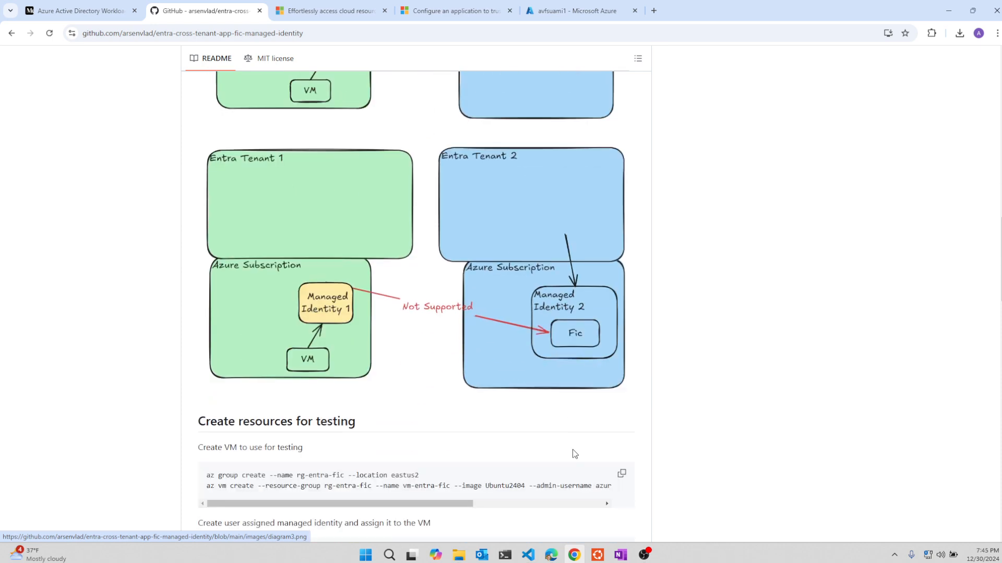
scroll(down, 3)
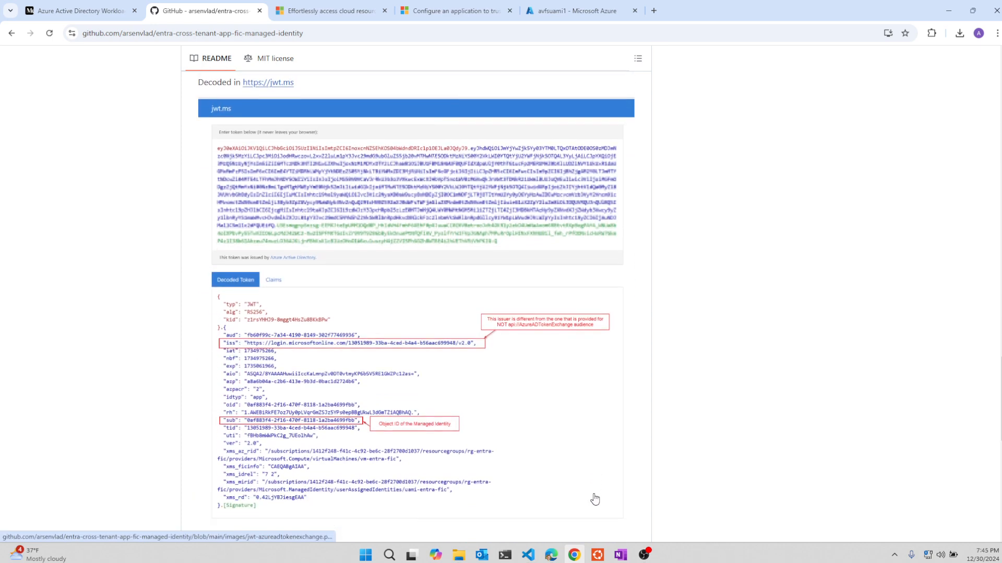
scroll(down, 3)
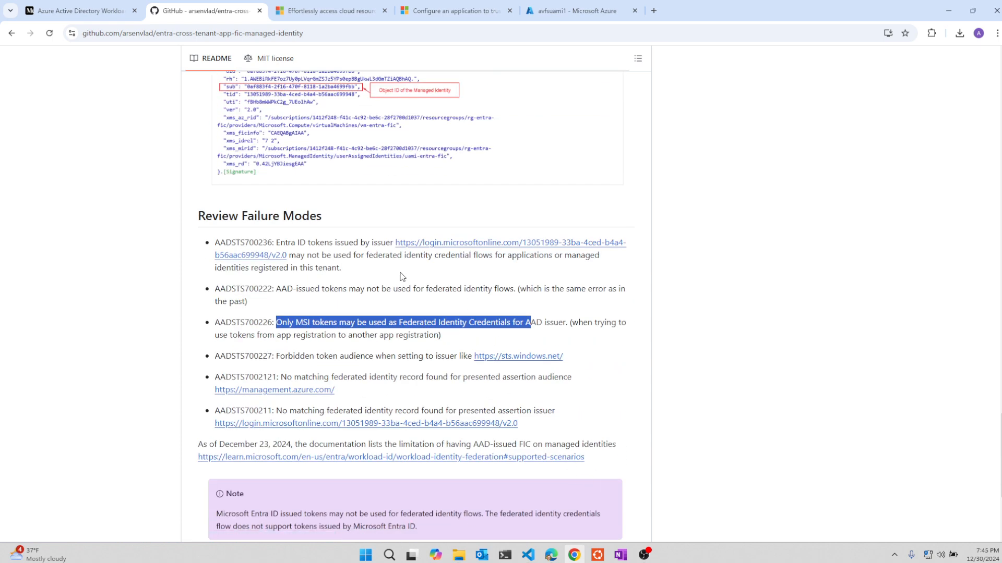
click(271, 307)
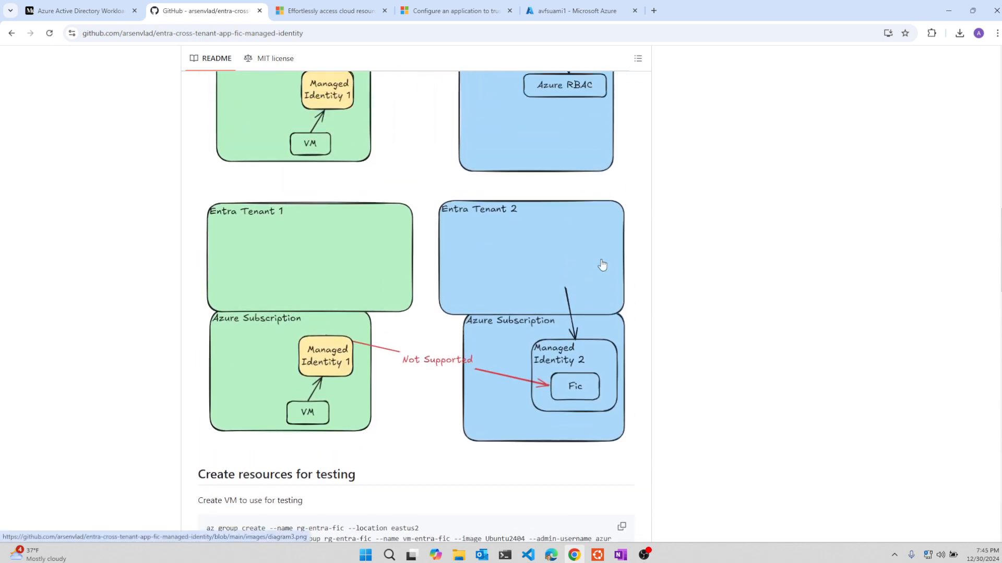
Step: Read the Review Failure Modes section listing AADSTS700222, then return to avfsuami1 in the Azure portal
scroll(down, 3)
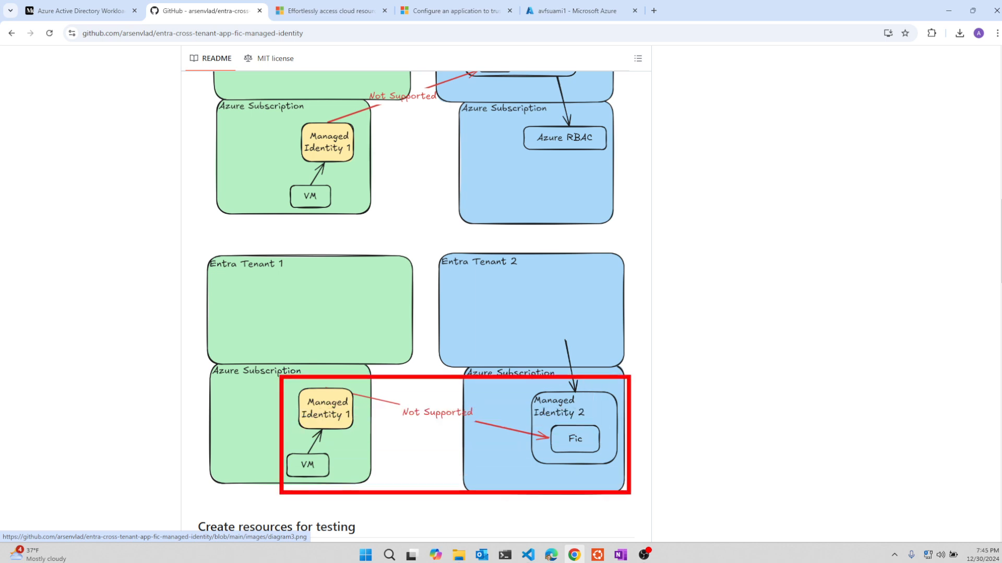
scroll(down, 3)
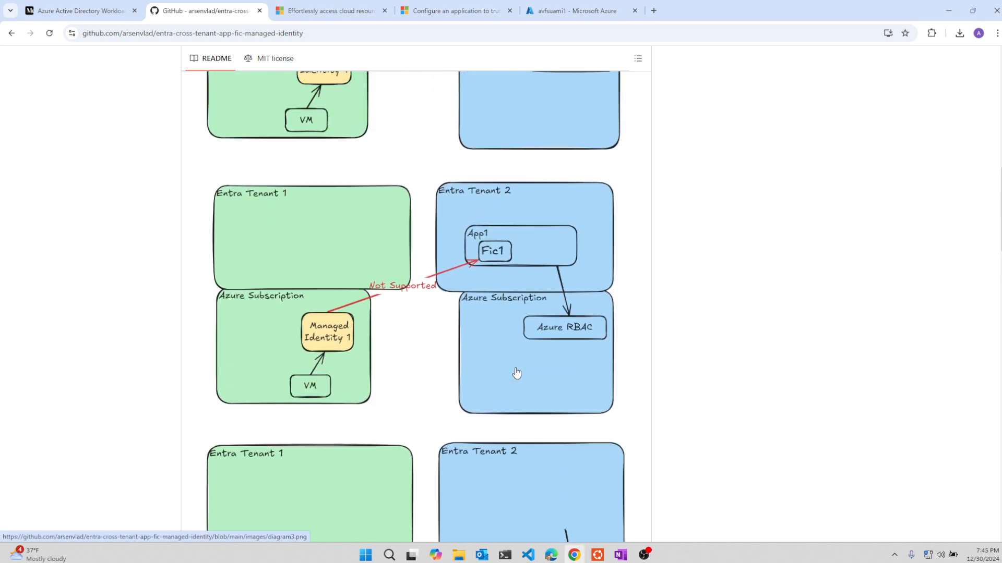
scroll(down, 3)
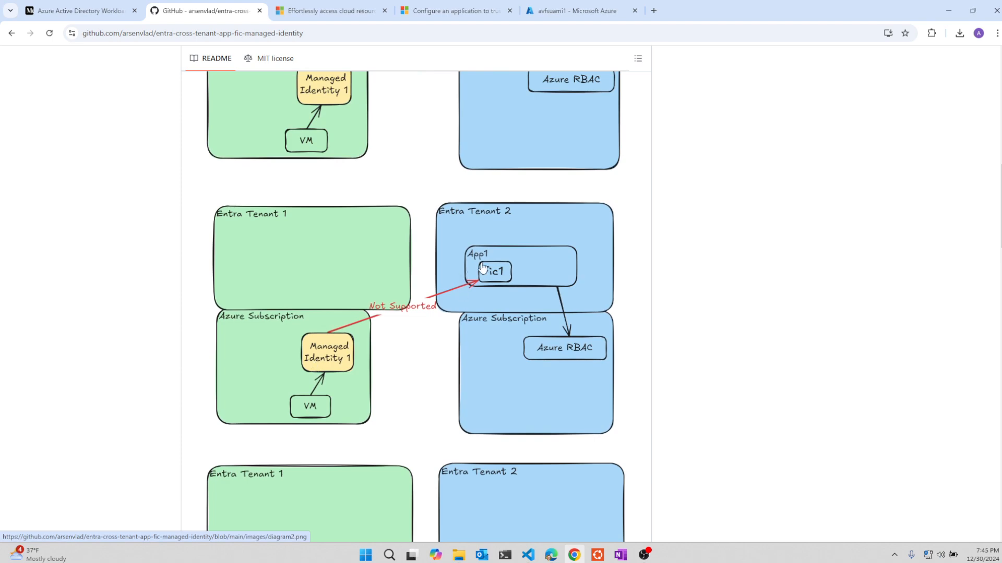
mouse_move(491, 283)
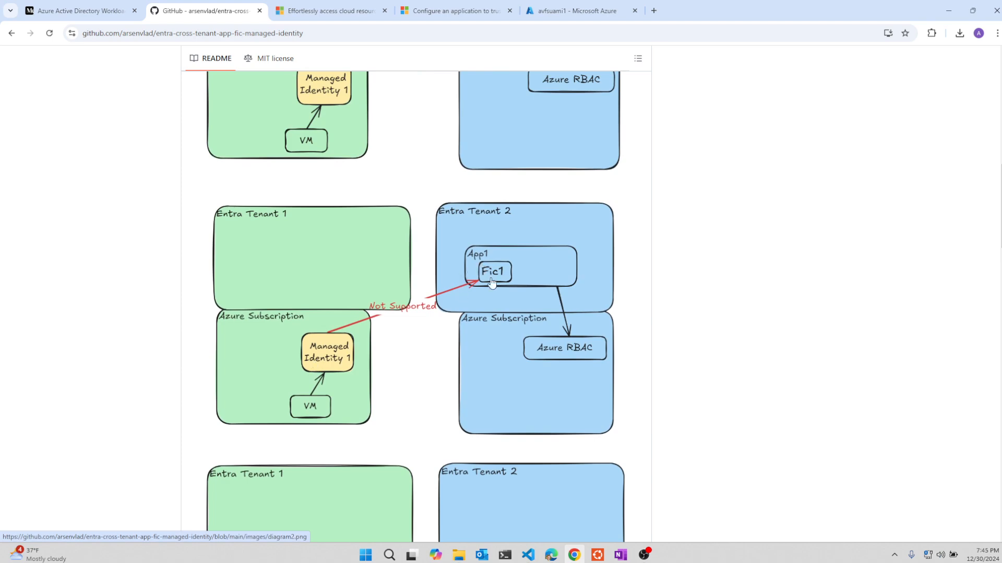
scroll(down, 3)
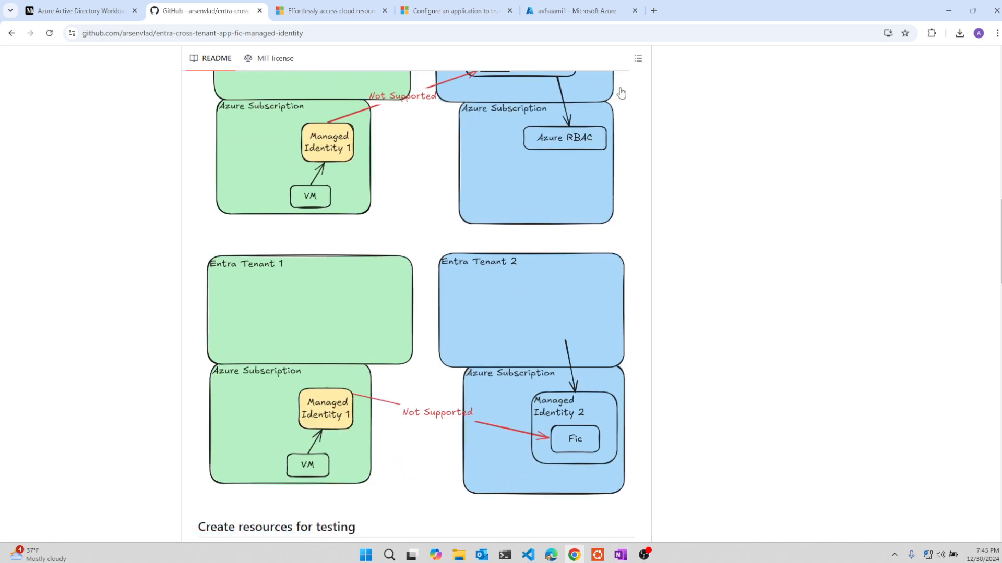
click(577, 10)
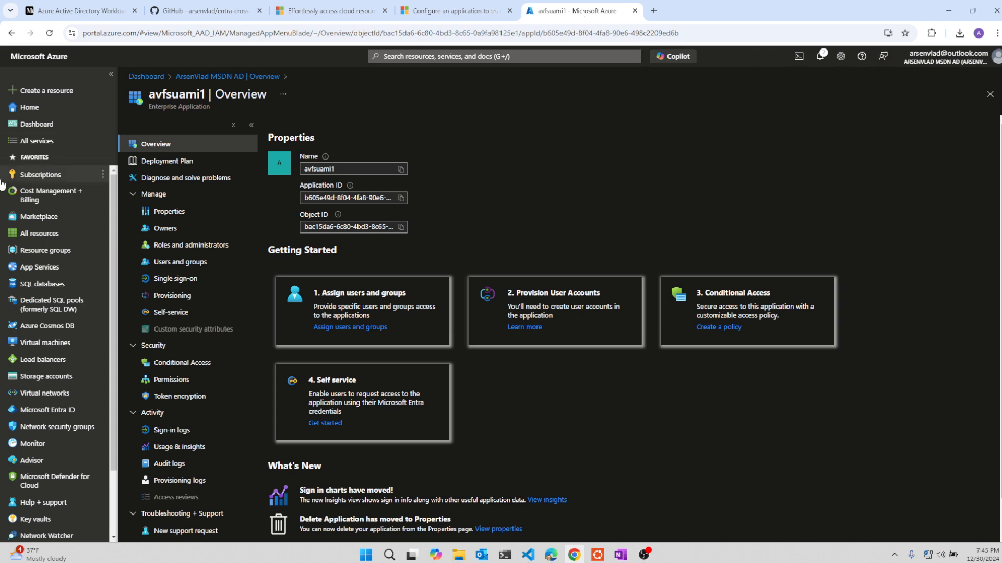
mouse_move(44, 393)
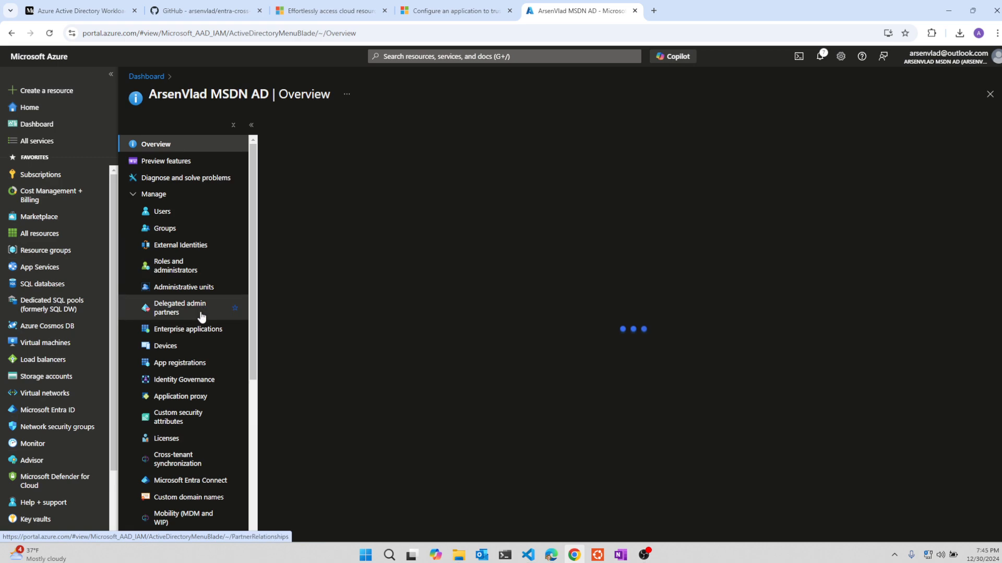
Step: Create the single-tenant app registration app-tenant2 via New registration and Register
click(180, 362)
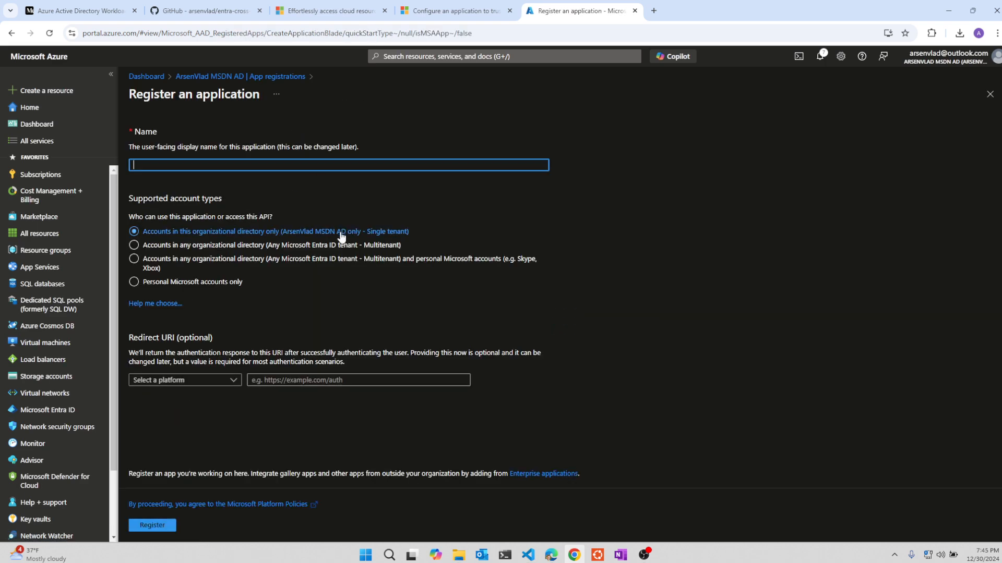
text(app-tenant2)
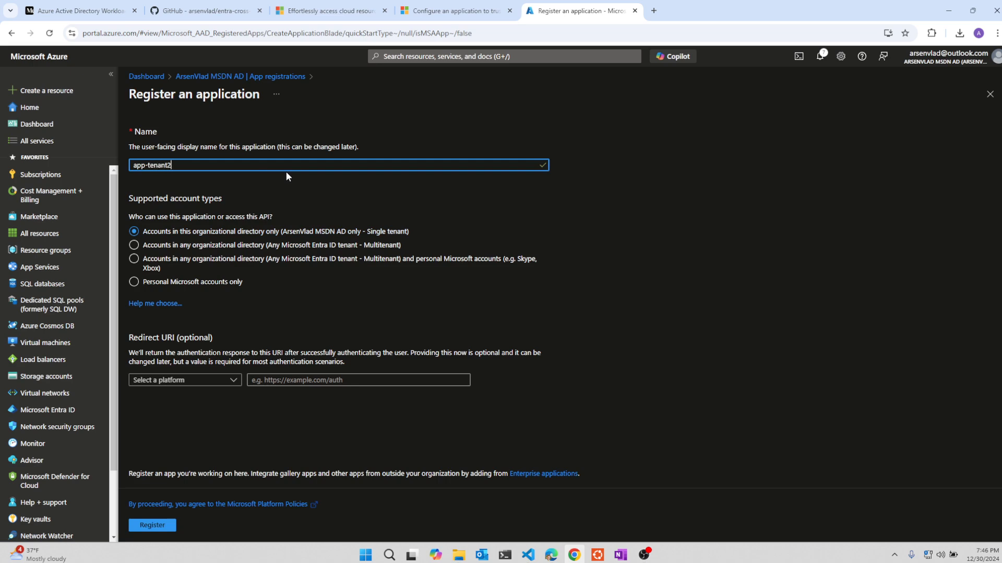
click(151, 525)
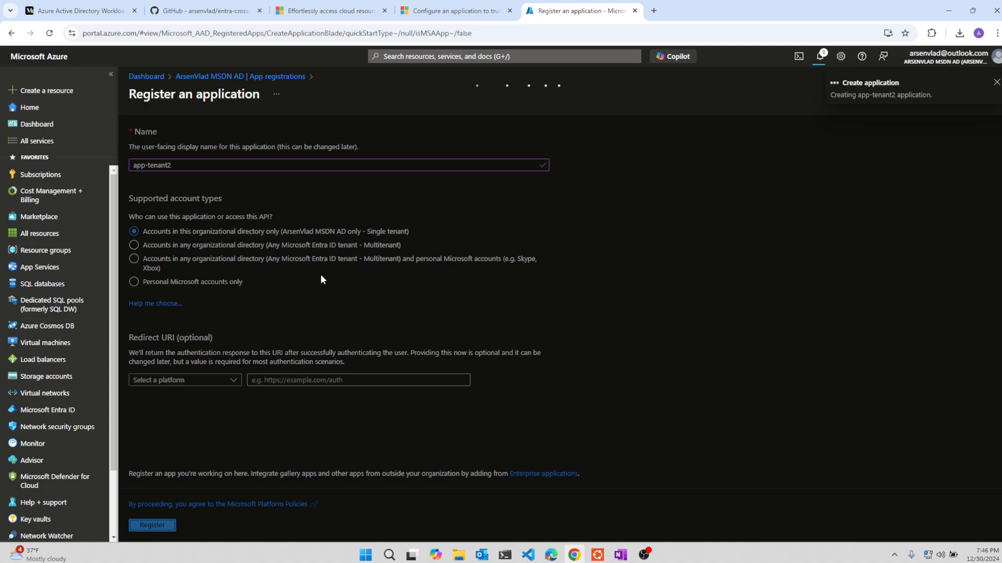
click(153, 525)
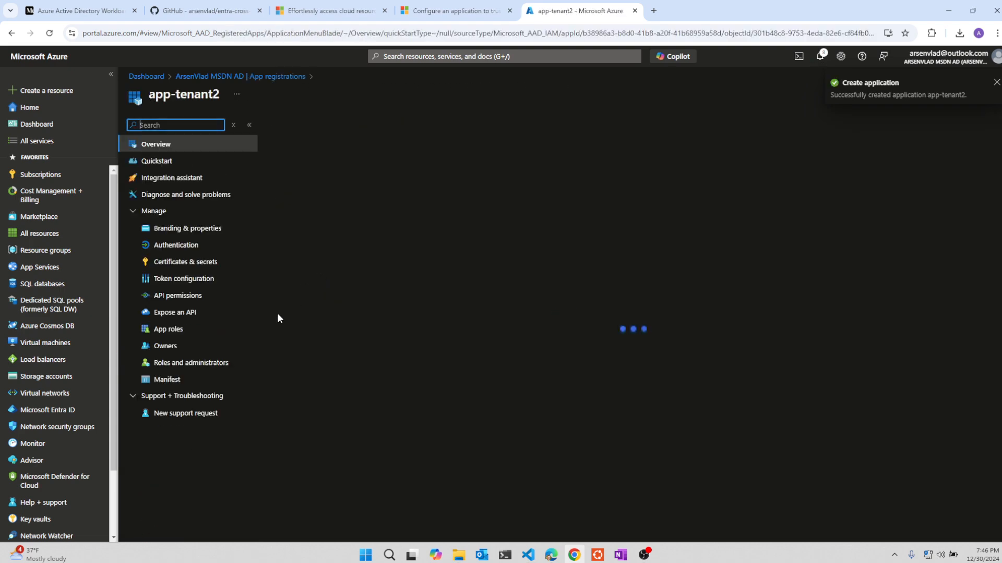
Step: Under Certificates & secrets, begin a federated credential with the Other issuer scenario
click(186, 262)
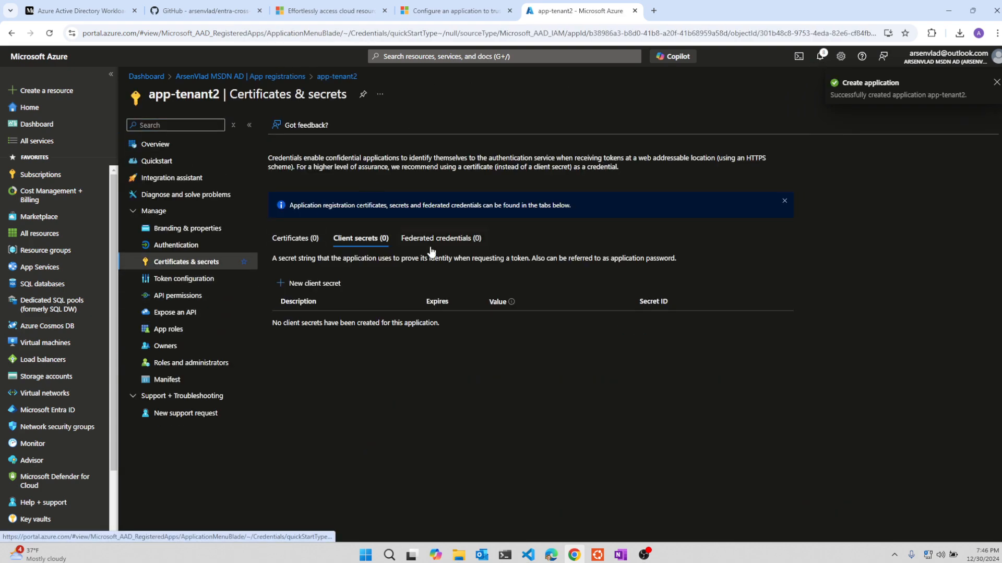
click(439, 238)
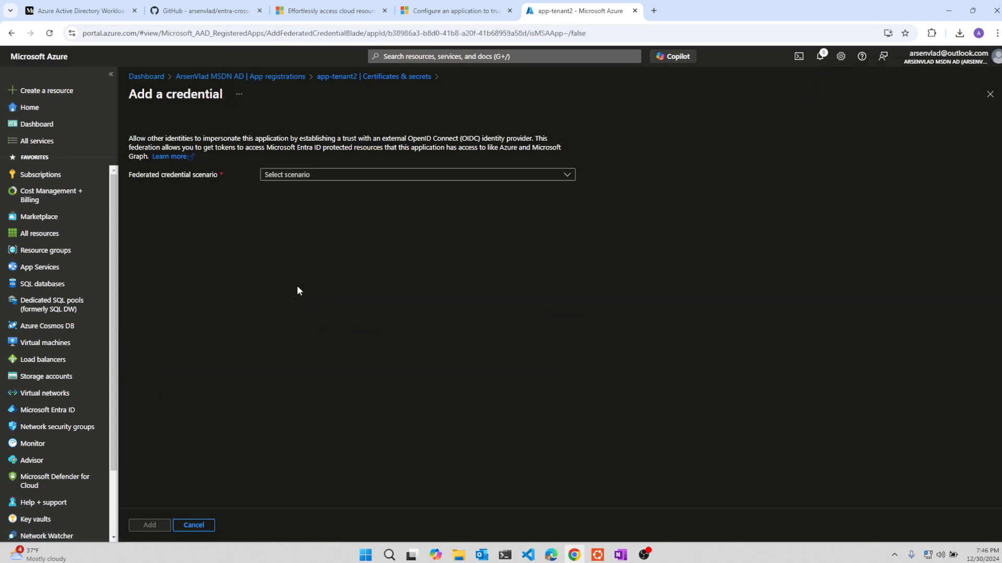
click(415, 174)
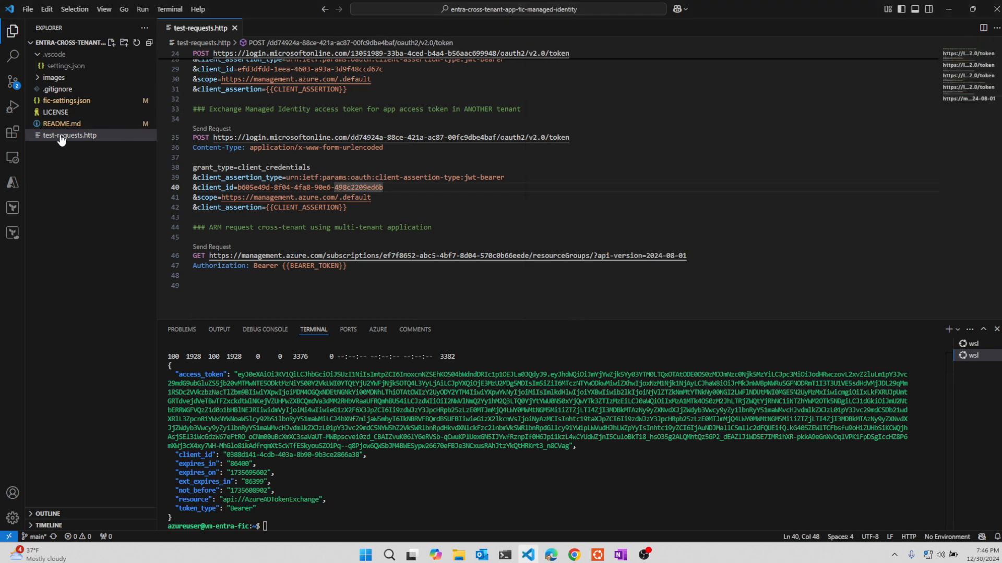
click(65, 101)
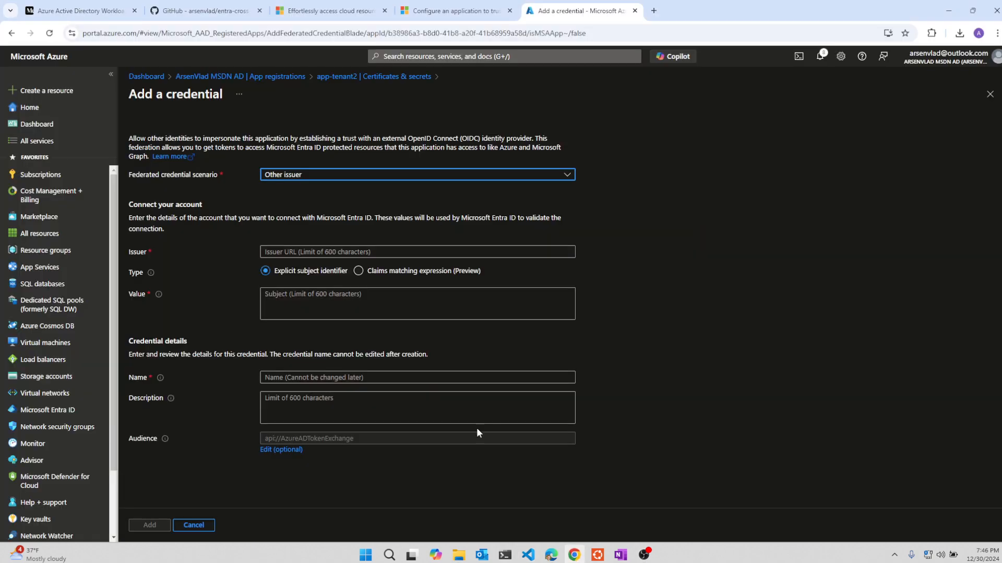
Step: Add the credential with tenant 1's login.microsoftonline.com v2.0 issuer, the managed identity subject, and its name
text(https://login.microsoftonline.com/13051989-33ba-4ced-b4a4-b56aac699948/v2.0)
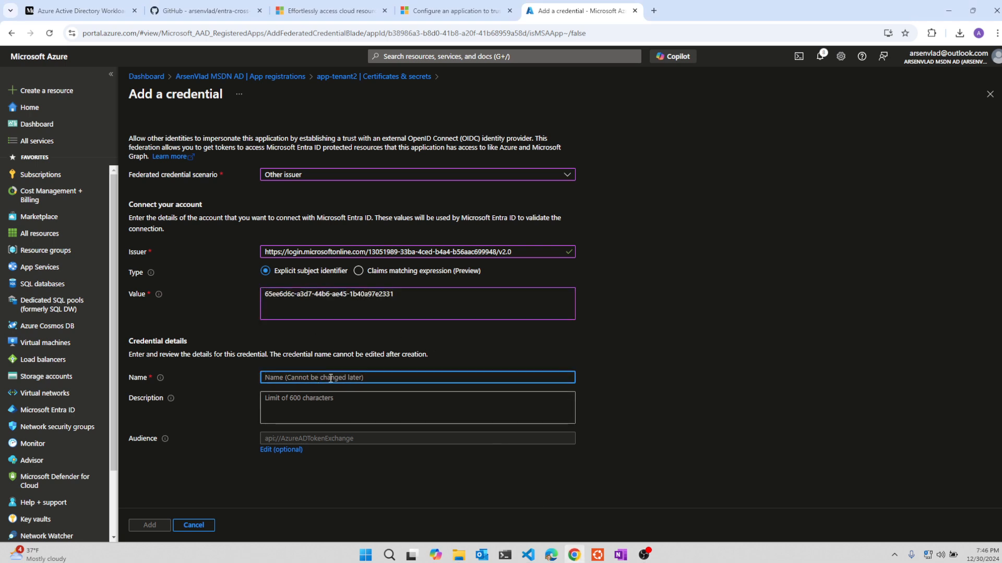
text(fic-ten)
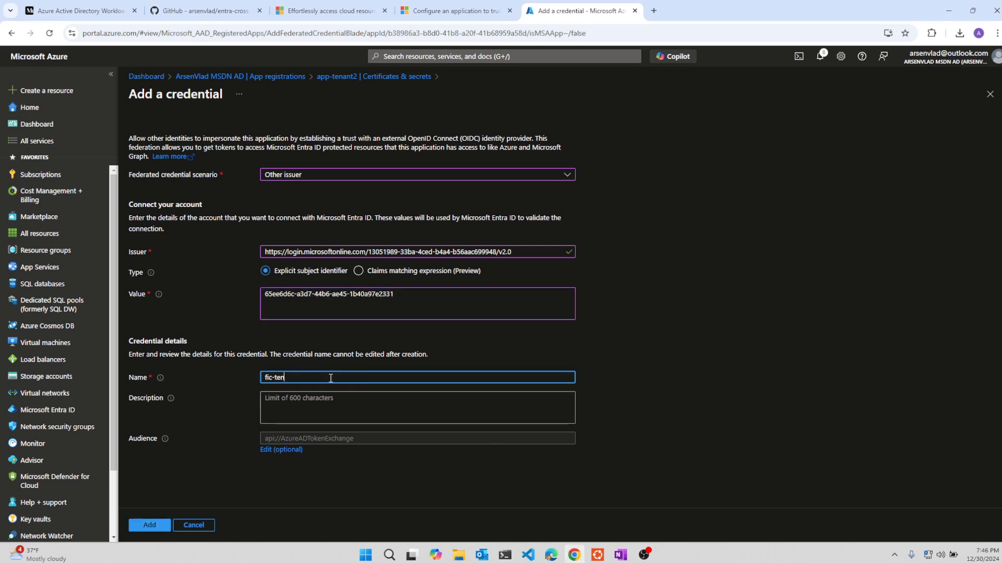
text(c-tenant1)
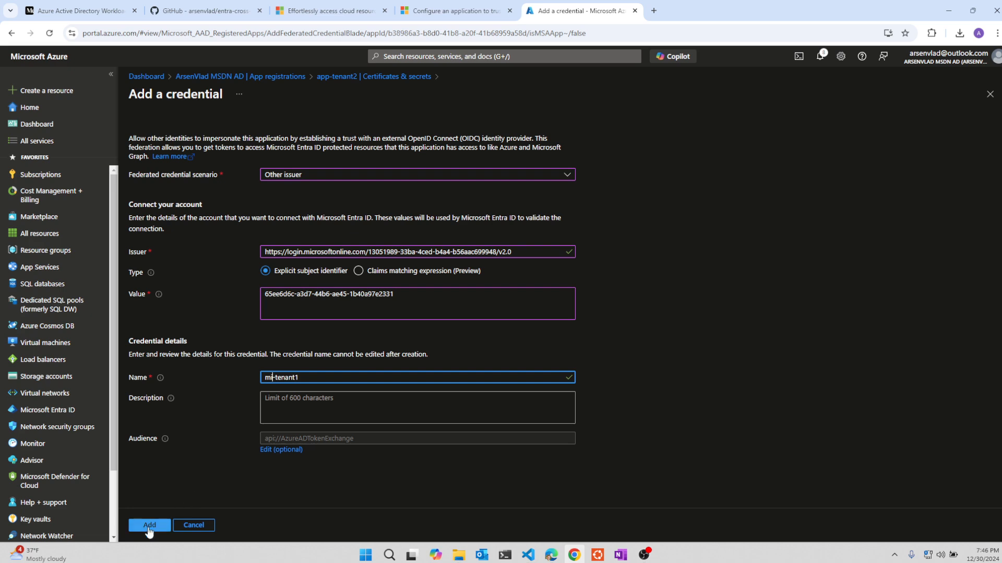
click(149, 525)
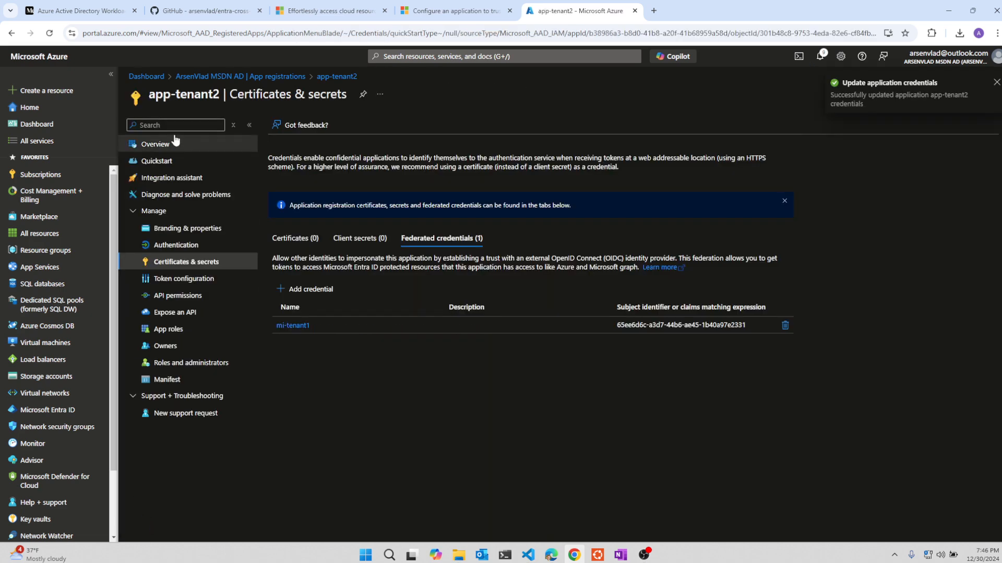
Step: Use app-tenant2's client ID b38986a3-b8d0-41b8-a20f-41b68959a58d in the token exchange and send it, getting AADSTS700236
click(156, 144)
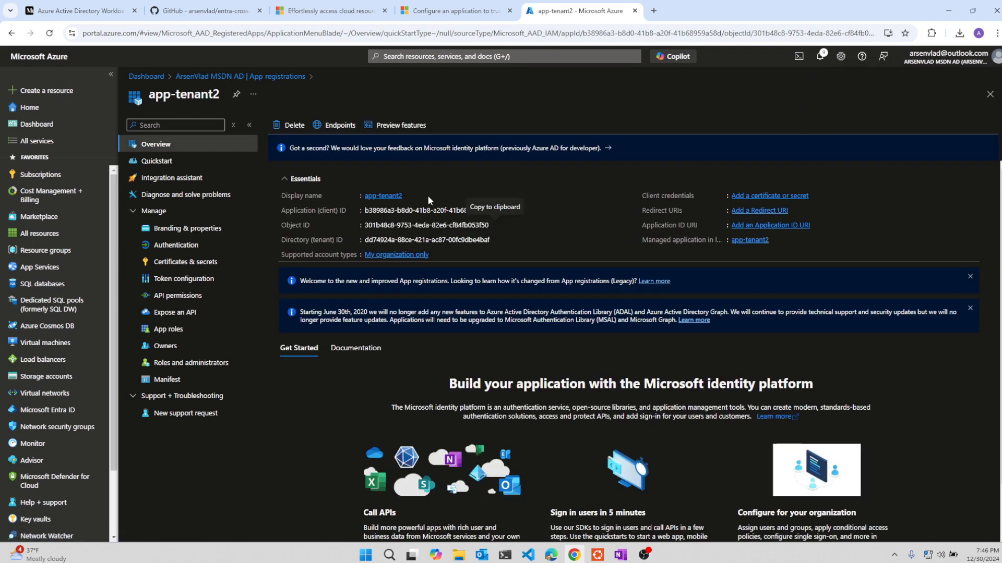
click(502, 212)
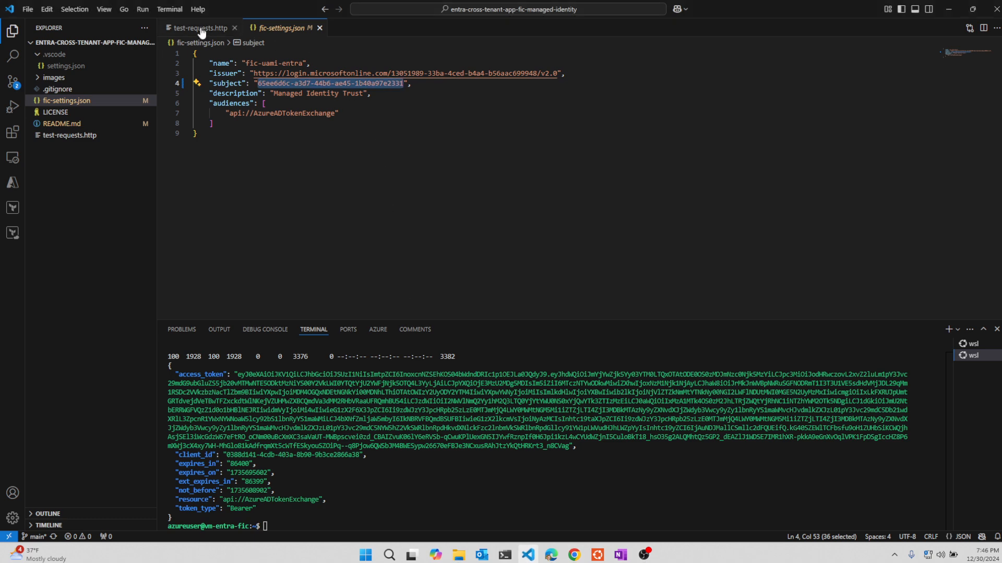
click(200, 27)
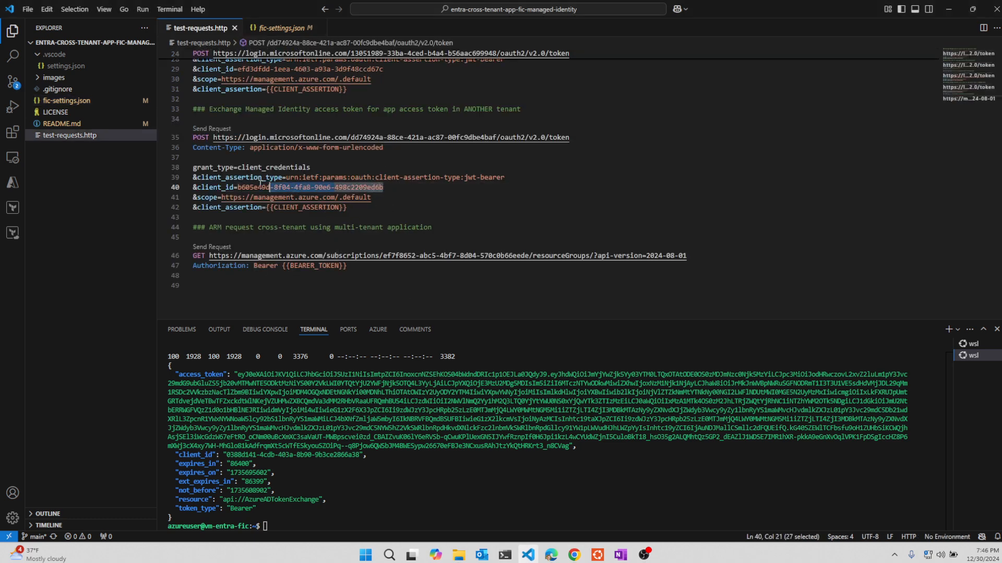
text(b38986a3-b8d0-41b8-a20f-41b68959a58d)
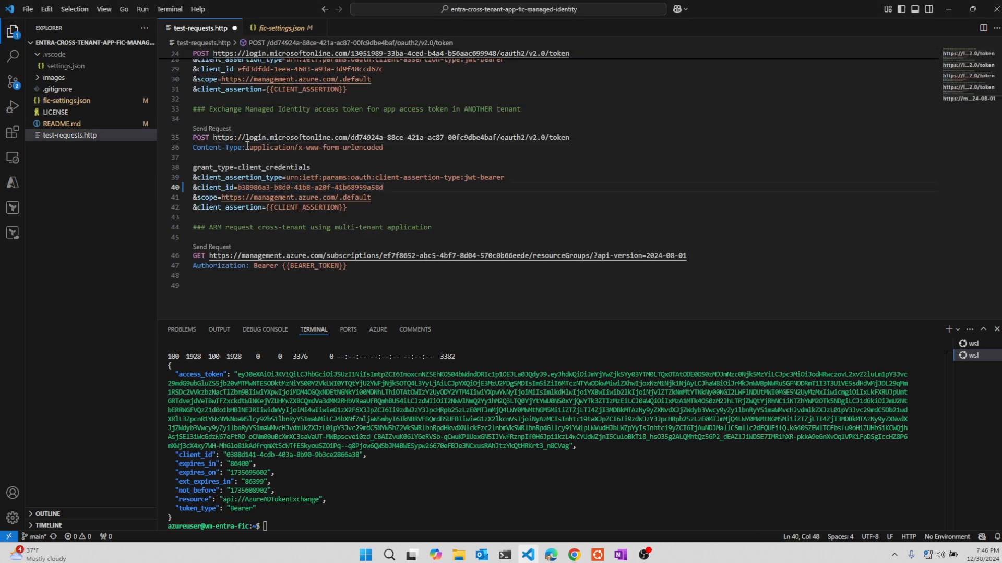
click(211, 130)
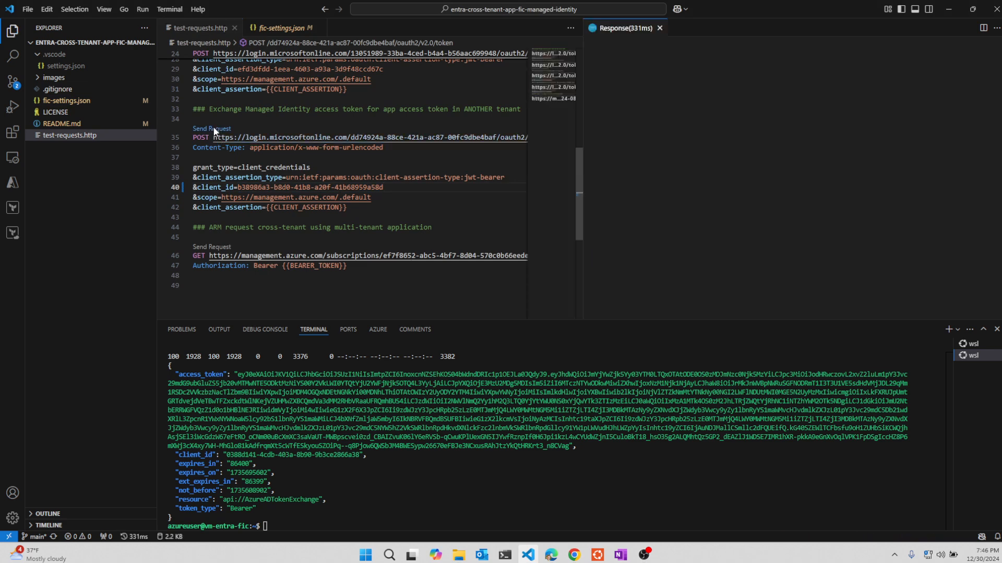
click(210, 129)
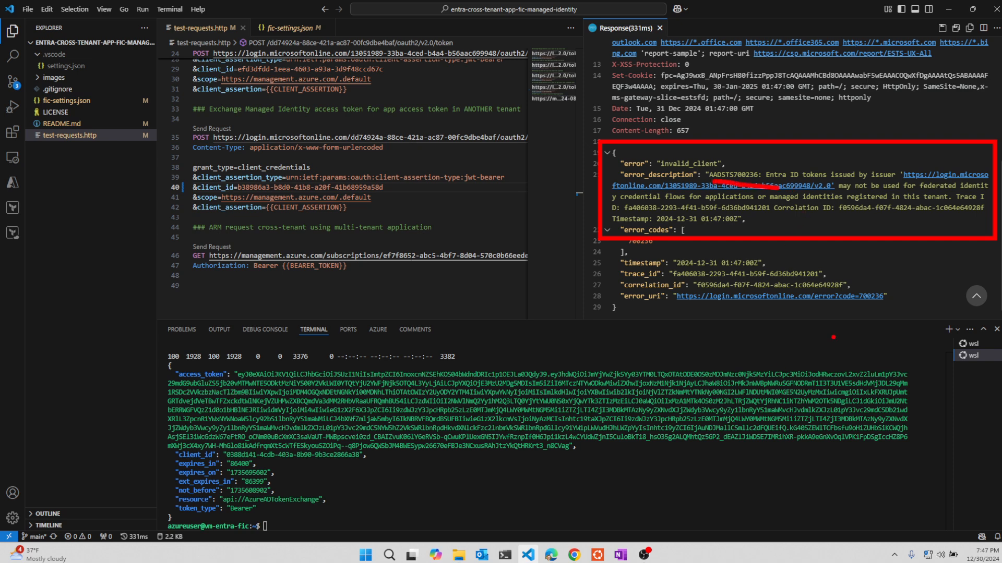
mouse_move(573, 554)
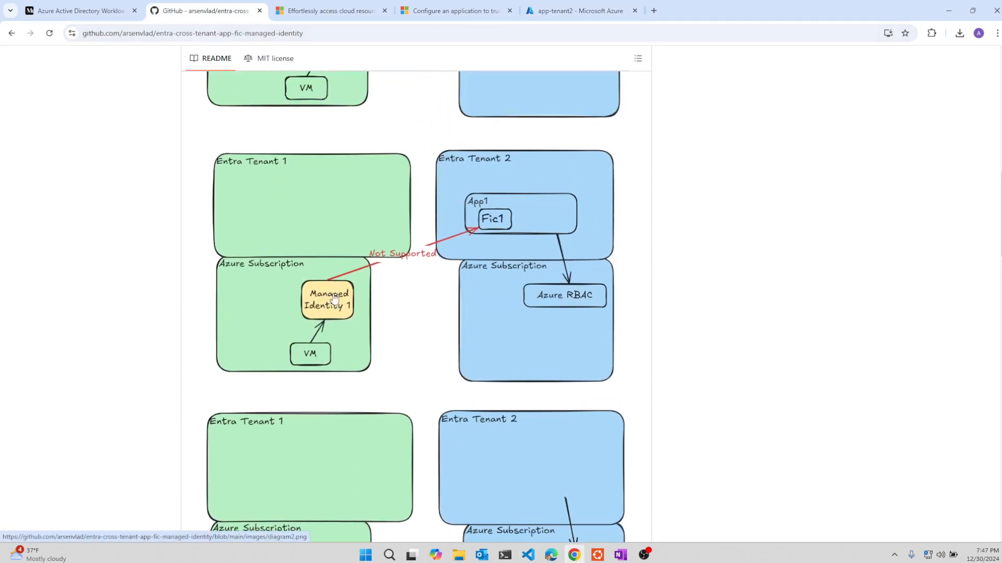
mouse_move(529, 222)
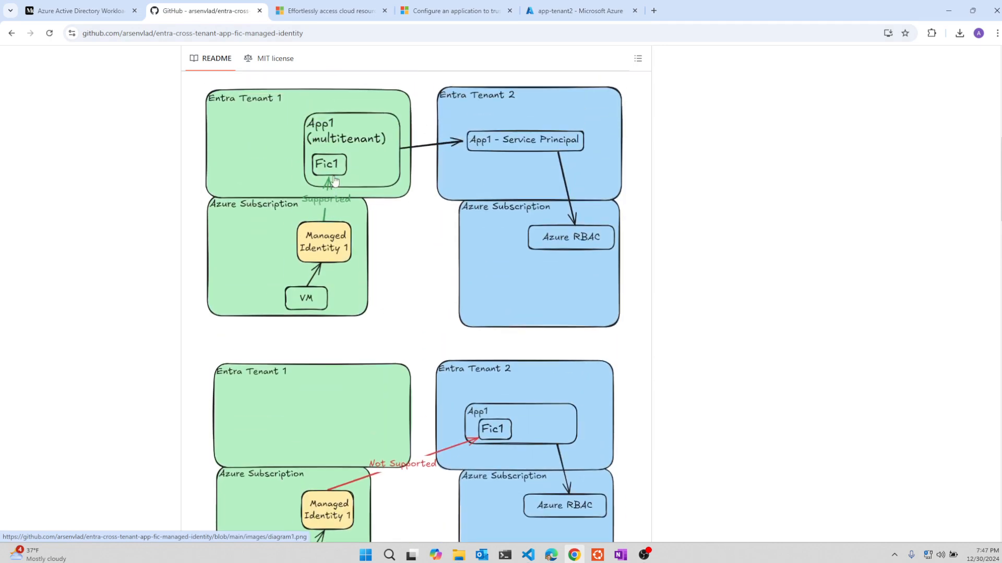
scroll(down, 3)
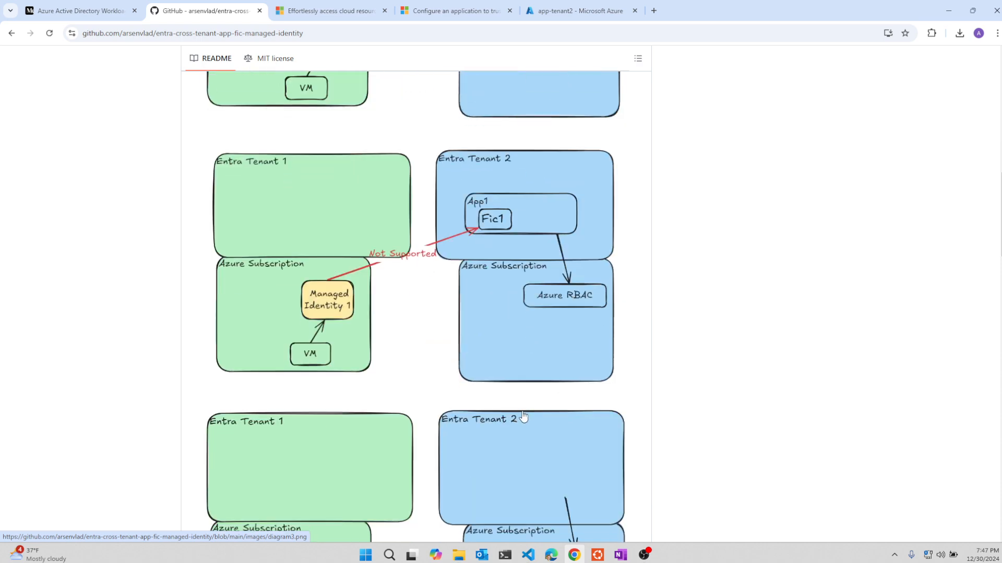
scroll(down, 3)
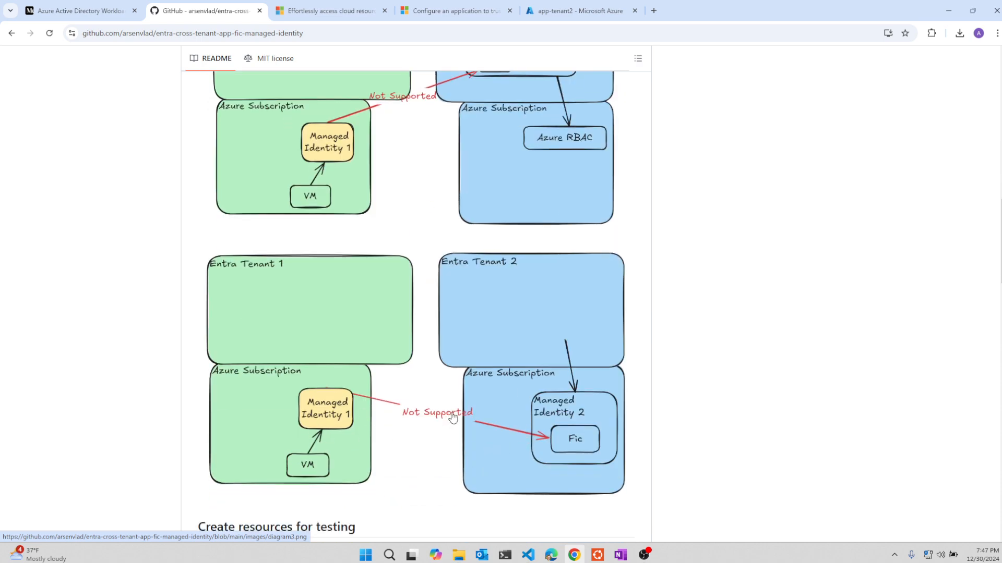
mouse_move(483, 415)
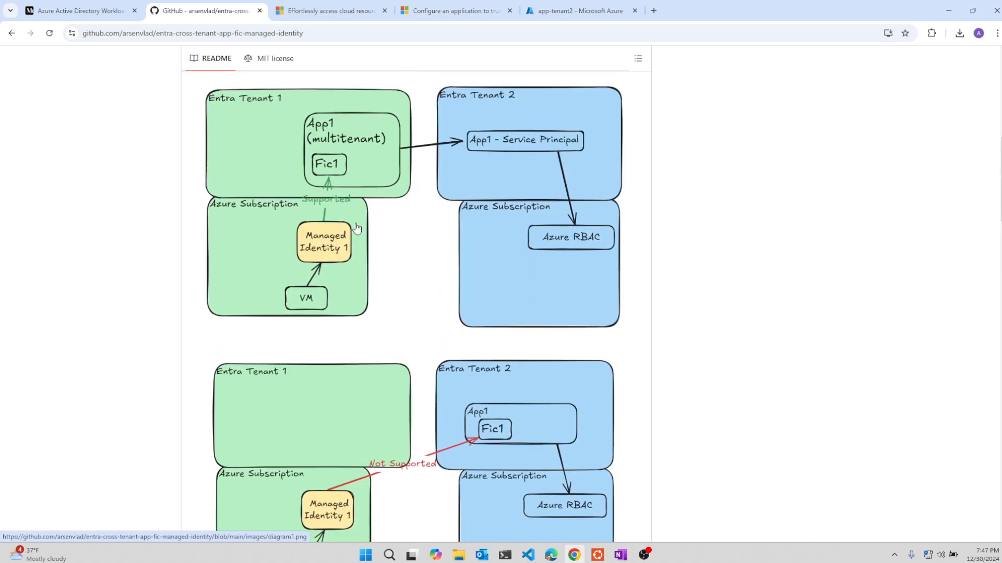
mouse_move(550, 154)
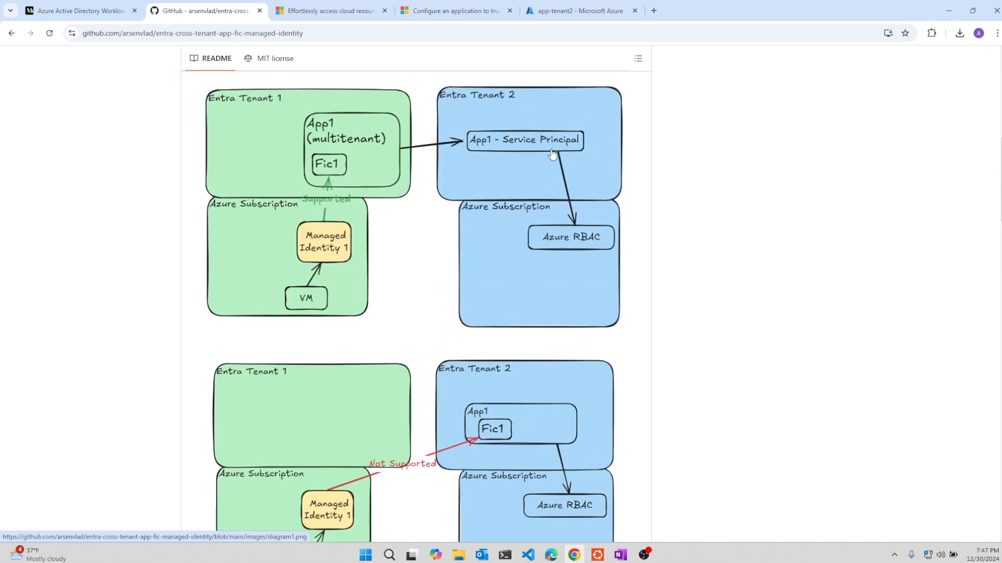
click(580, 10)
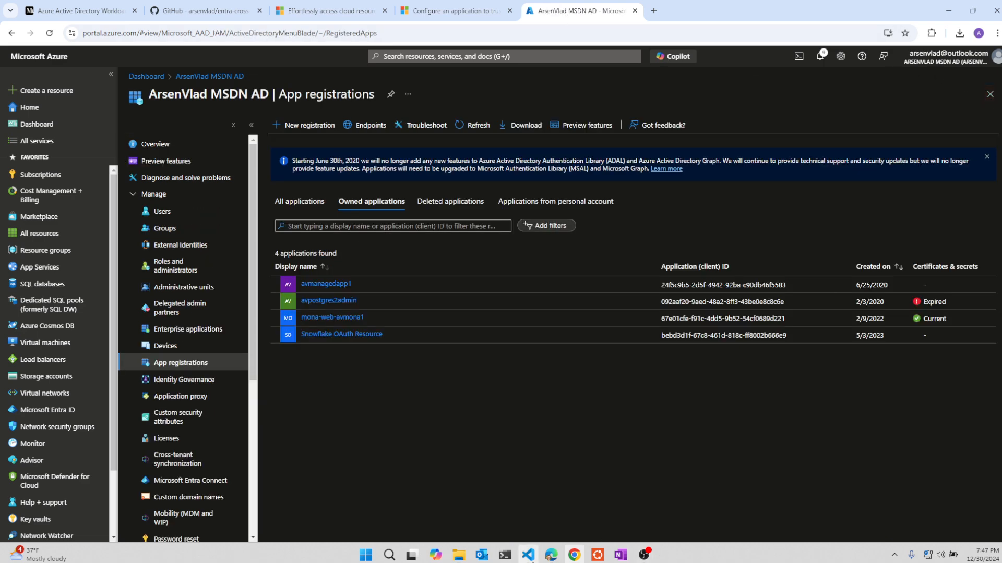
Step: Restore the multi-tenant app's client id 615ec85d… from README.md in test-requests.http and send the exchange, receiving a Bearer token
click(526, 558)
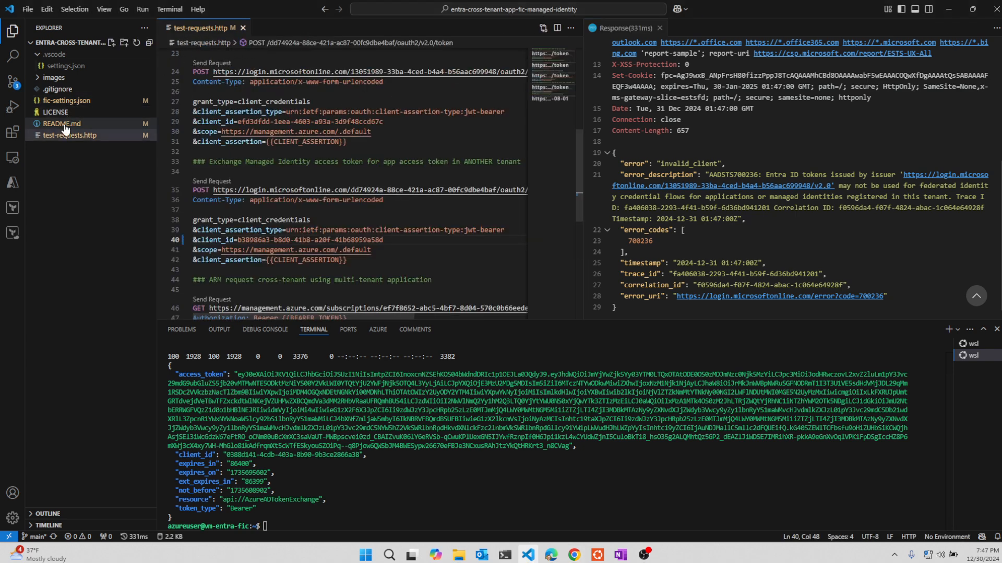
click(60, 123)
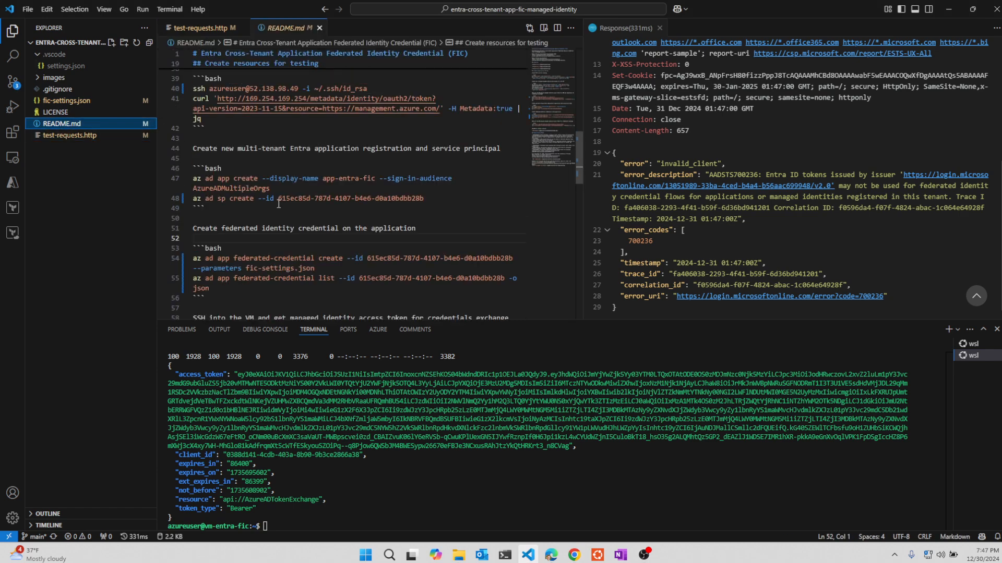
double_click(350, 198)
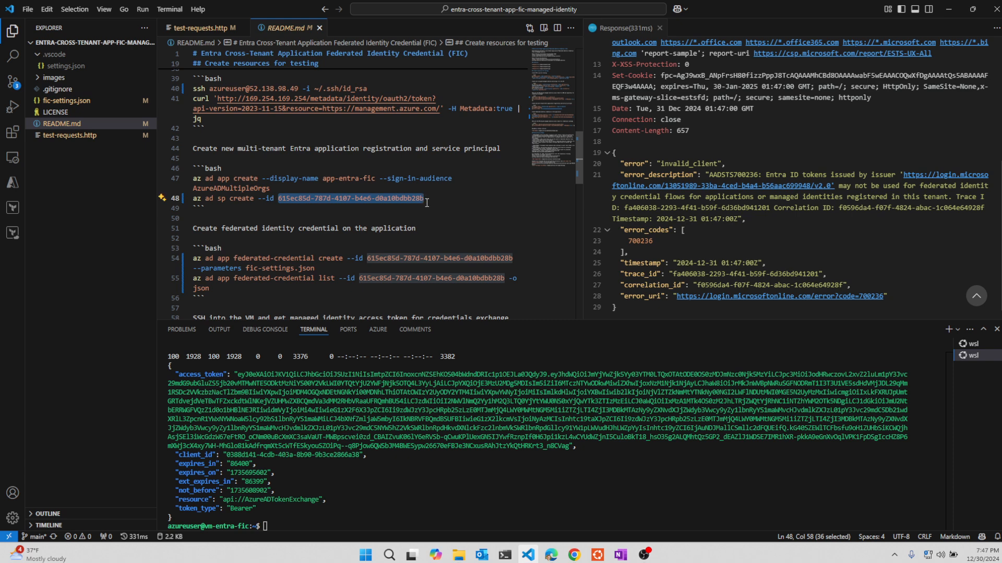
click(202, 27)
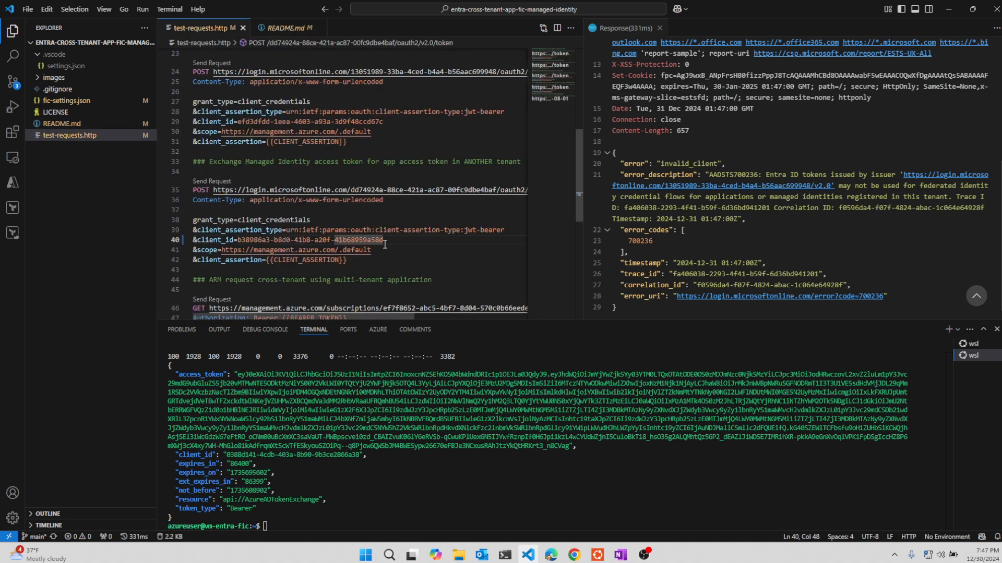
drag(193, 240, 380, 240)
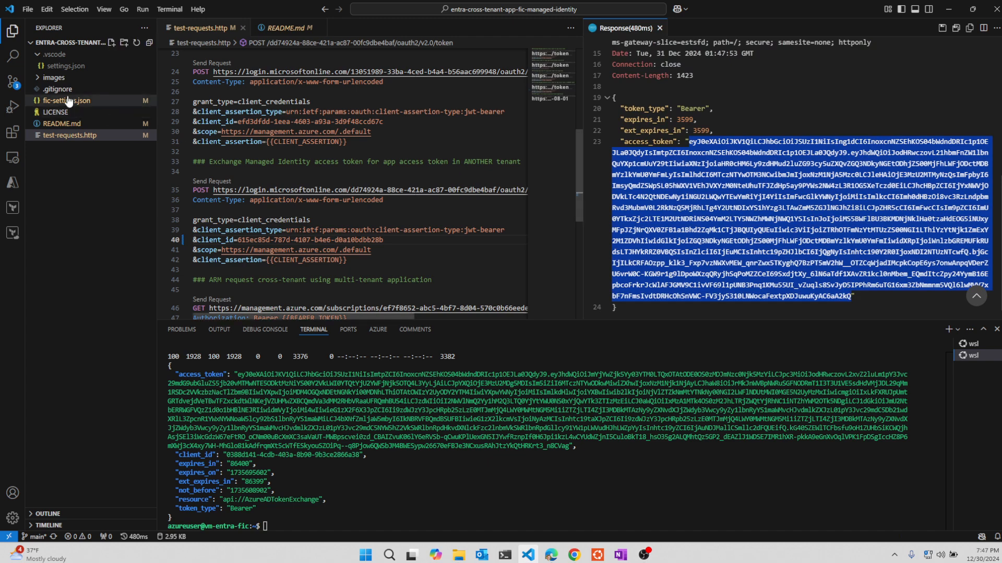
click(64, 66)
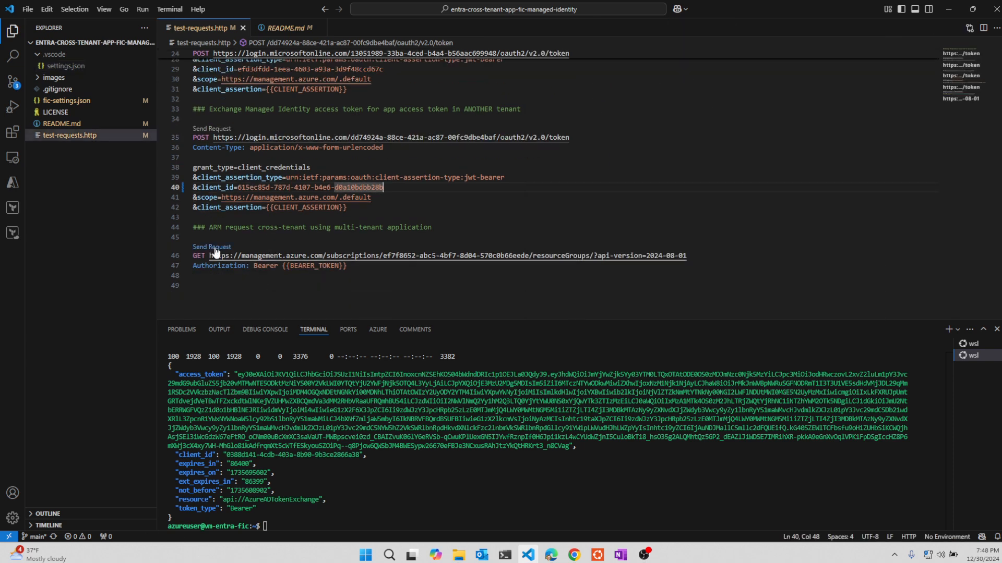
click(210, 246)
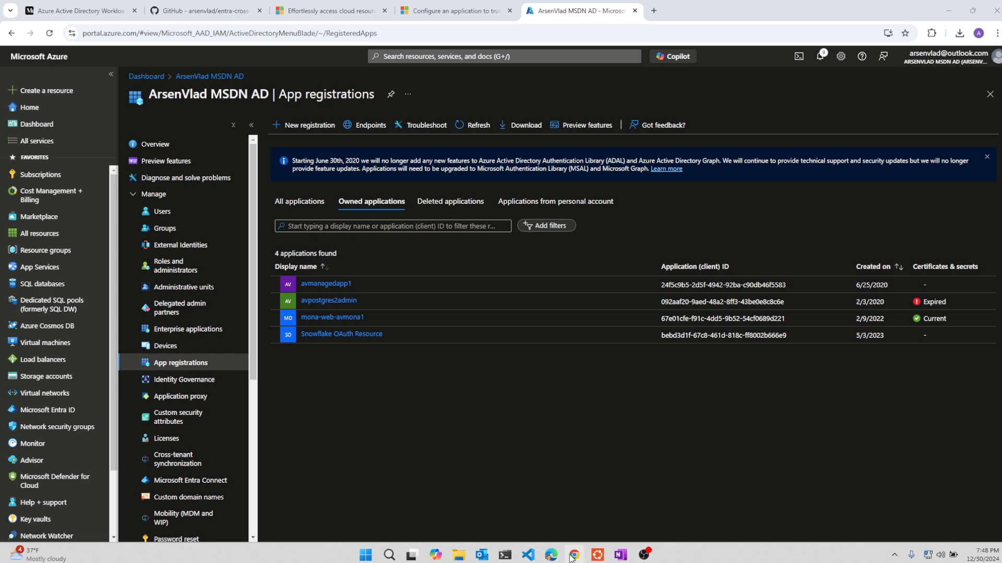
Step: Scroll the GitHub README to the Scenarios diagrams showing supported and Not Supported trust setups
click(205, 11)
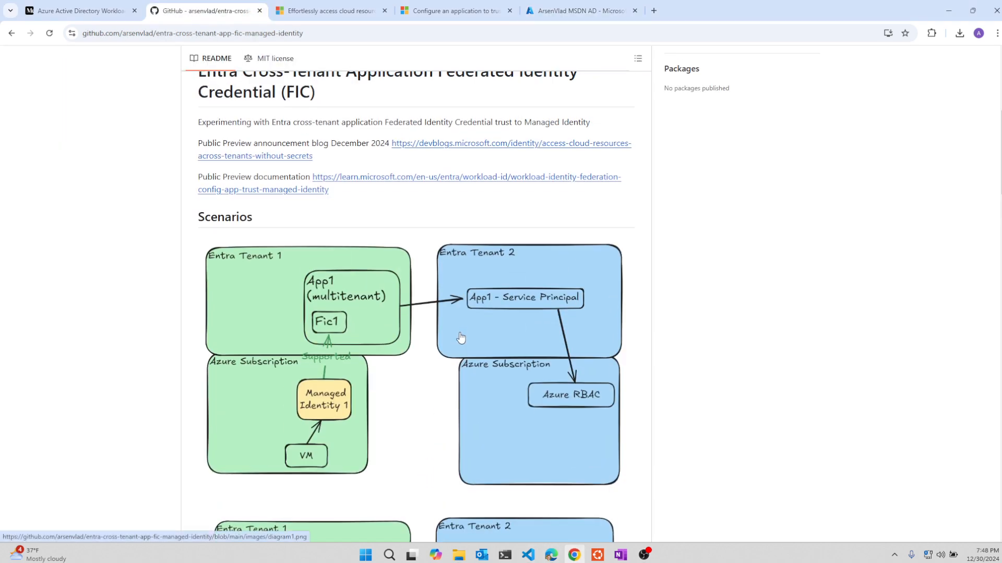
mouse_move(318, 451)
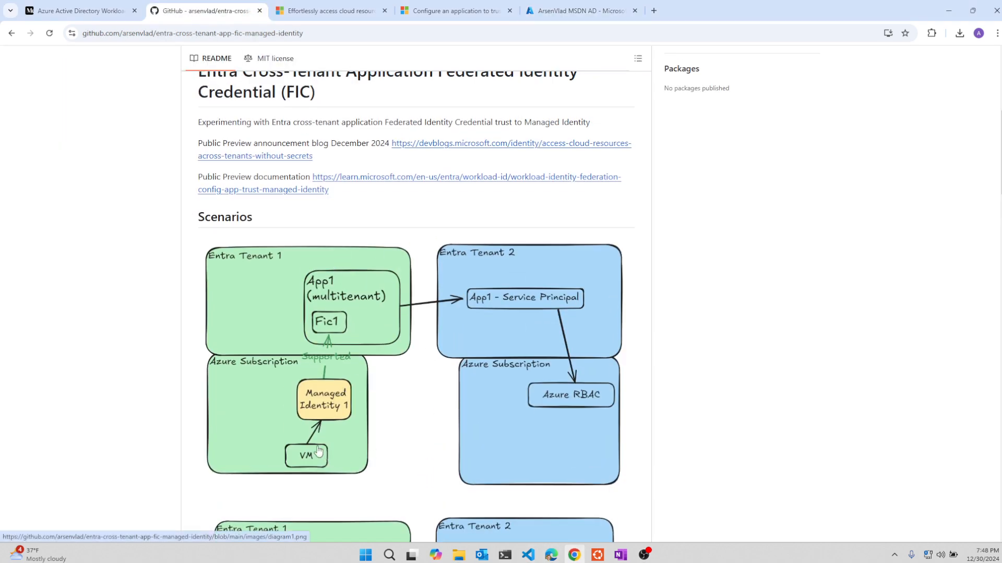
scroll(down, 3)
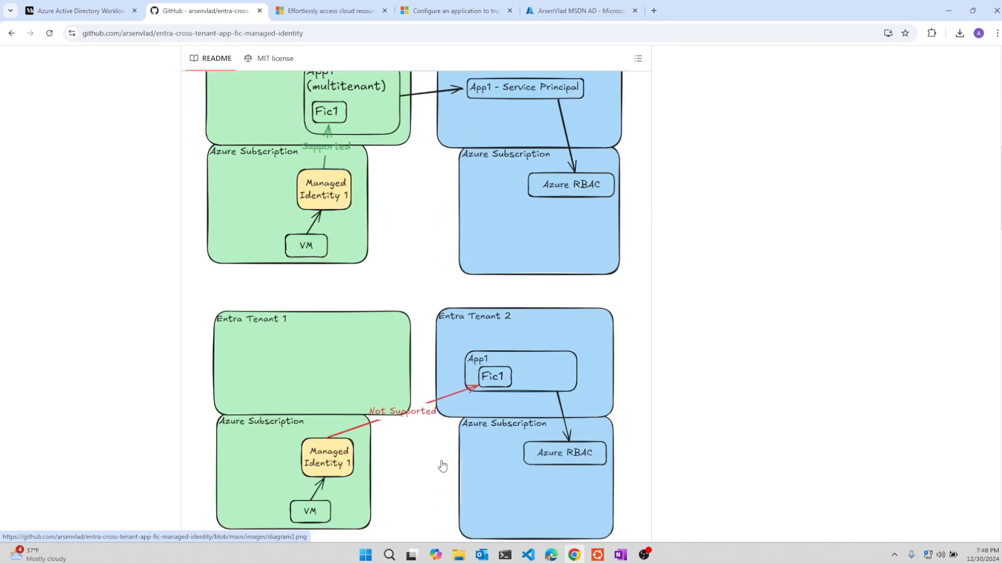
scroll(down, 3)
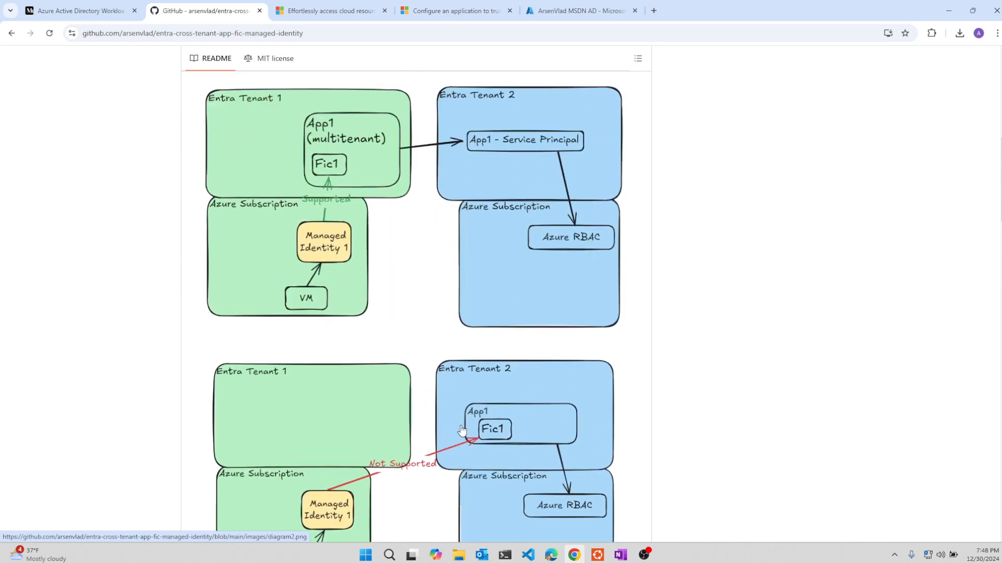
scroll(down, 3)
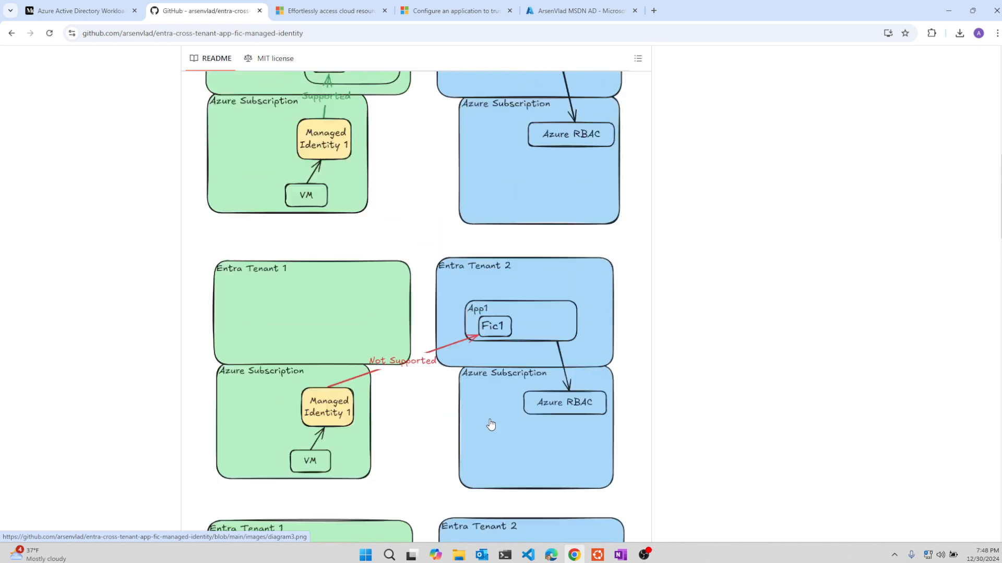
scroll(up, 3)
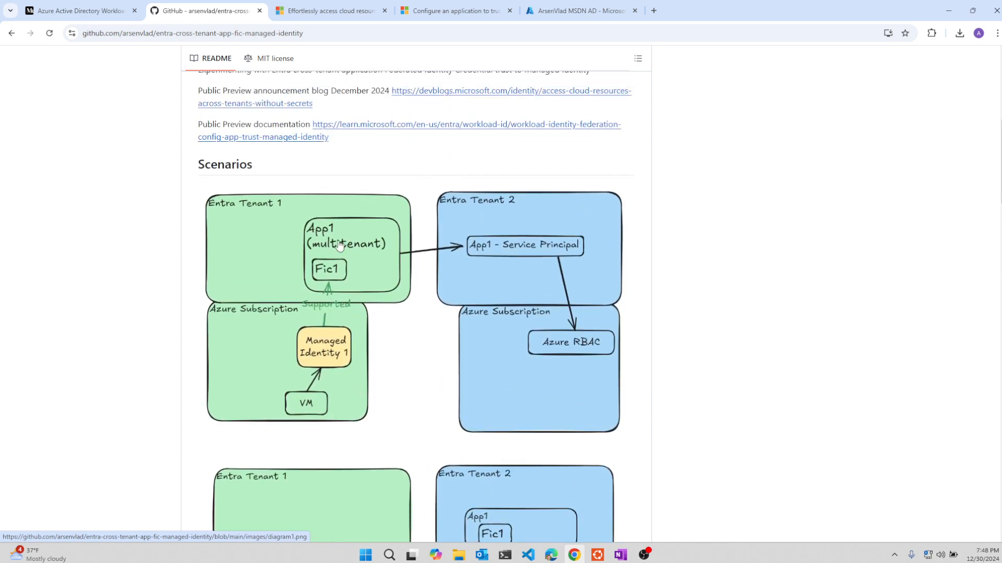
mouse_move(316, 417)
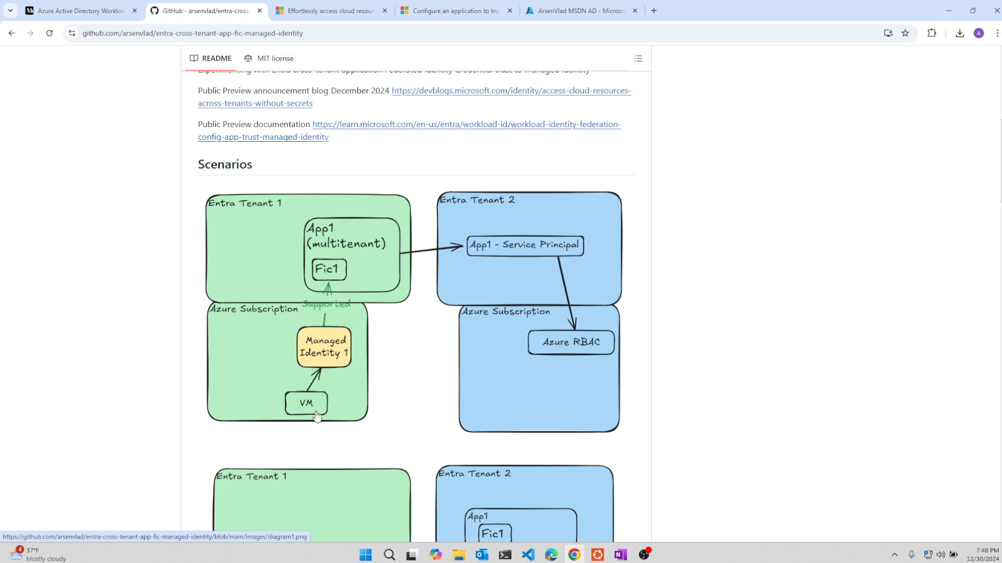
mouse_move(309, 403)
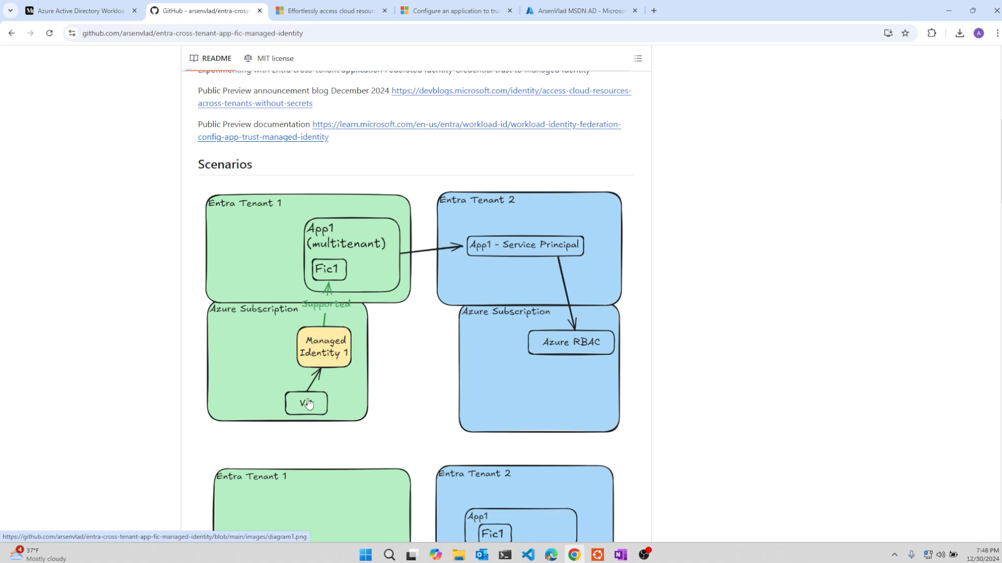
mouse_move(573, 386)
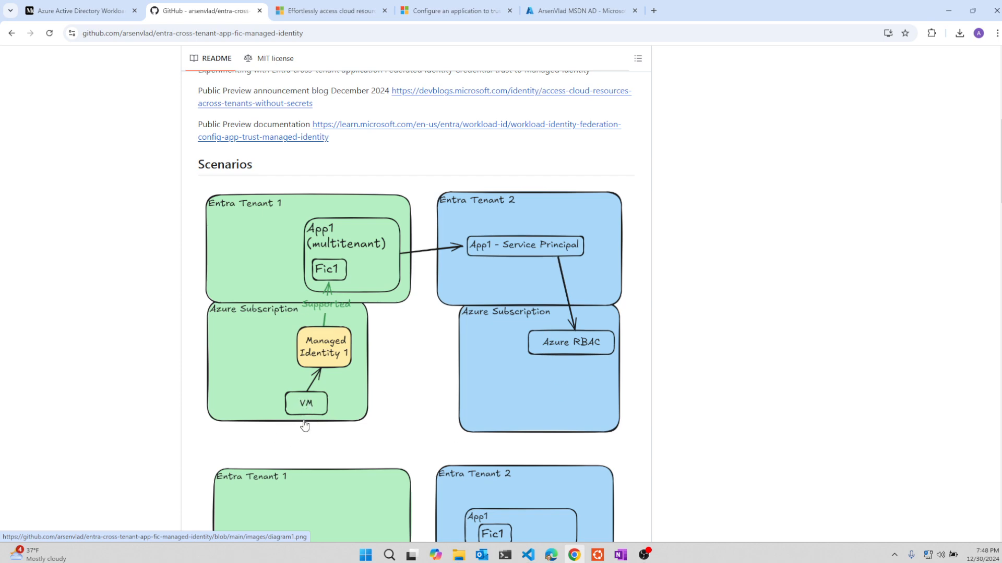
mouse_move(332, 278)
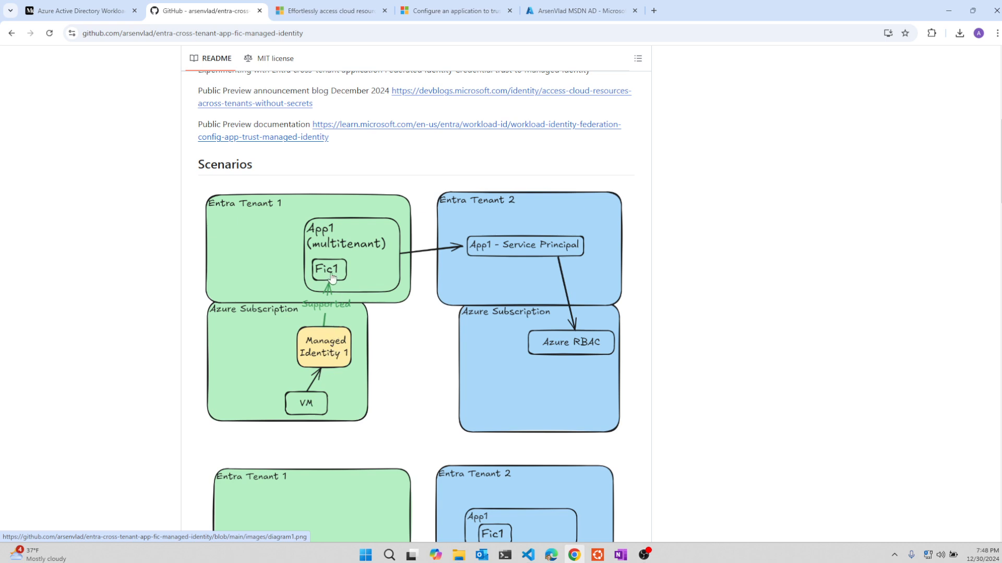
mouse_move(571, 340)
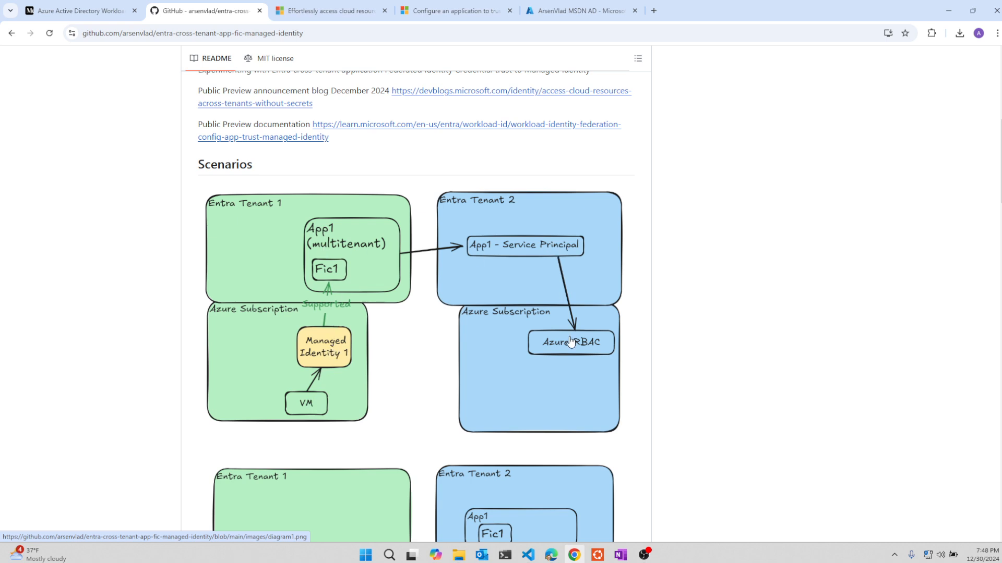
mouse_move(455, 257)
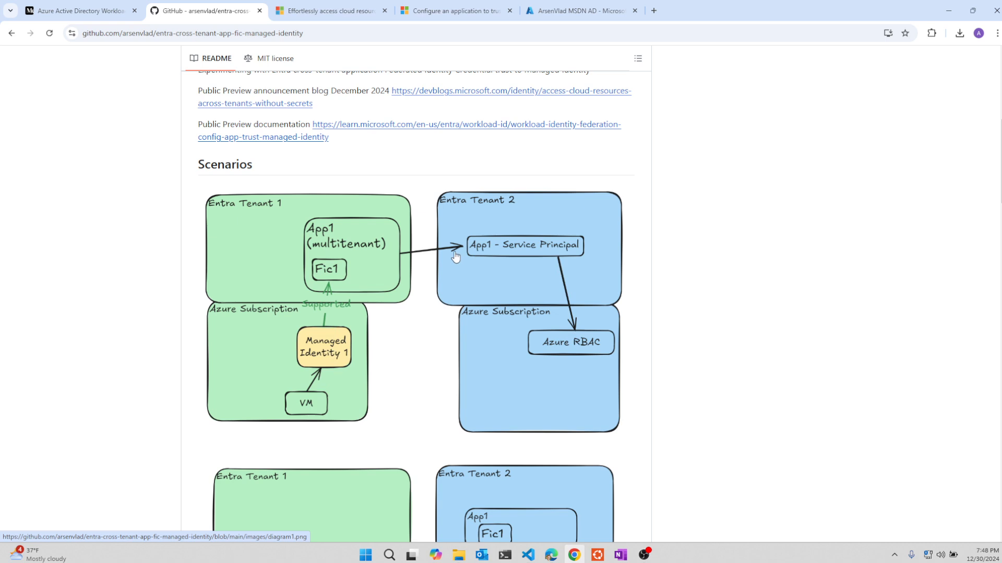
mouse_move(491, 299)
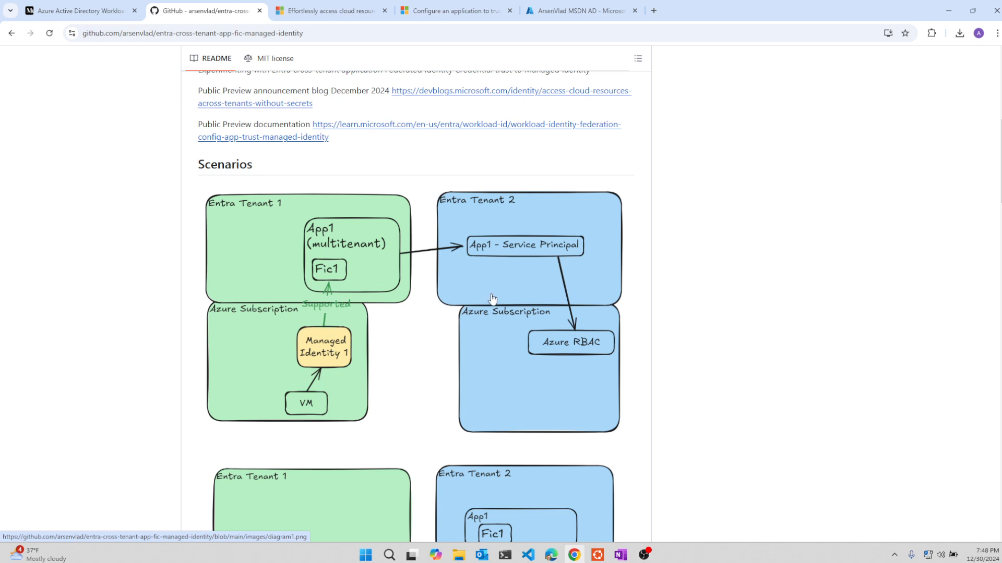